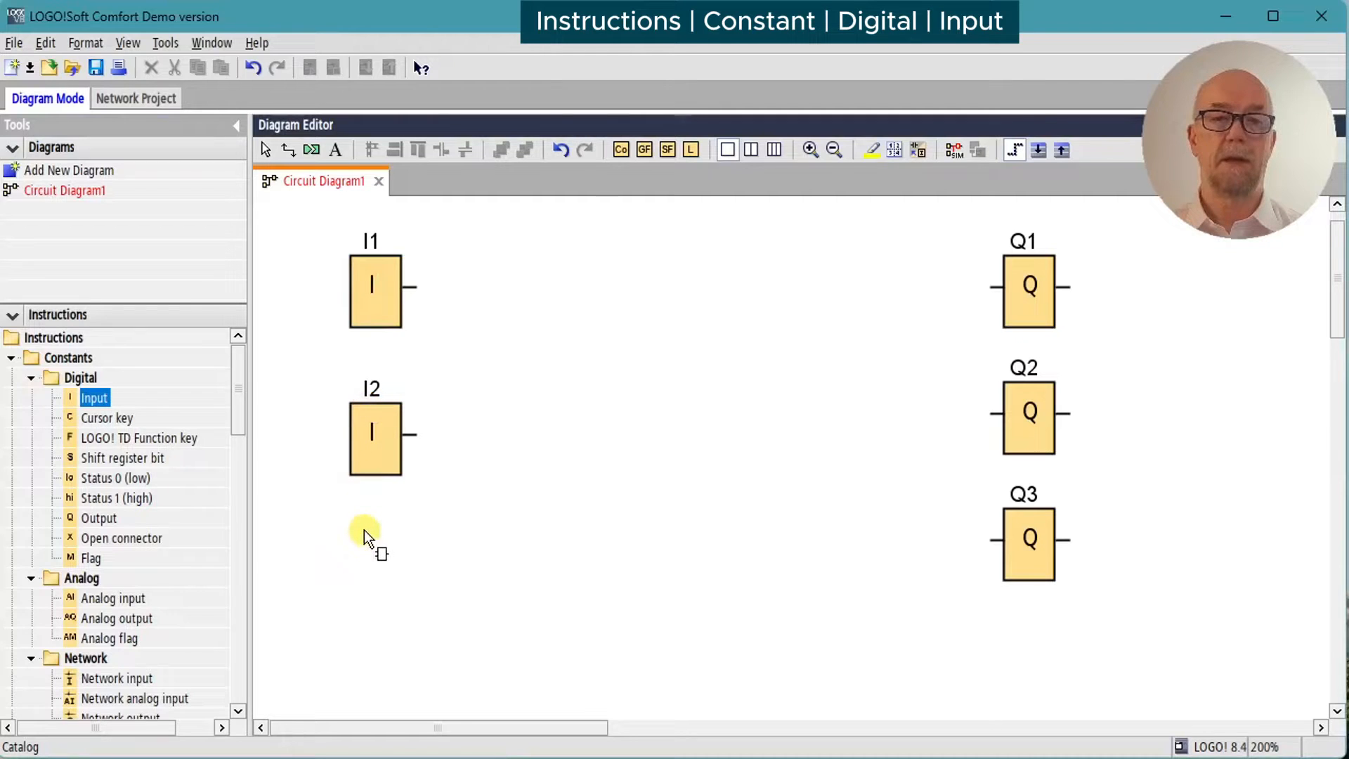
Step: Place a new input, wire it to Q3 and renumber it to I6
click(365, 534)
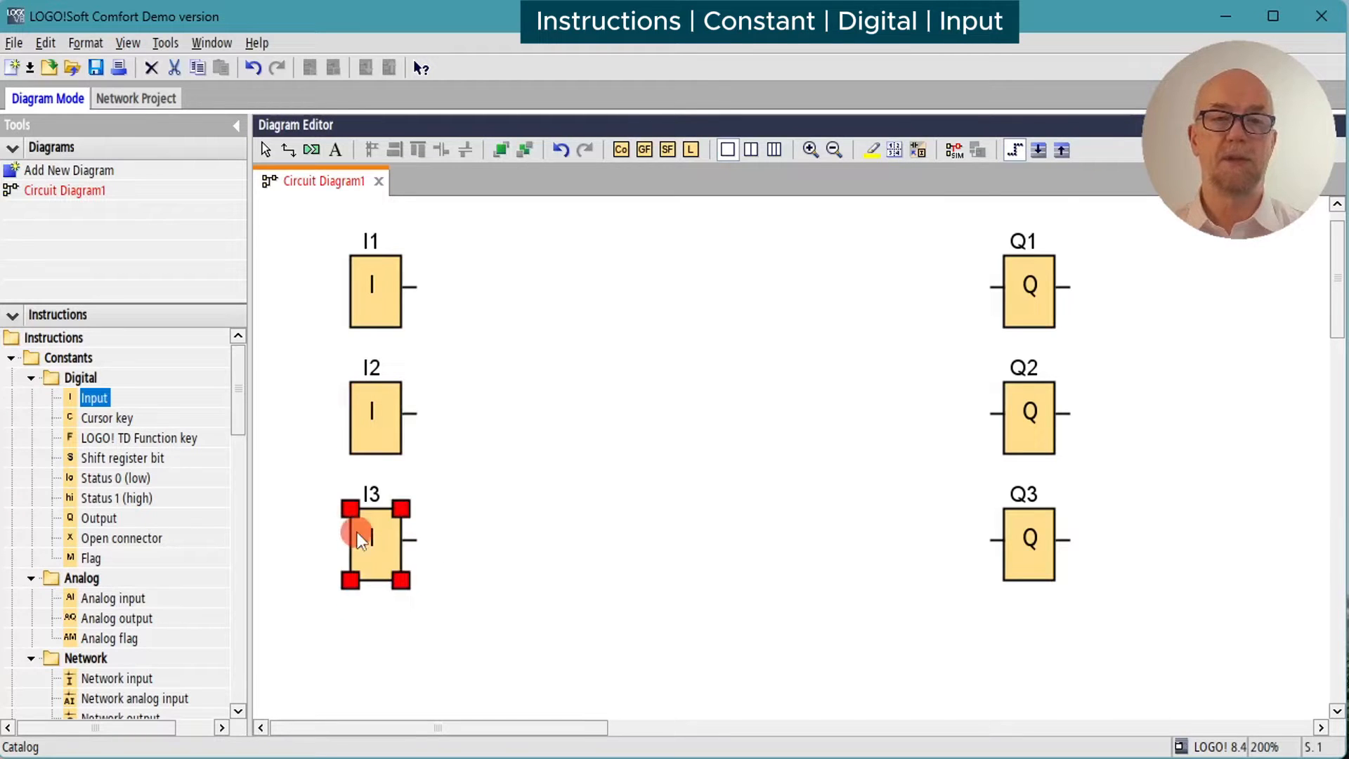
drag(413, 539, 989, 540)
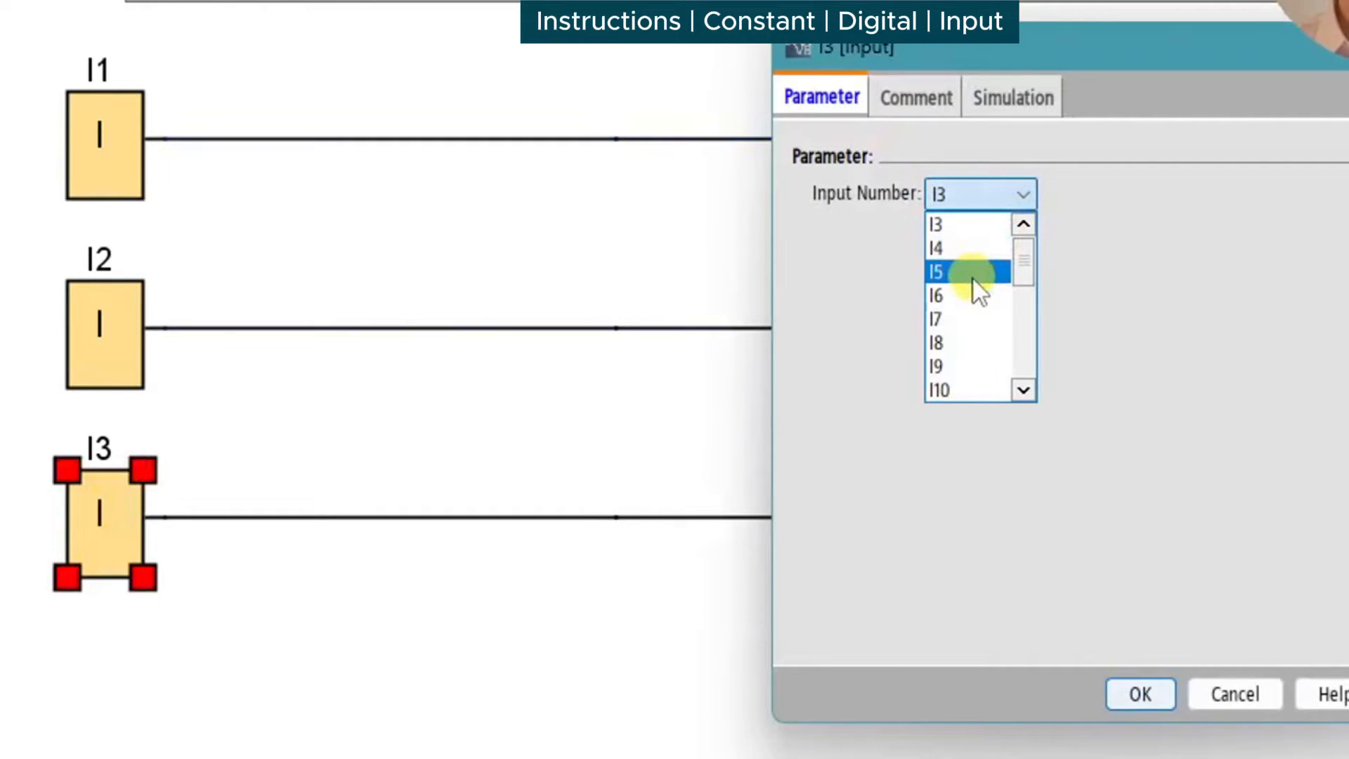
click(936, 296)
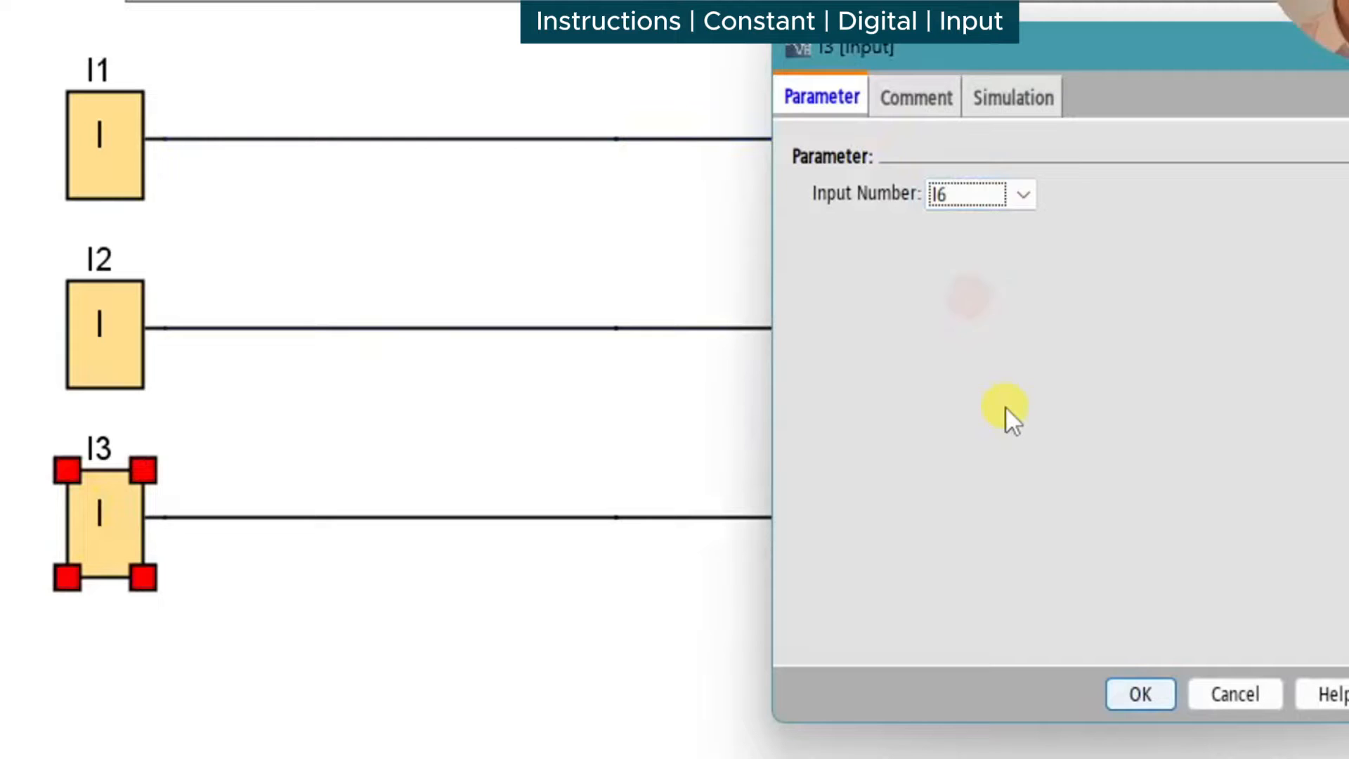
click(1141, 694)
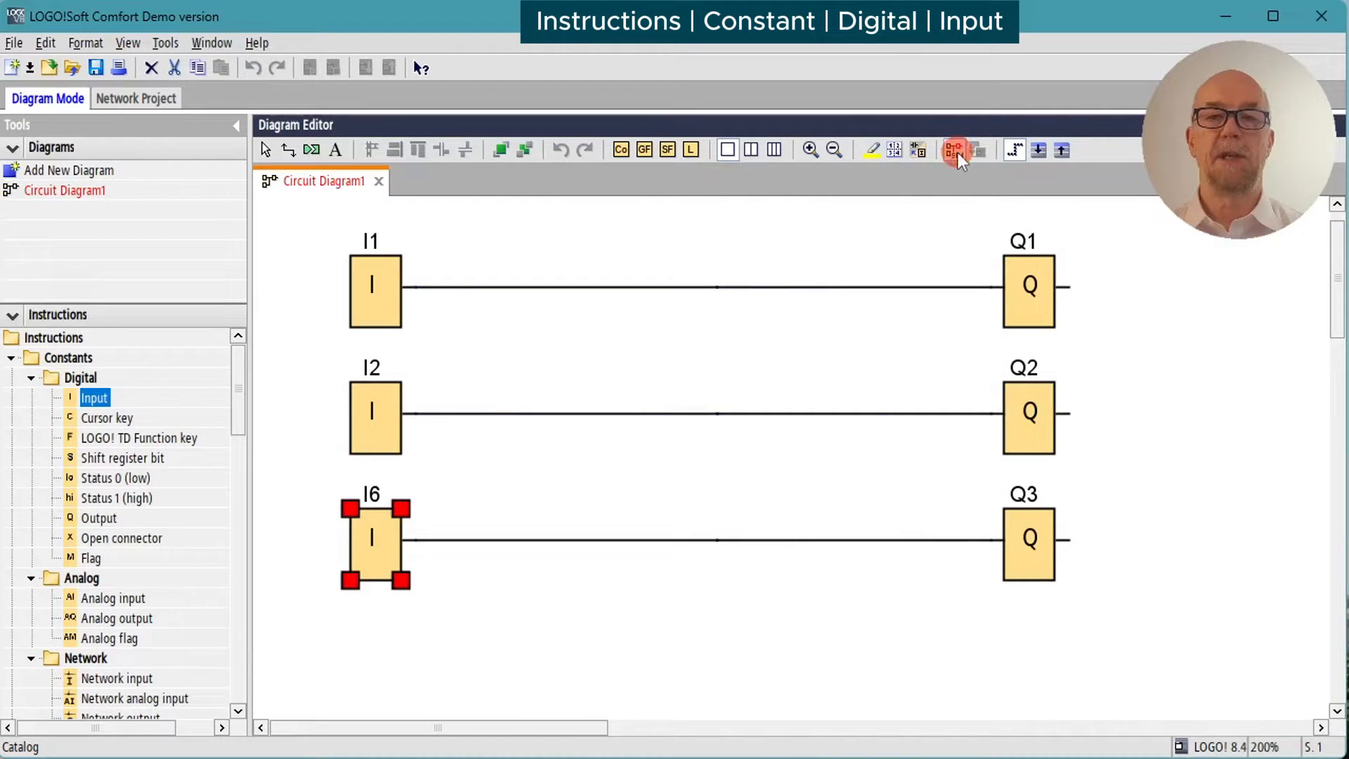
click(953, 149)
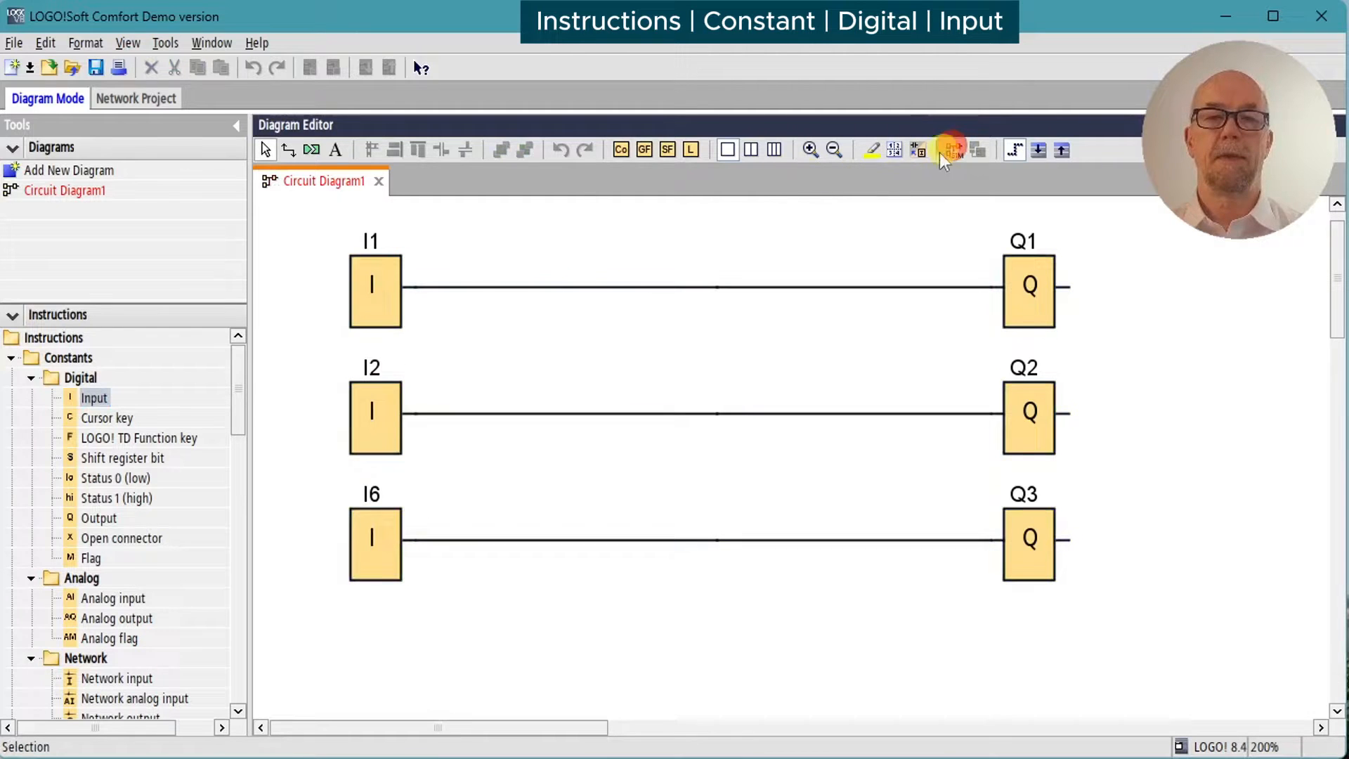
Step: Set I2's simulation mode to momentary pushbutton (make)
double_click(374, 416)
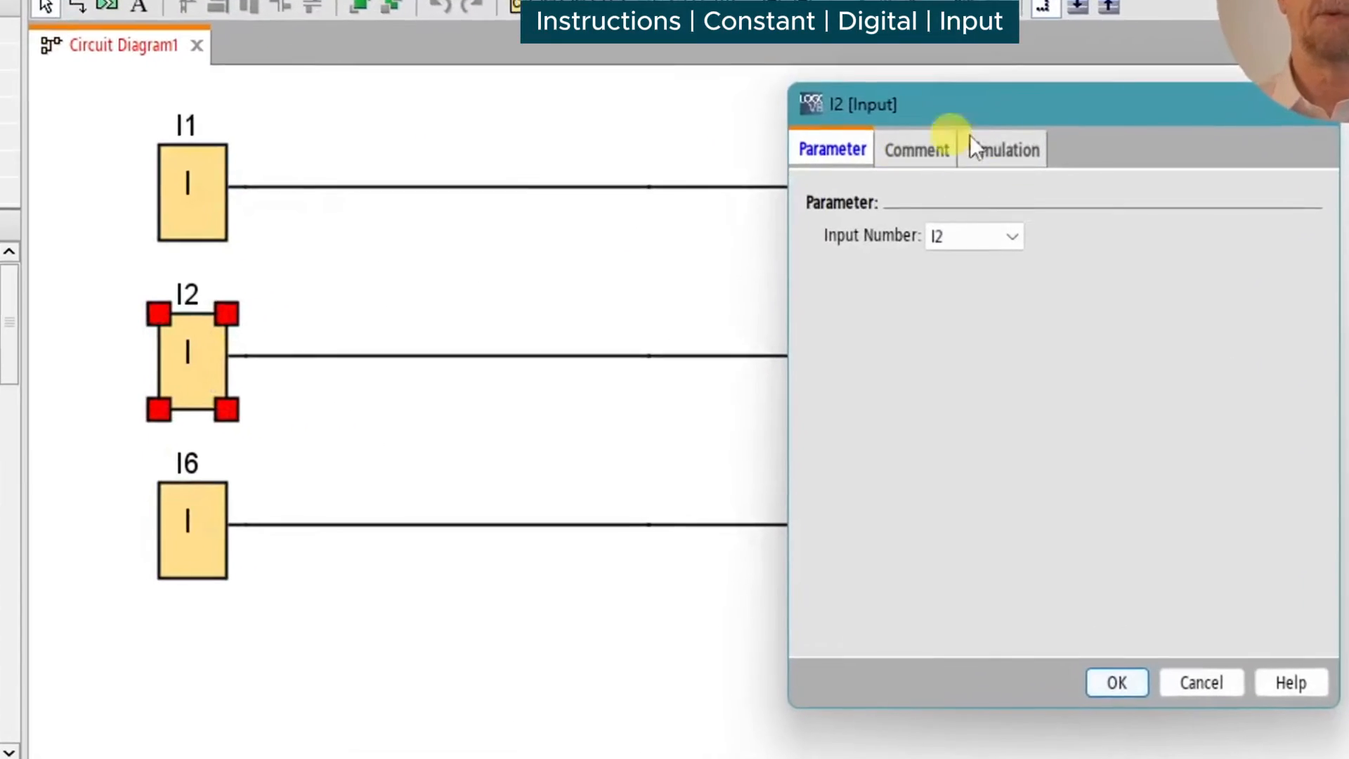
click(1009, 149)
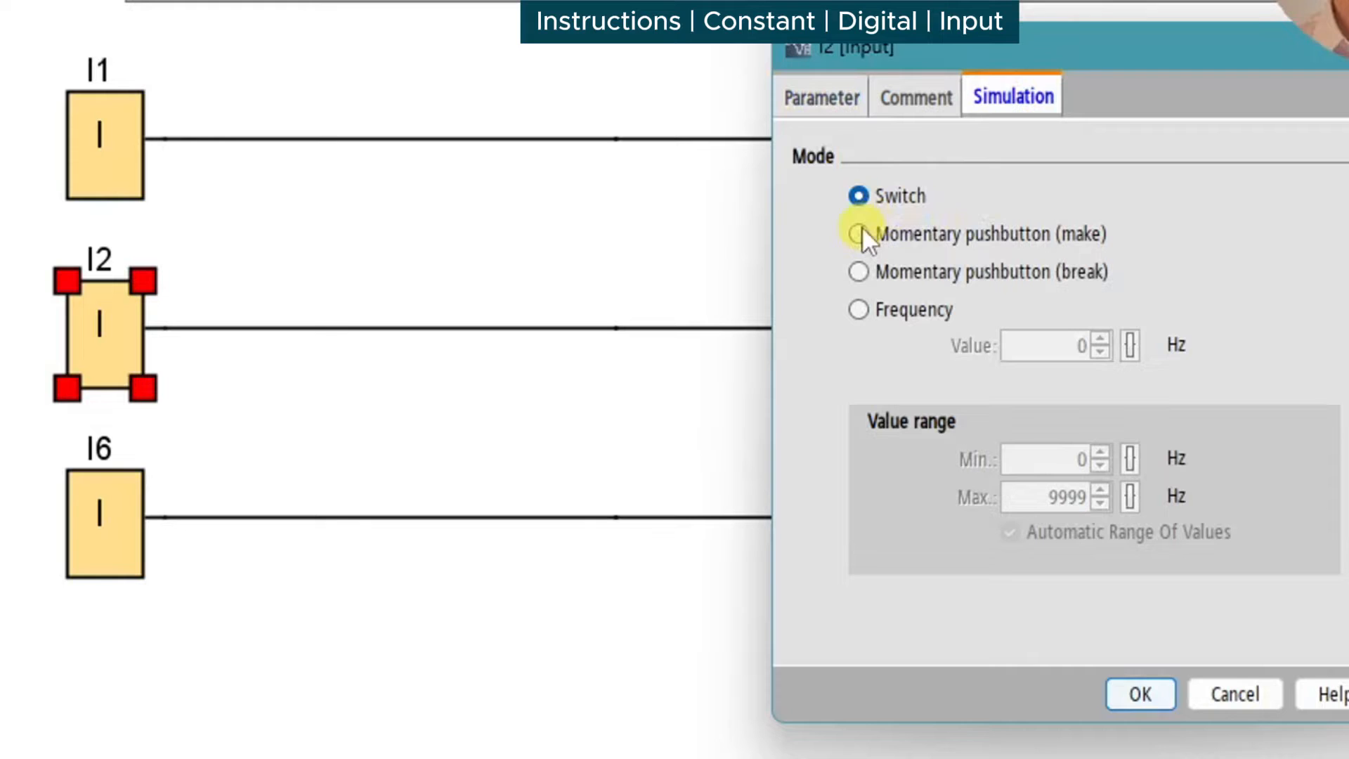
click(859, 233)
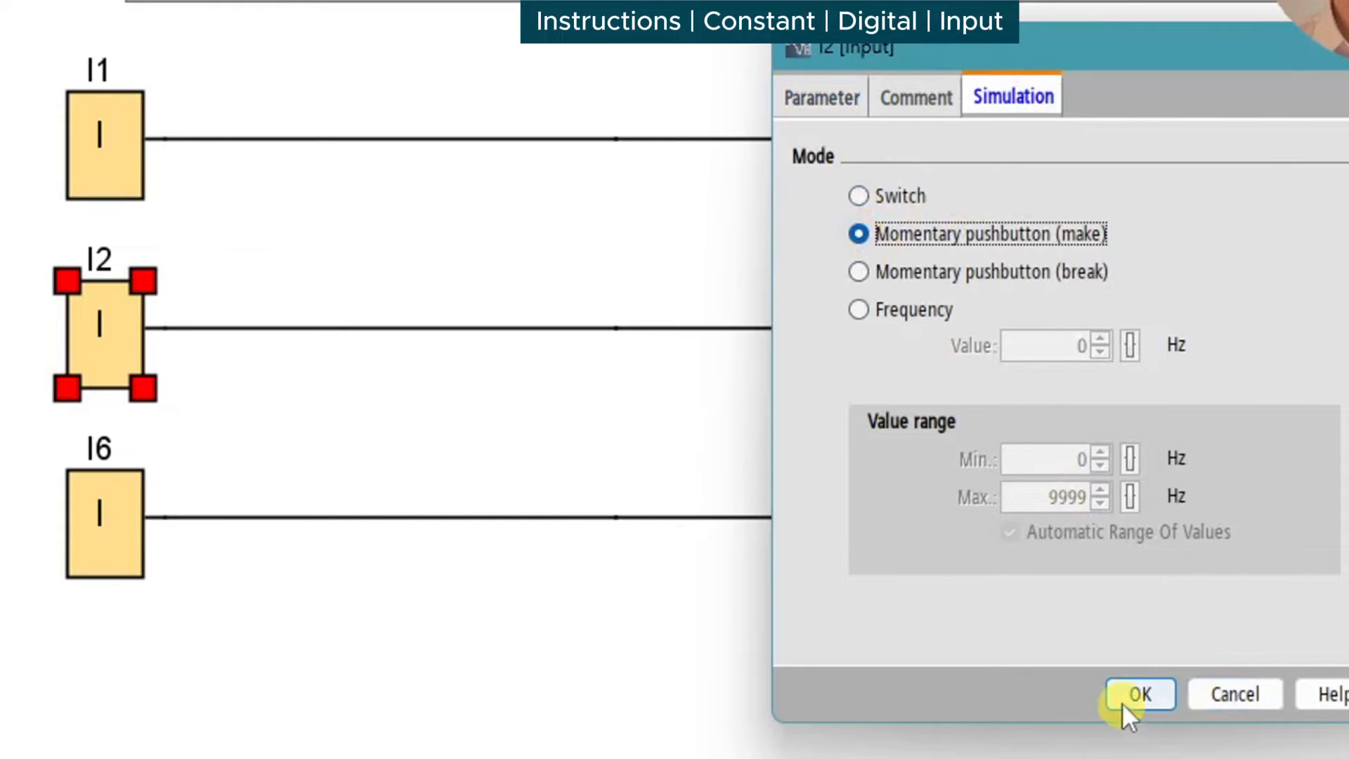
click(1141, 695)
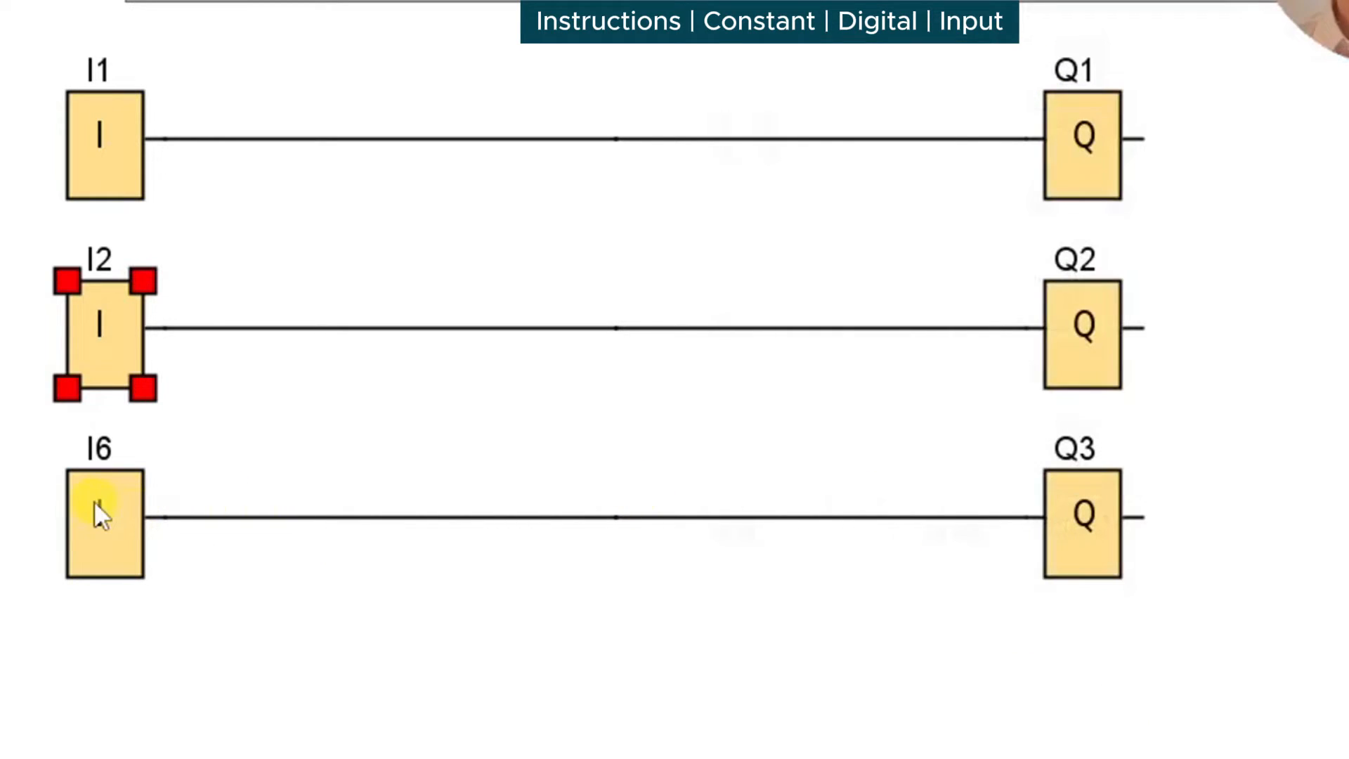
Step: Set I6's simulation mode to frequency input
double_click(98, 520)
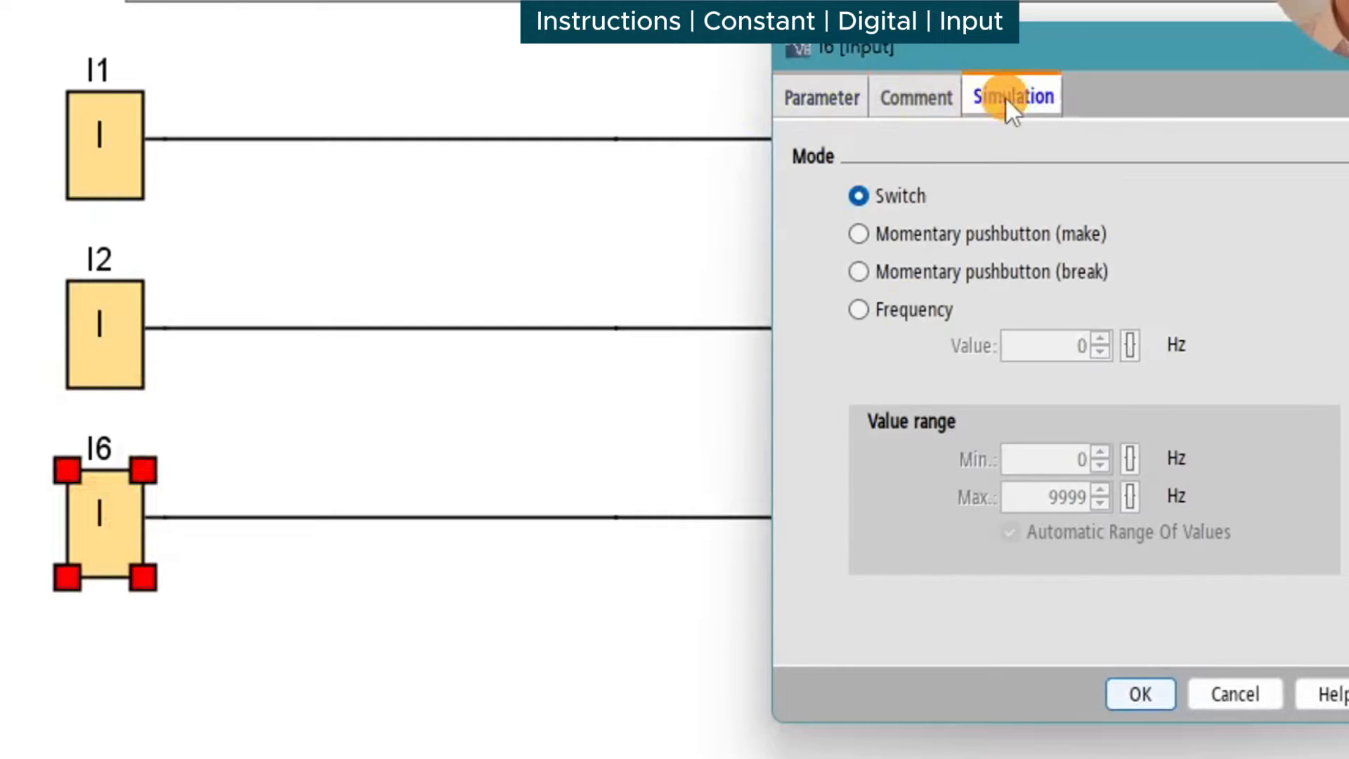
click(858, 309)
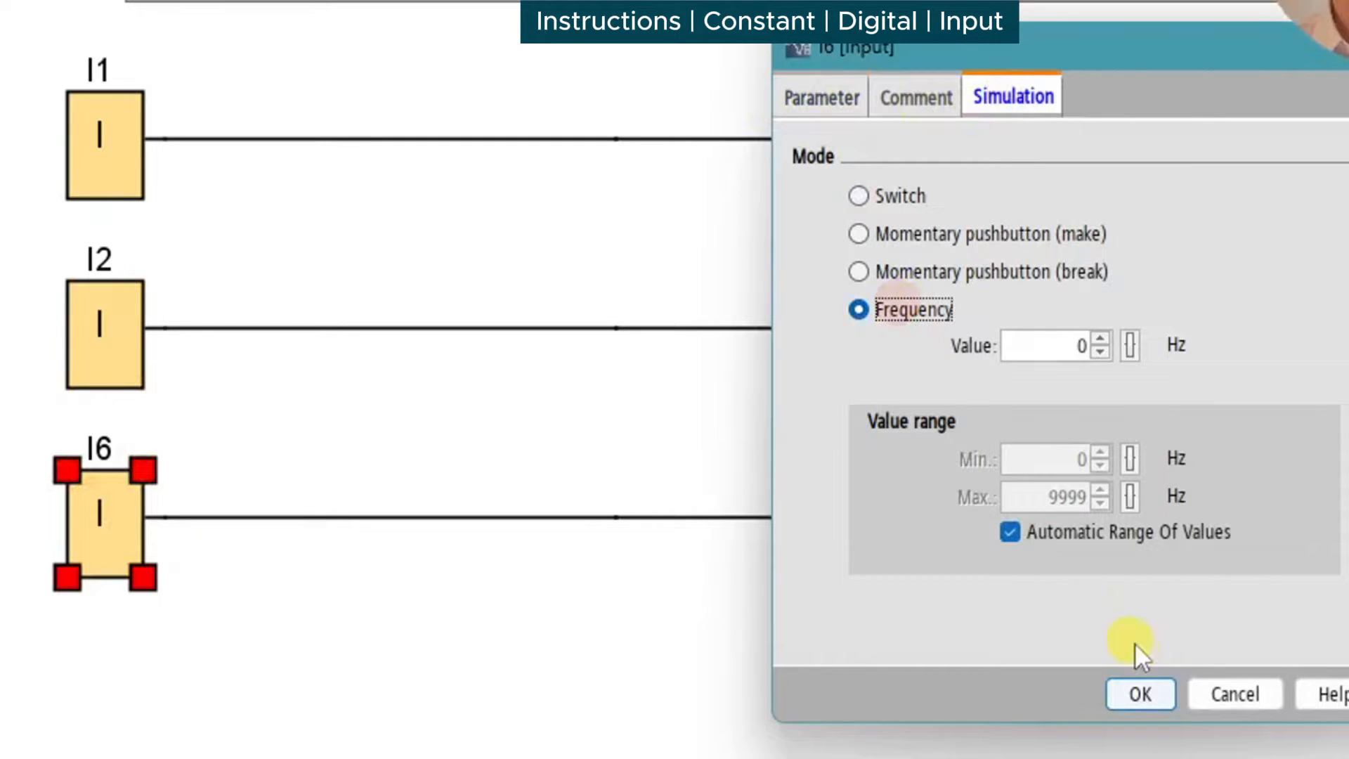
click(1140, 694)
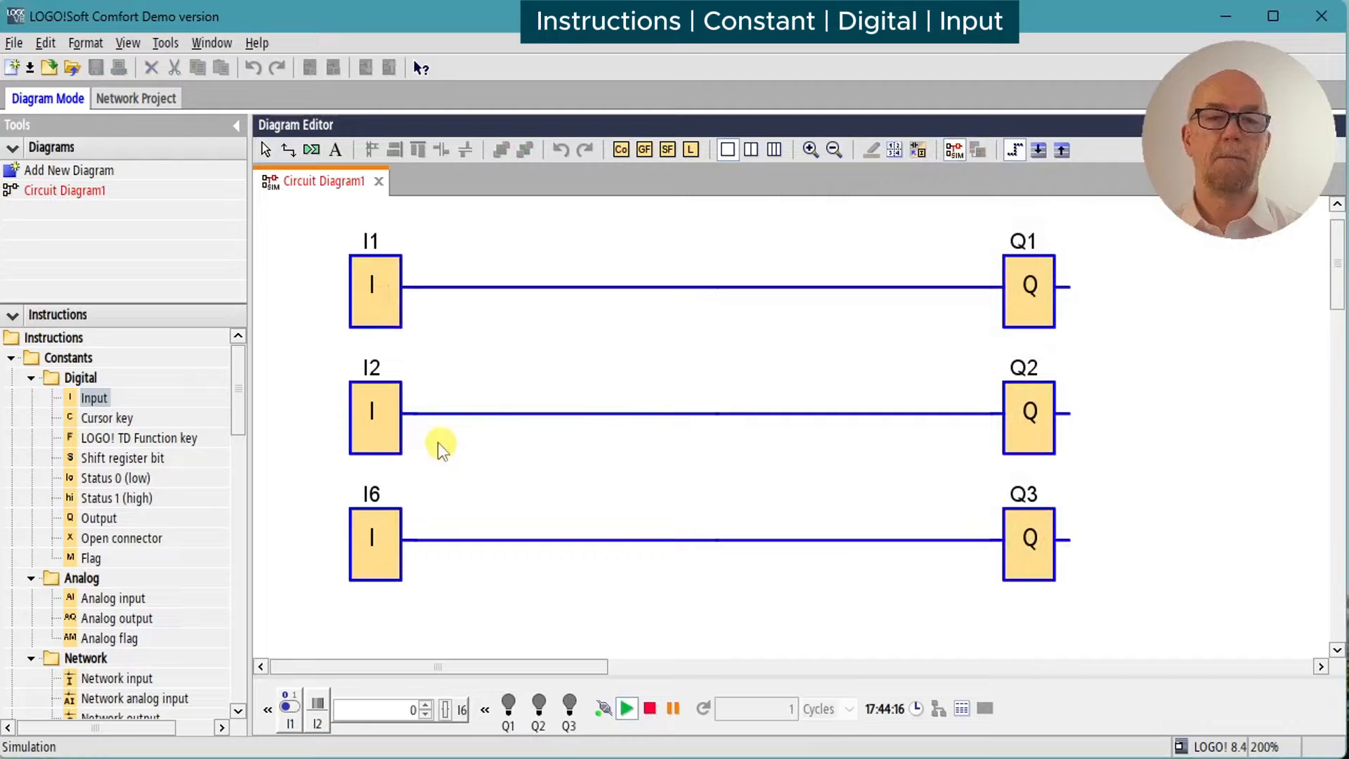
Step: Toggle input I2 in the running simulation
click(388, 430)
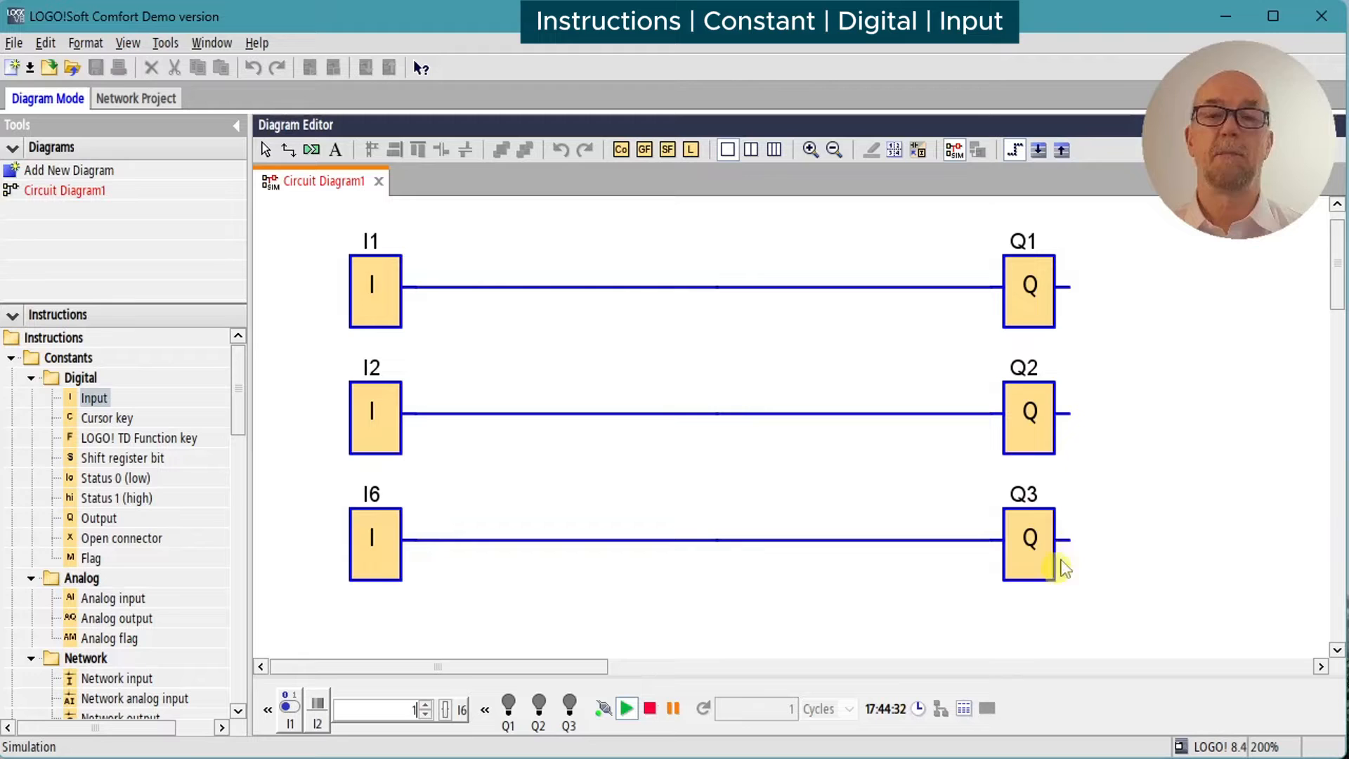
mouse_move(1037, 605)
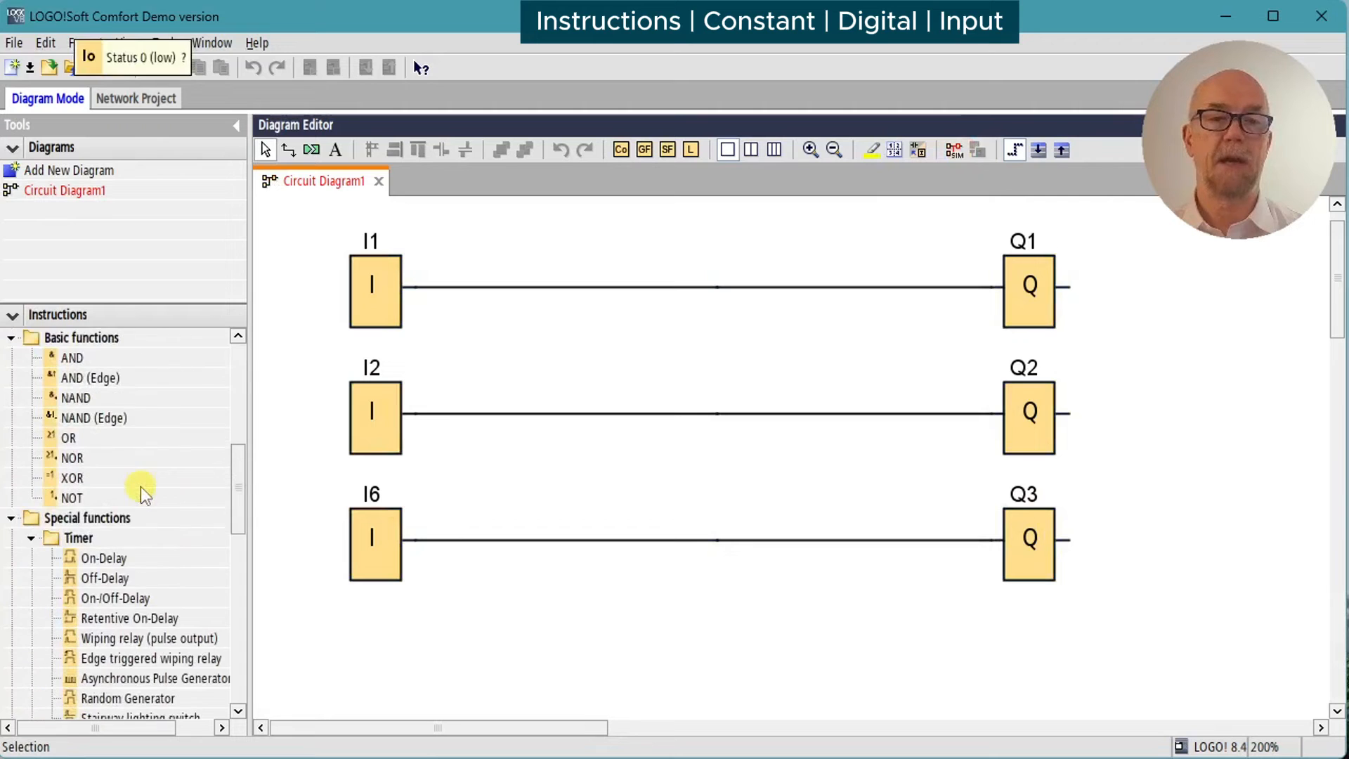
Step: Scroll the Instructions tree toward the counter functions
scroll(down, 3)
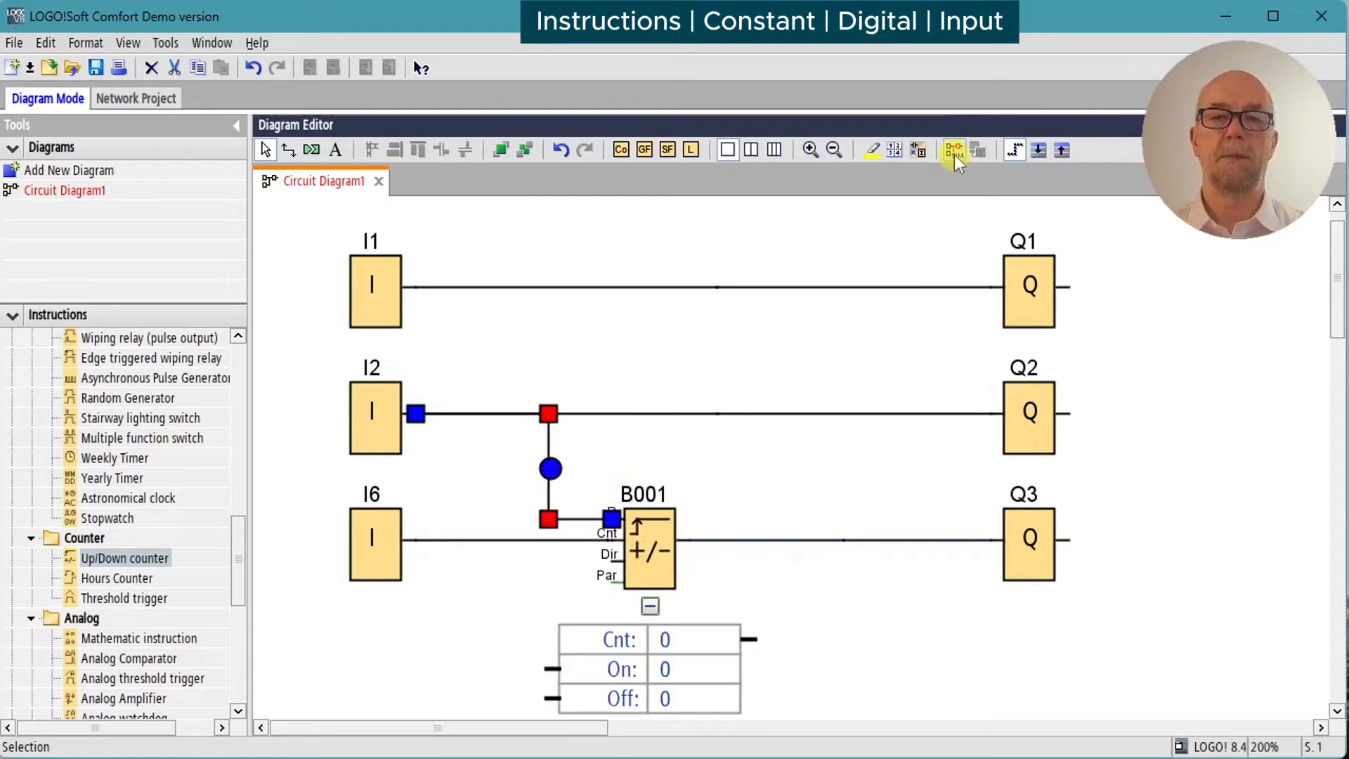
Step: Simulate the counter and adjust I6's frequency so the count rises toward switching Q3
click(953, 151)
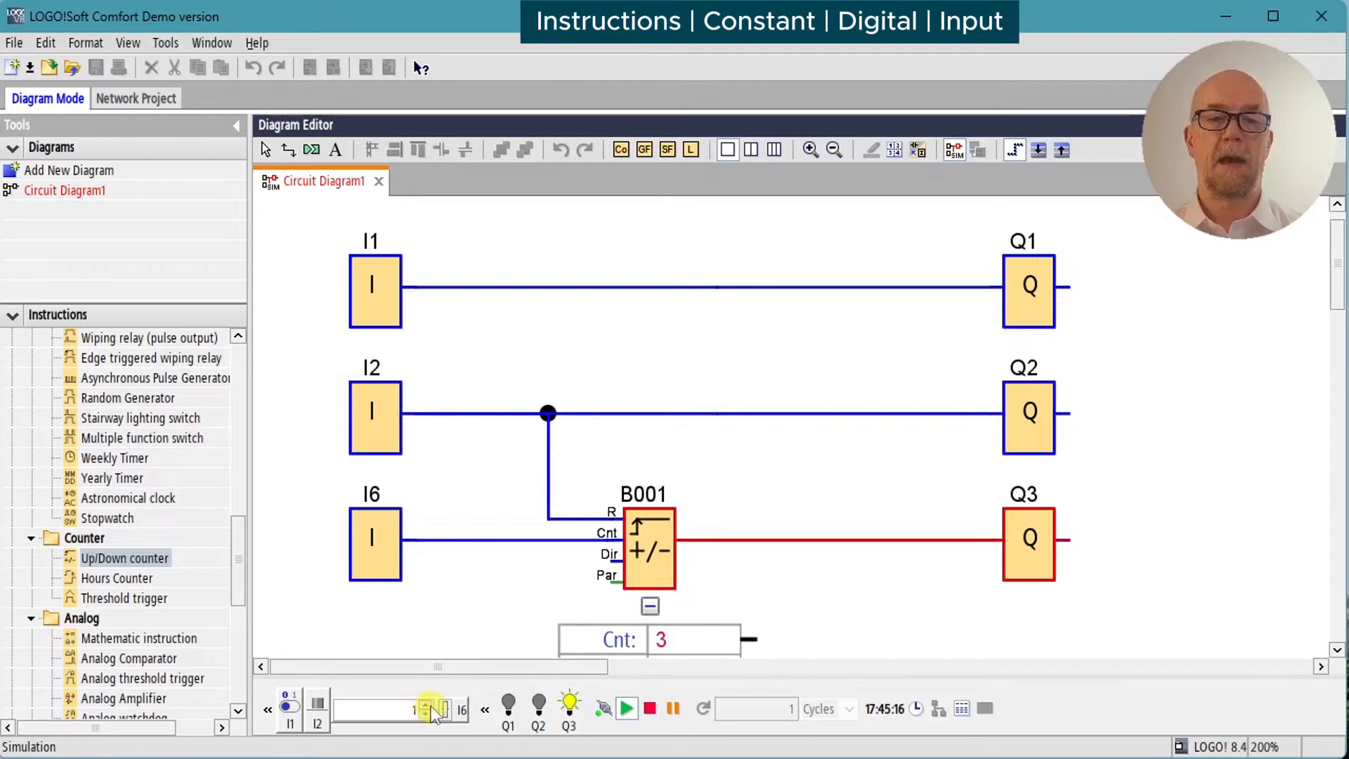
click(424, 709)
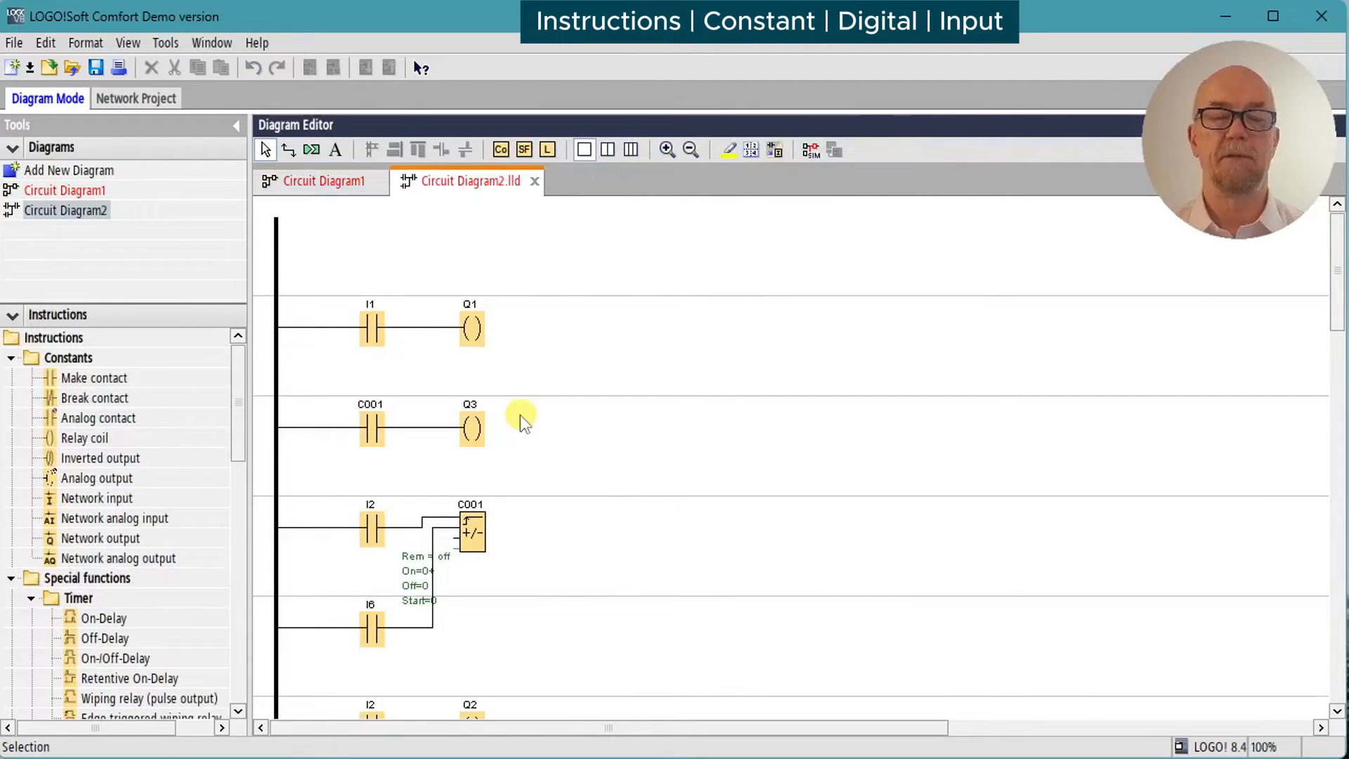
Step: Scroll through the ladder Circuit Diagram2 and the Instructions catalog
scroll(down, 3)
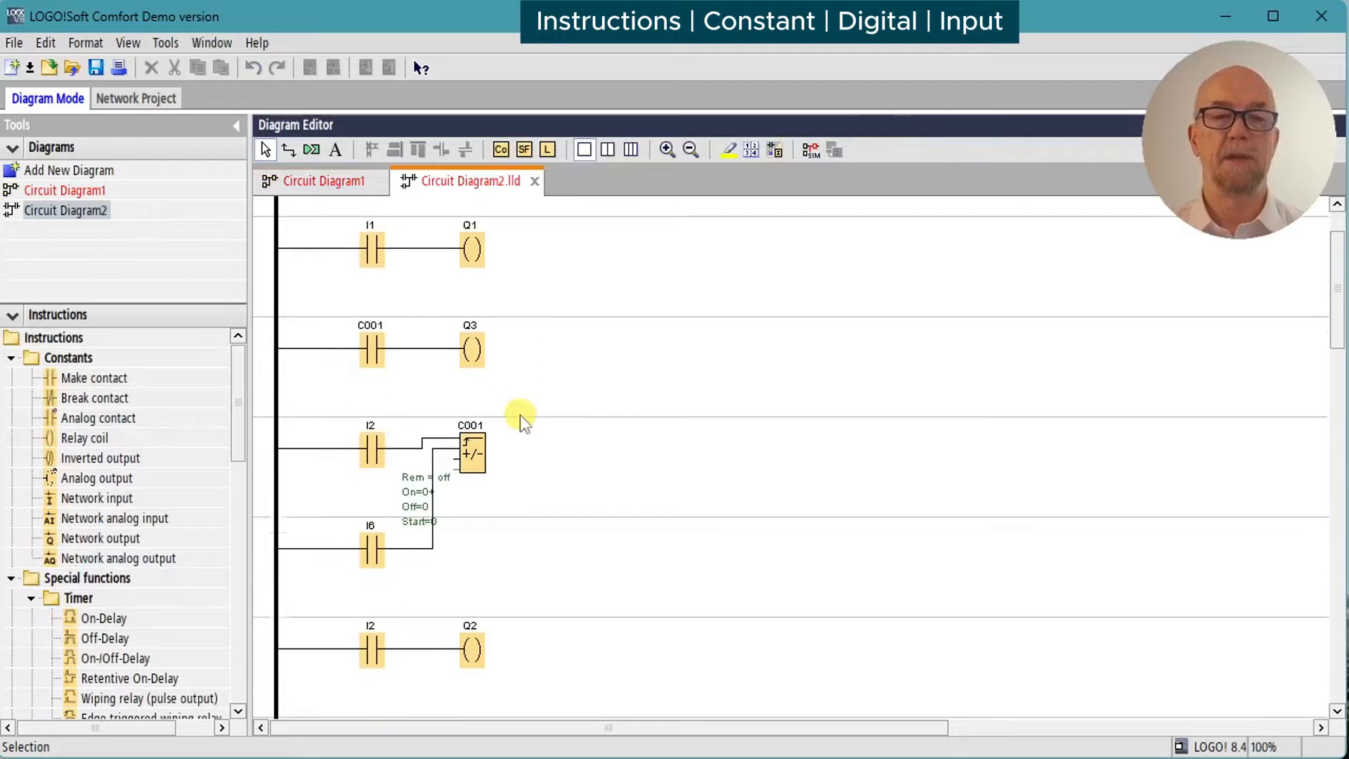
click(668, 148)
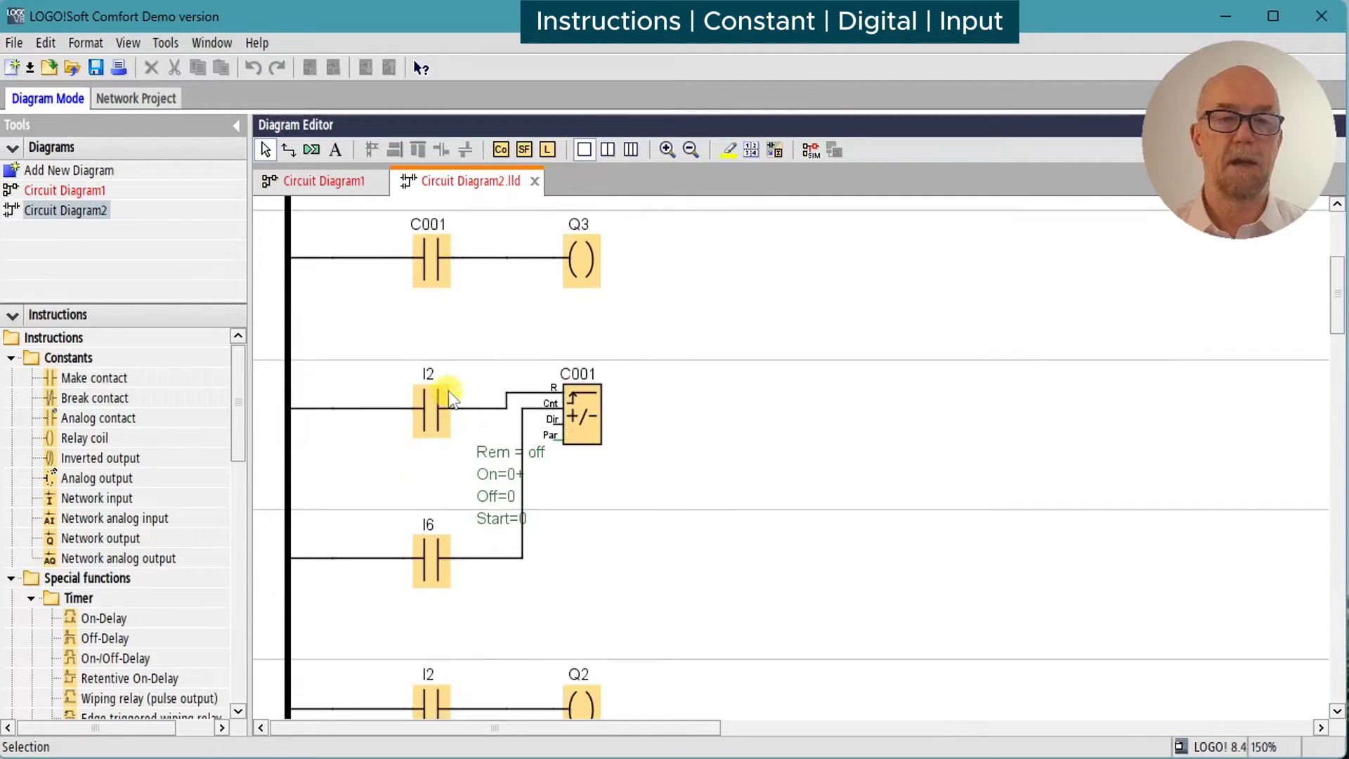
scroll(down, 3)
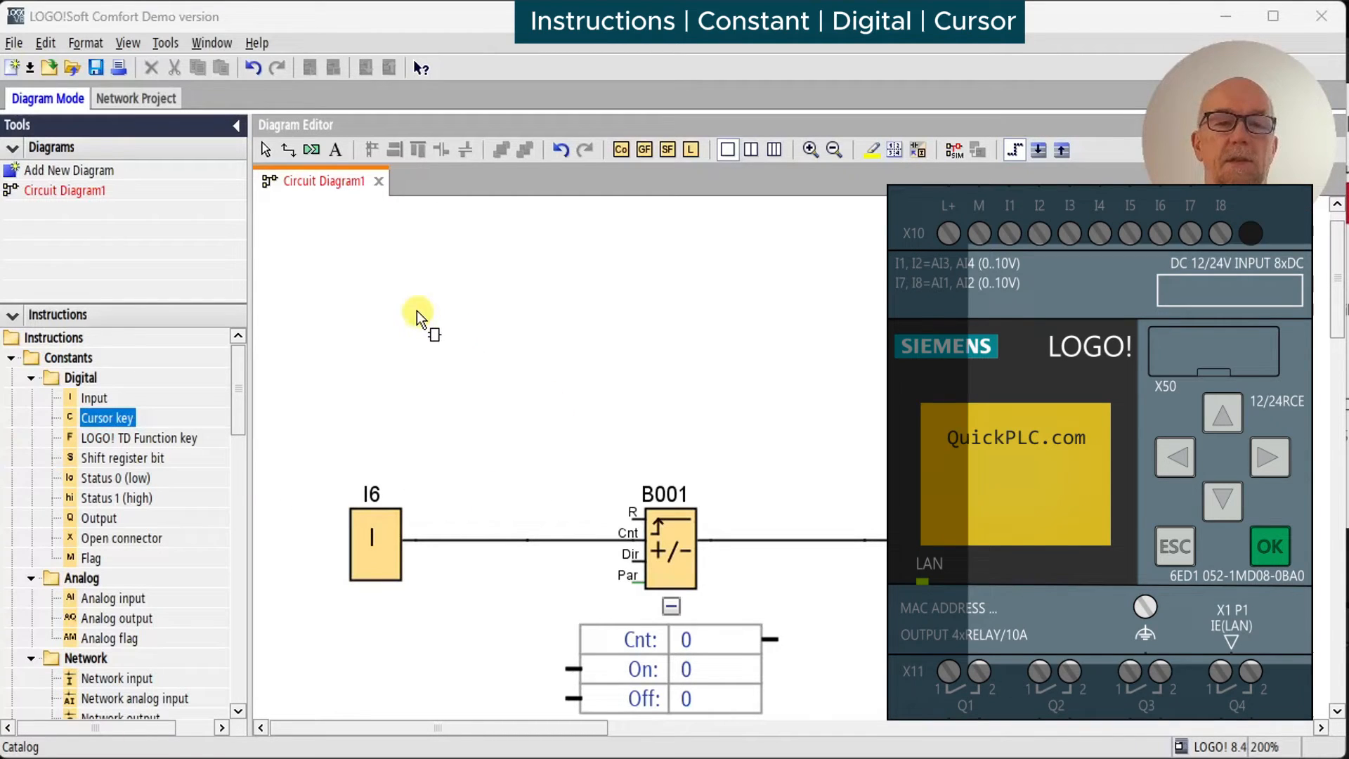
Step: Place a cursor key block and change it from C1 to the down key C2
click(418, 315)
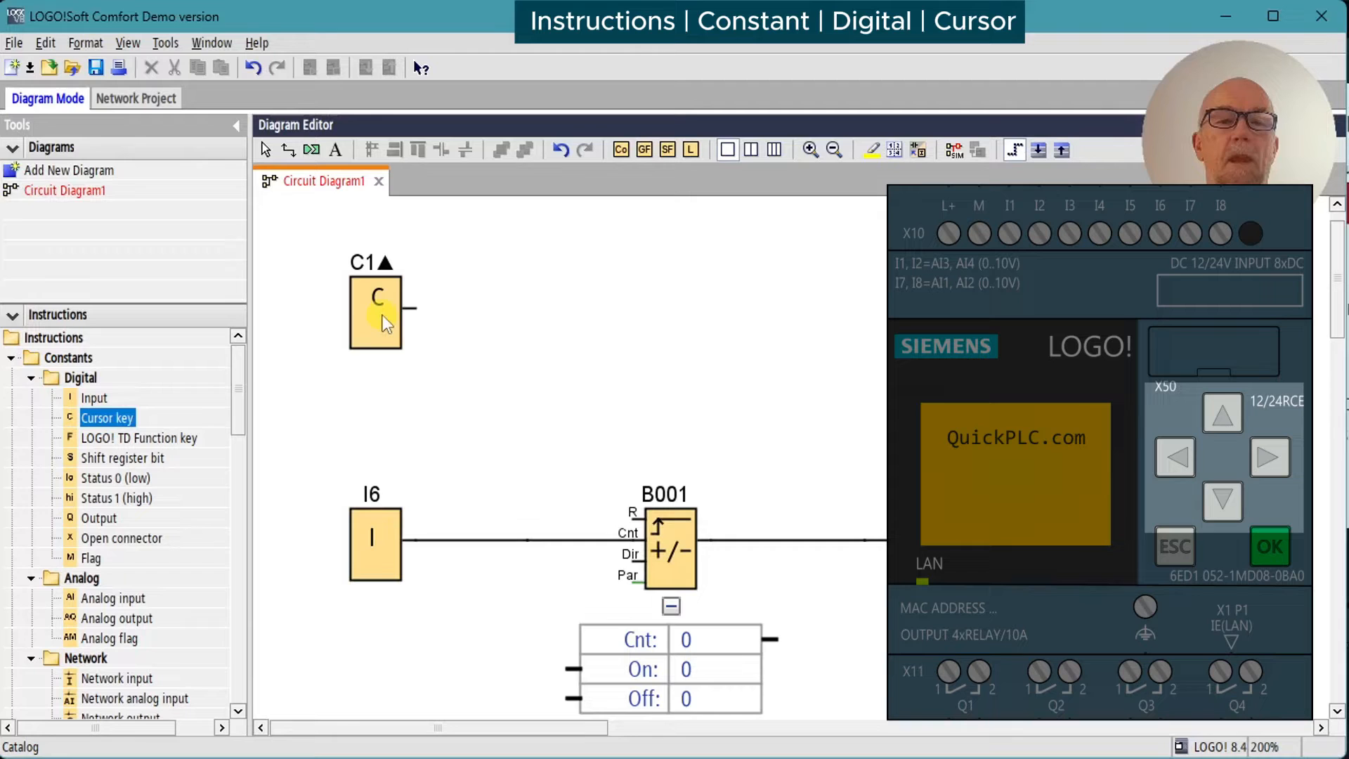
double_click(377, 311)
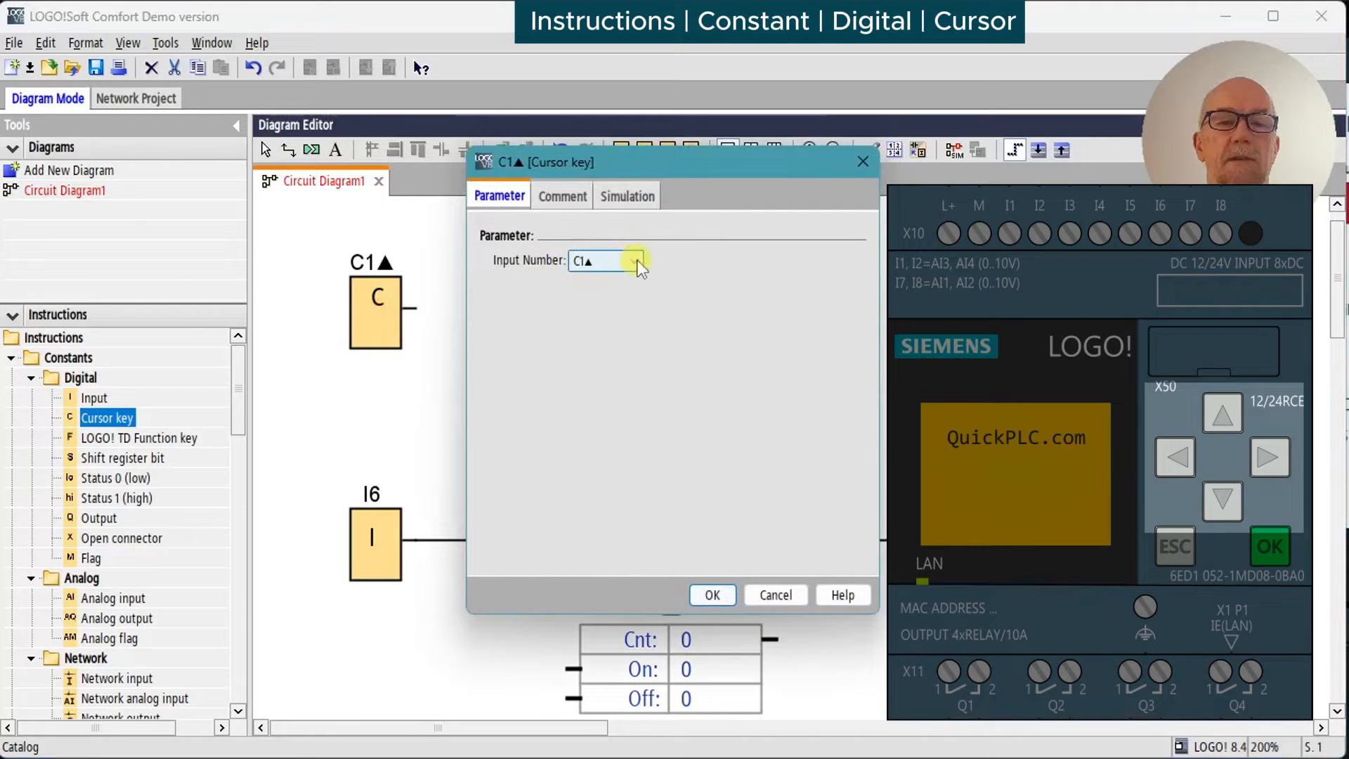
click(634, 262)
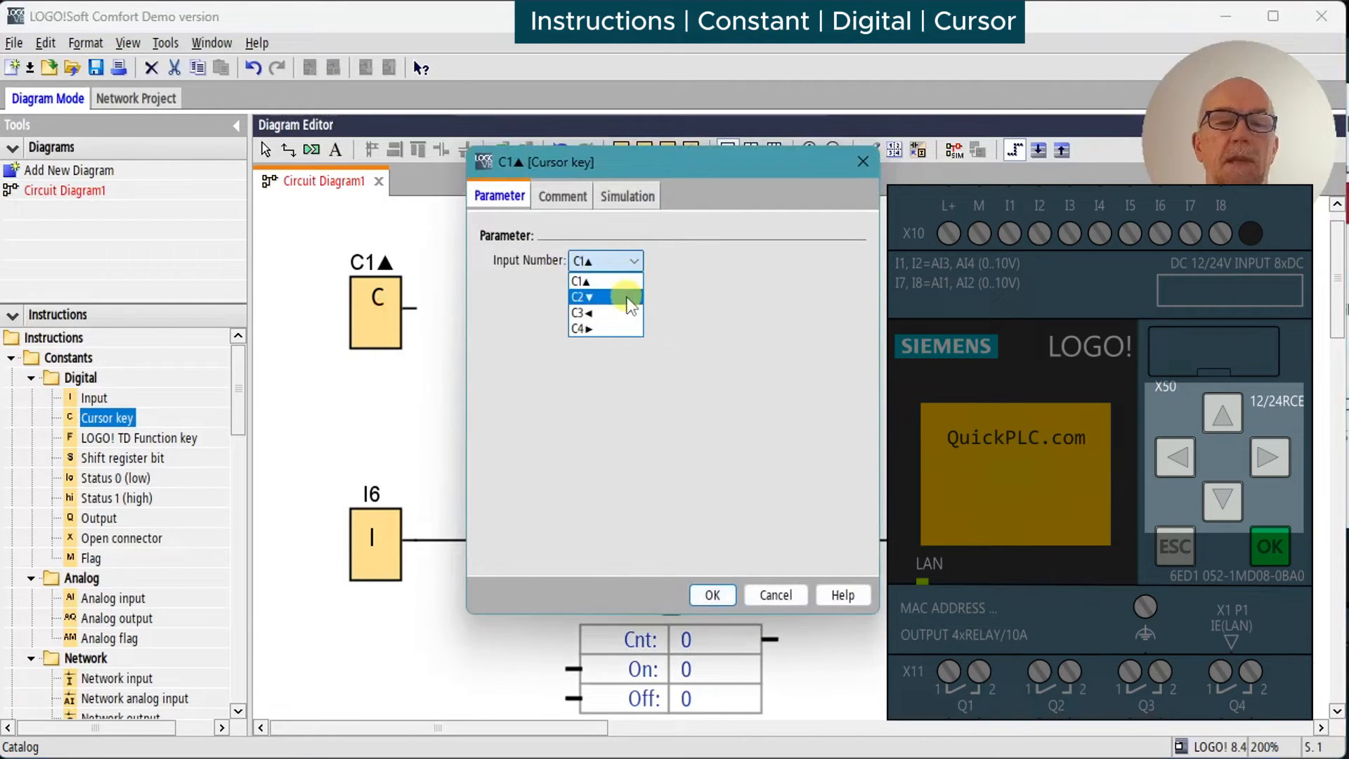
mouse_move(622, 336)
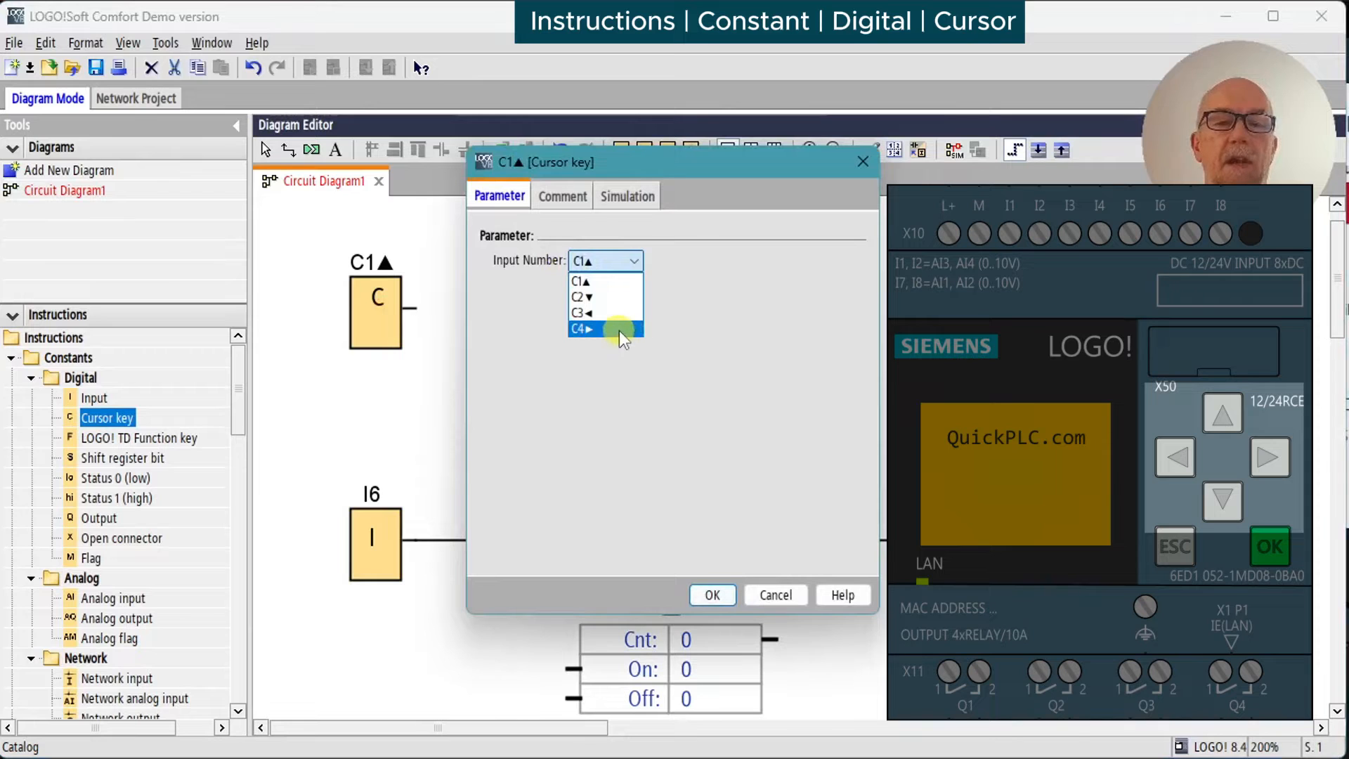
click(582, 296)
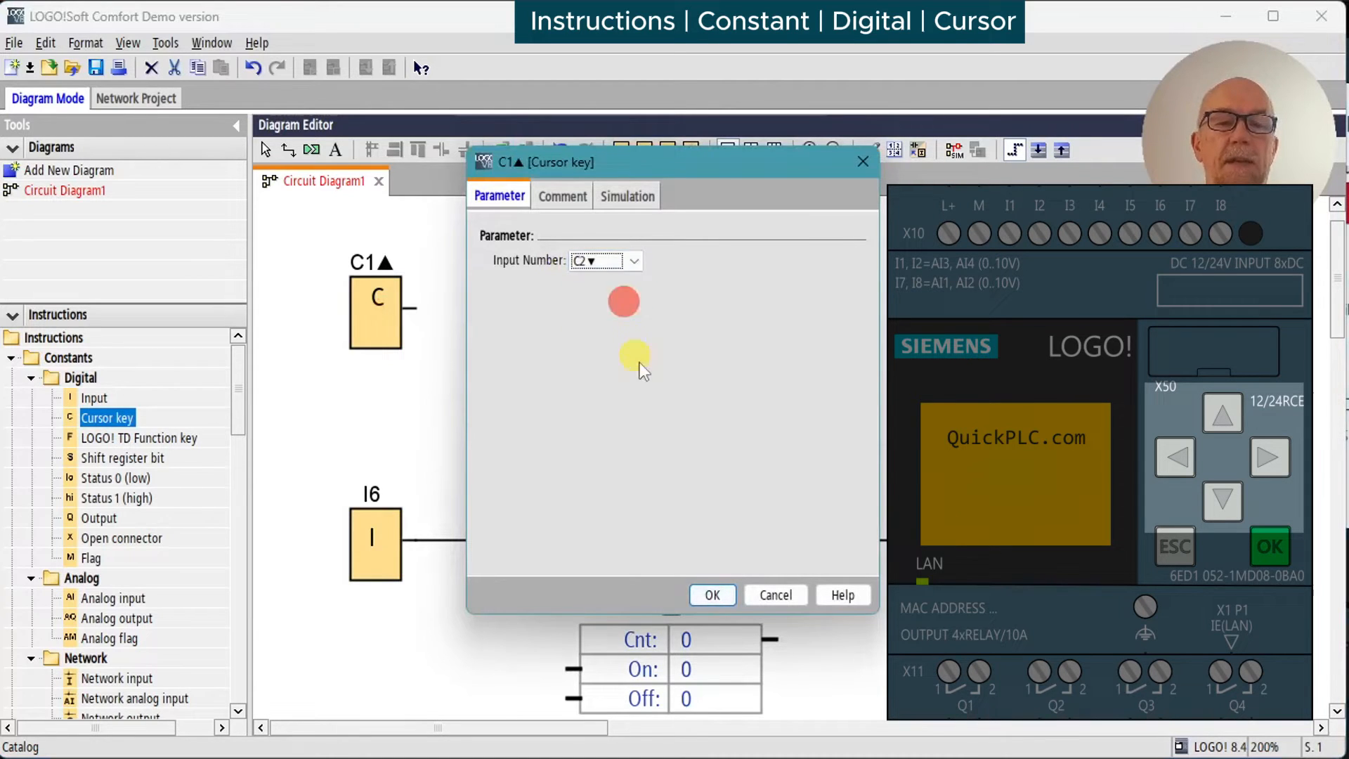
click(712, 595)
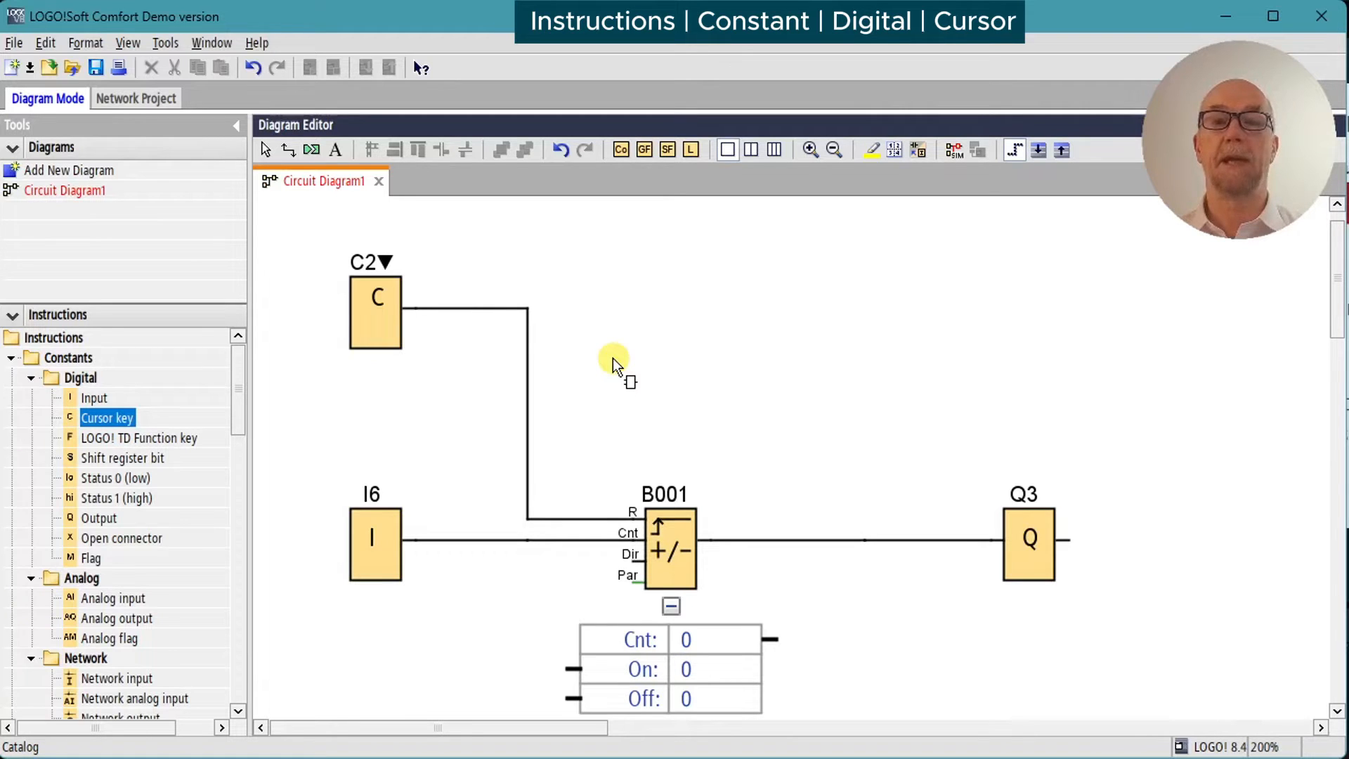
mouse_move(701, 292)
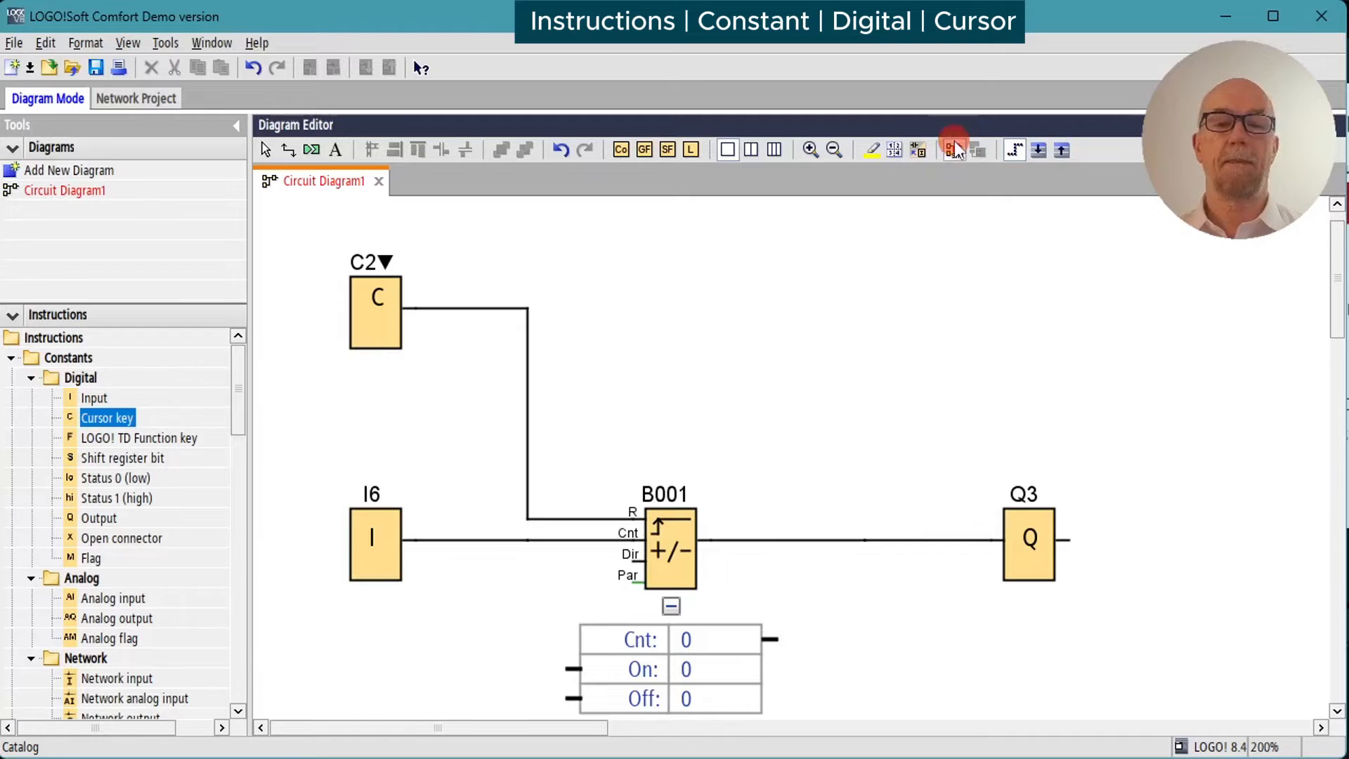
Step: Simulate the counter circuit while pulsing input I6
click(954, 149)
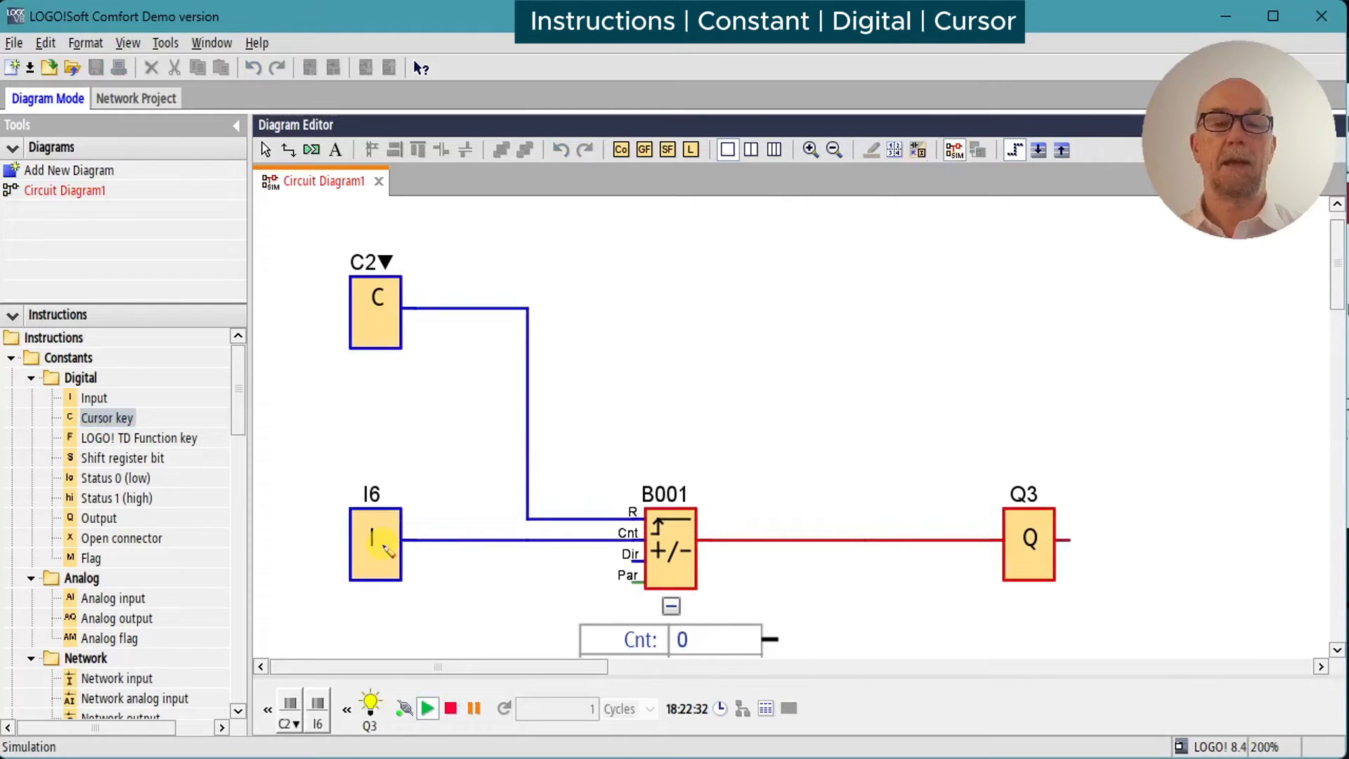
click(375, 546)
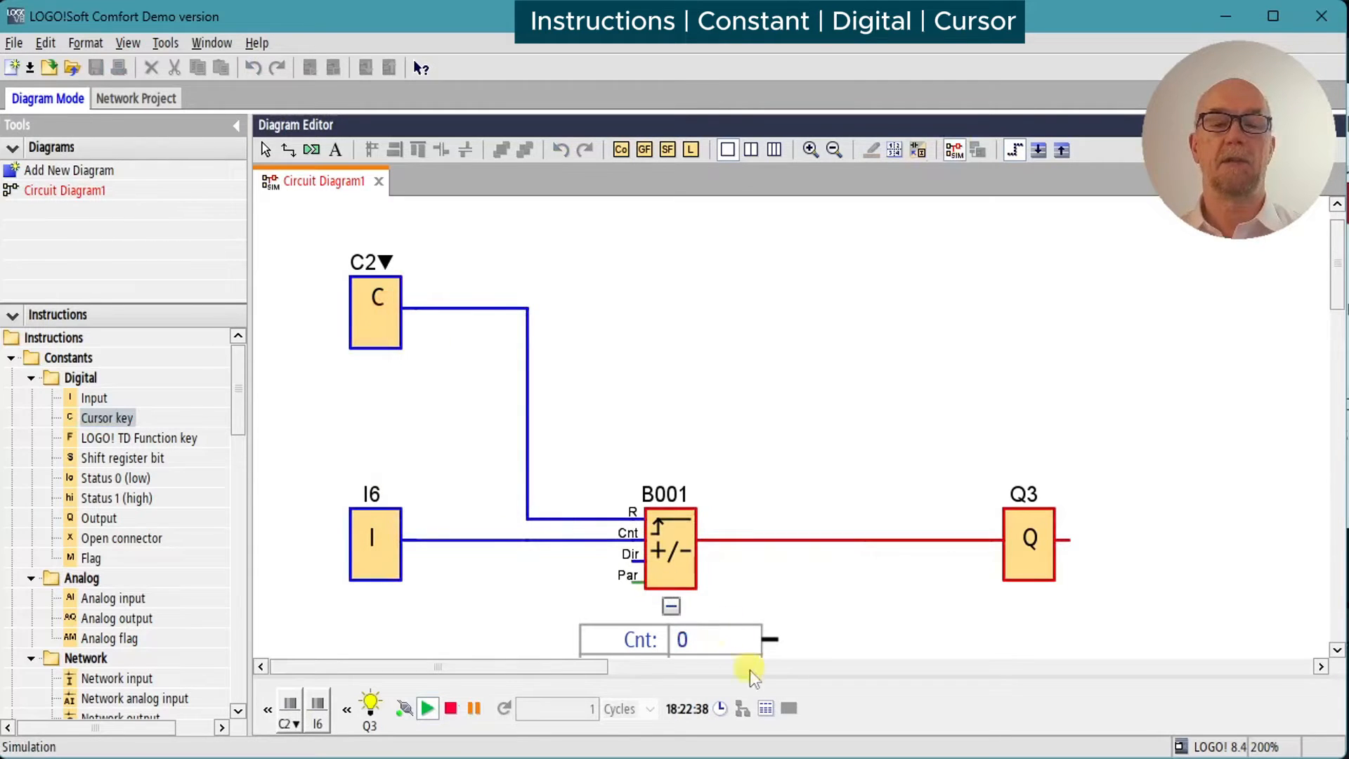
click(377, 542)
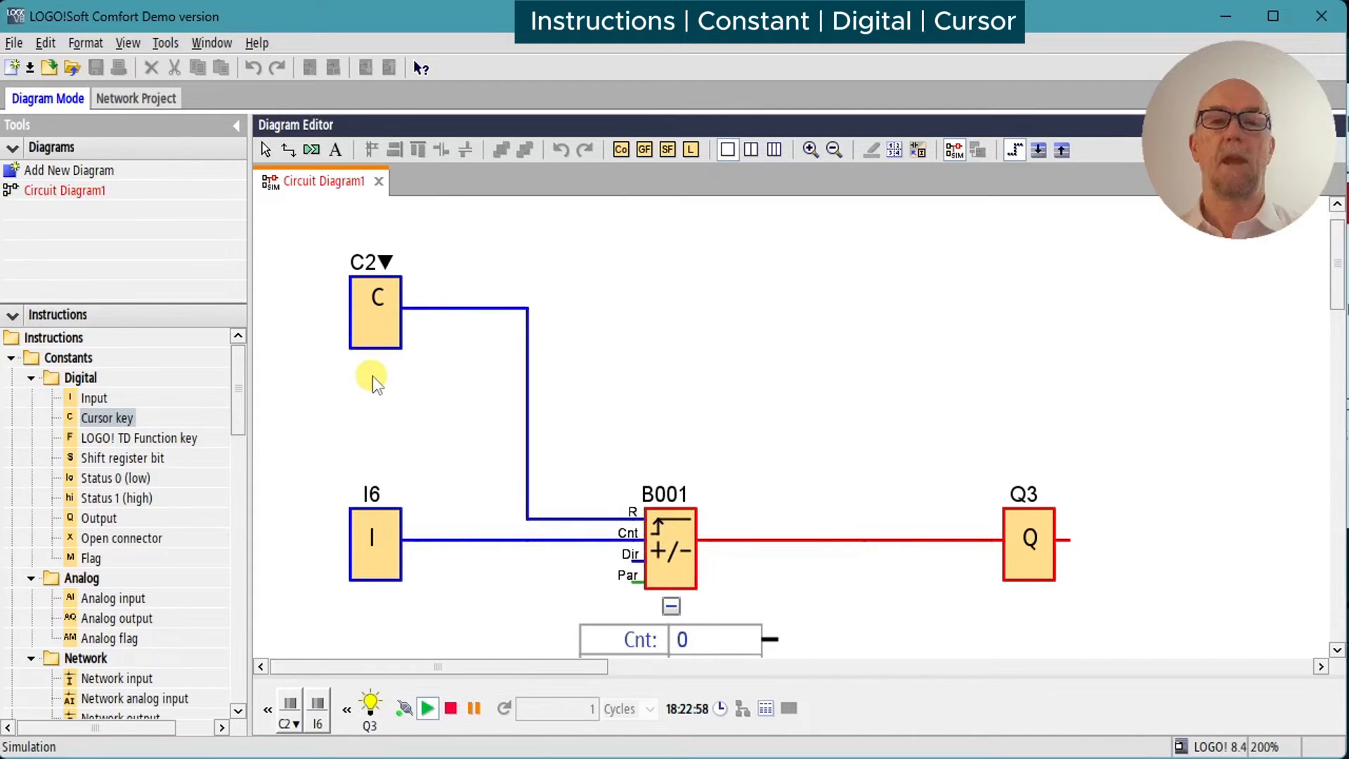
mouse_move(263, 370)
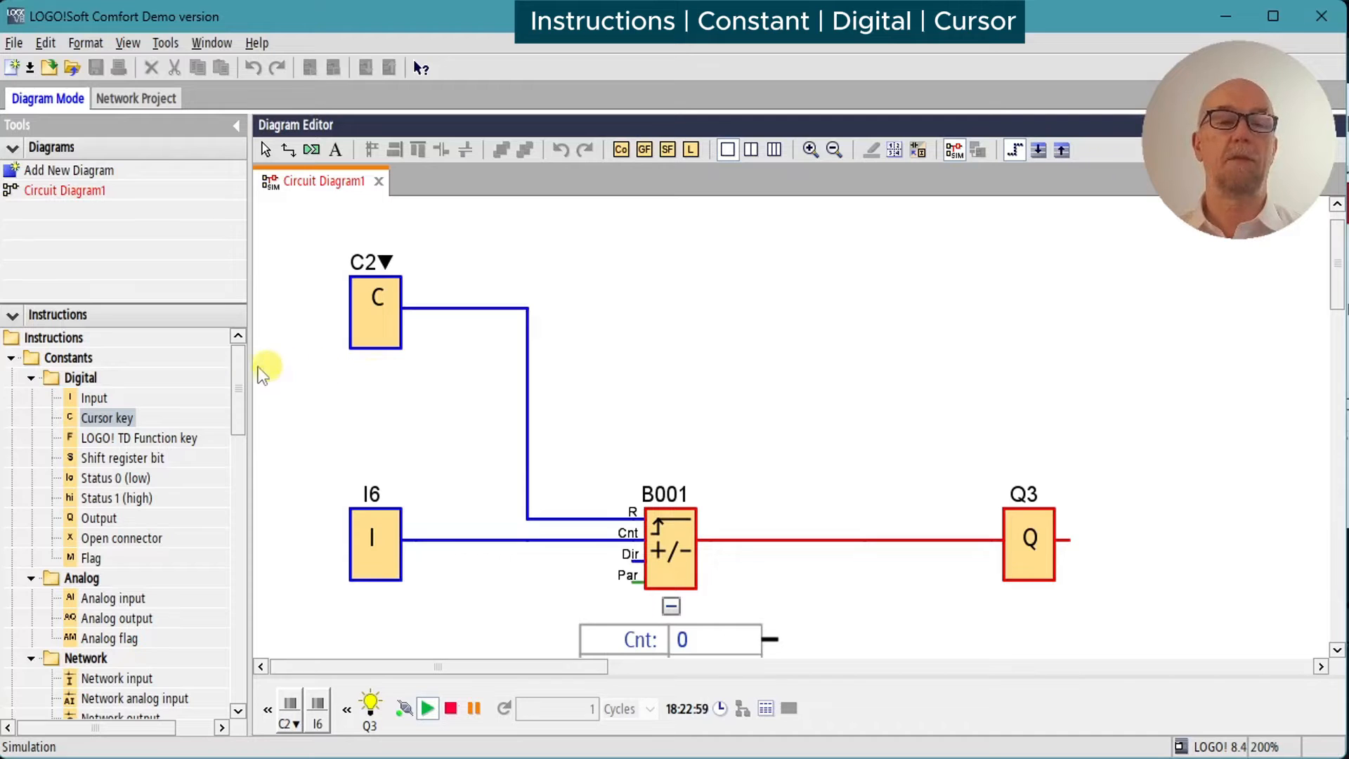
Step: Scroll the Instructions catalog down to the Miscellaneous group
scroll(down, 3)
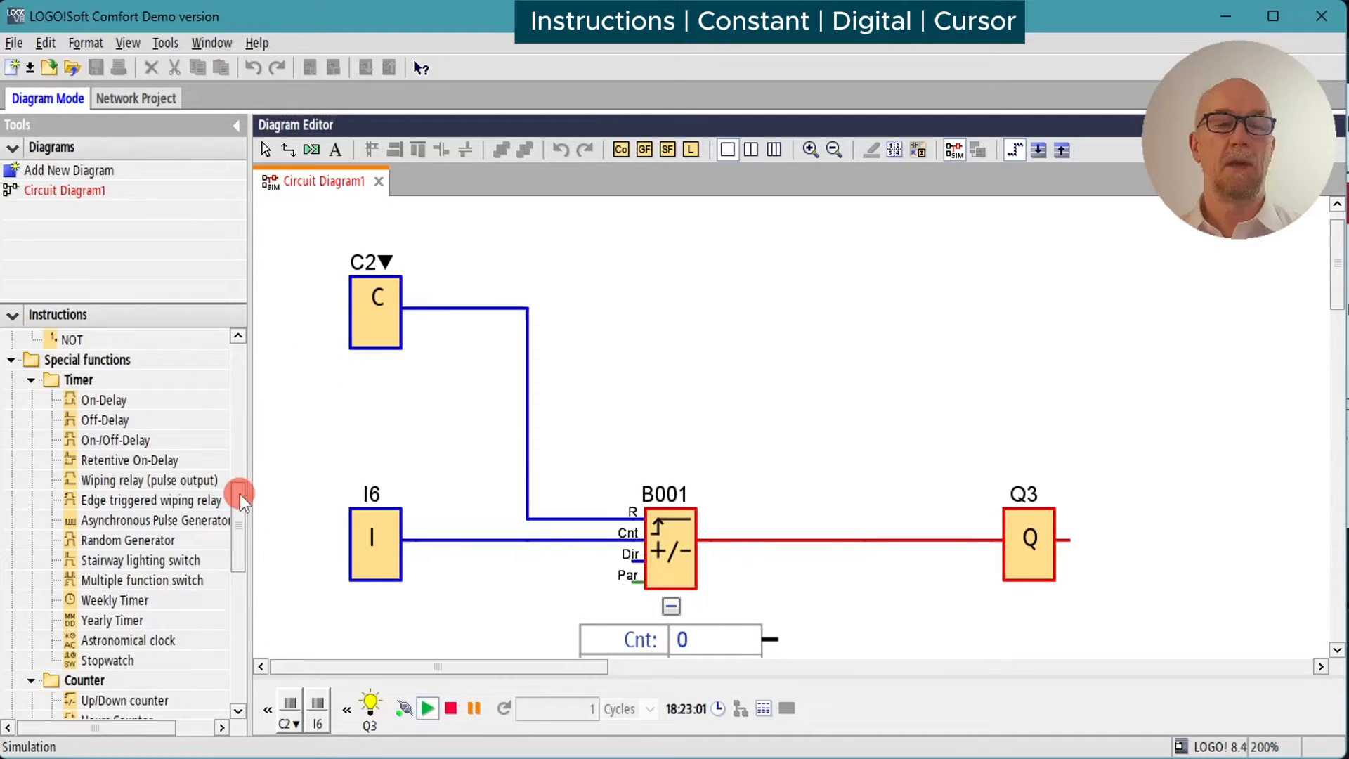
scroll(down, 3)
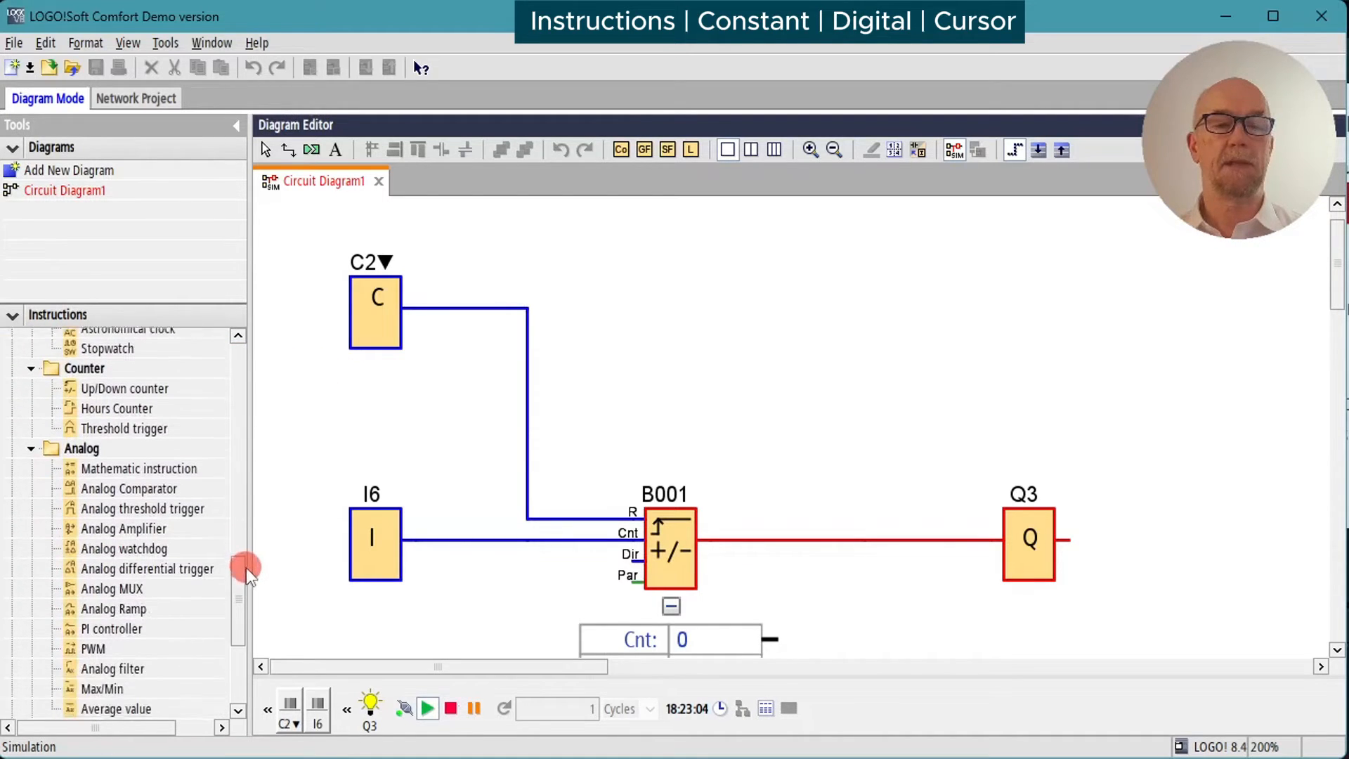
scroll(down, 3)
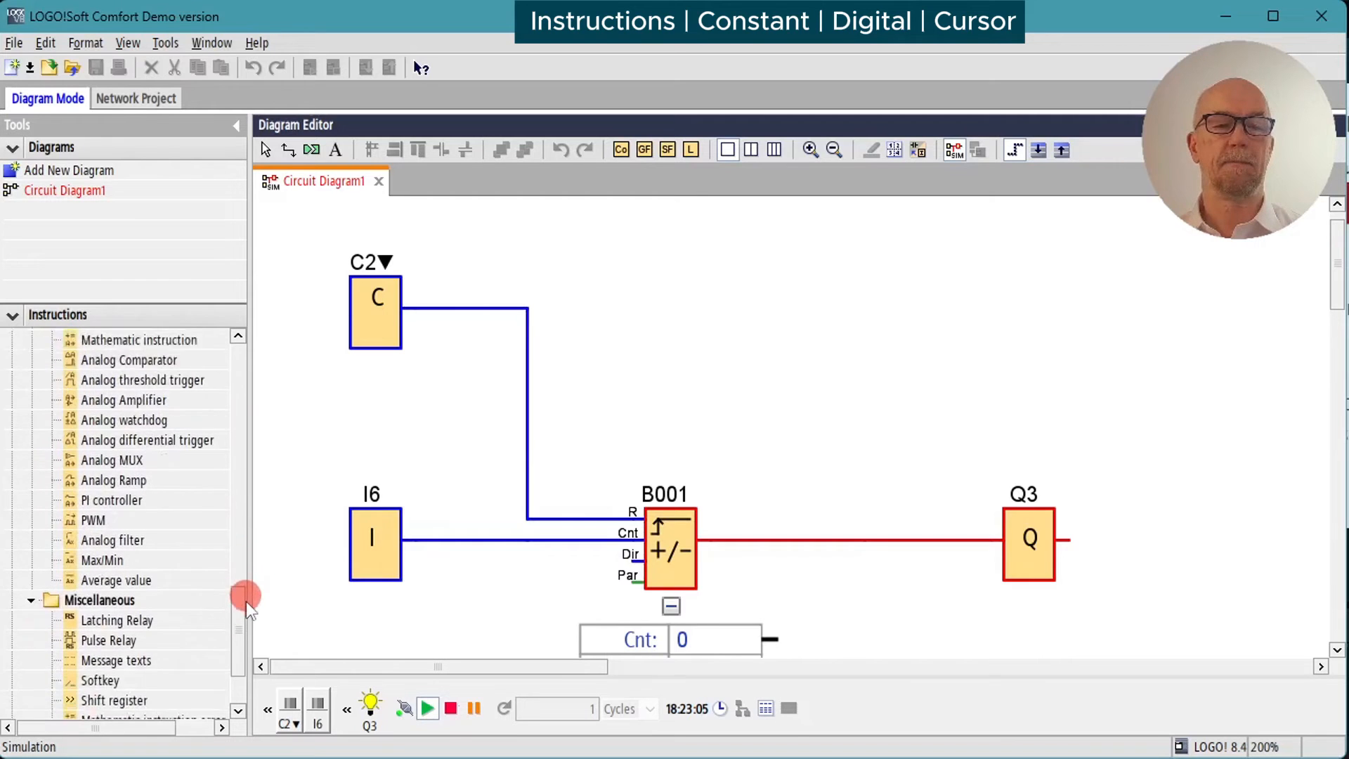
scroll(down, 3)
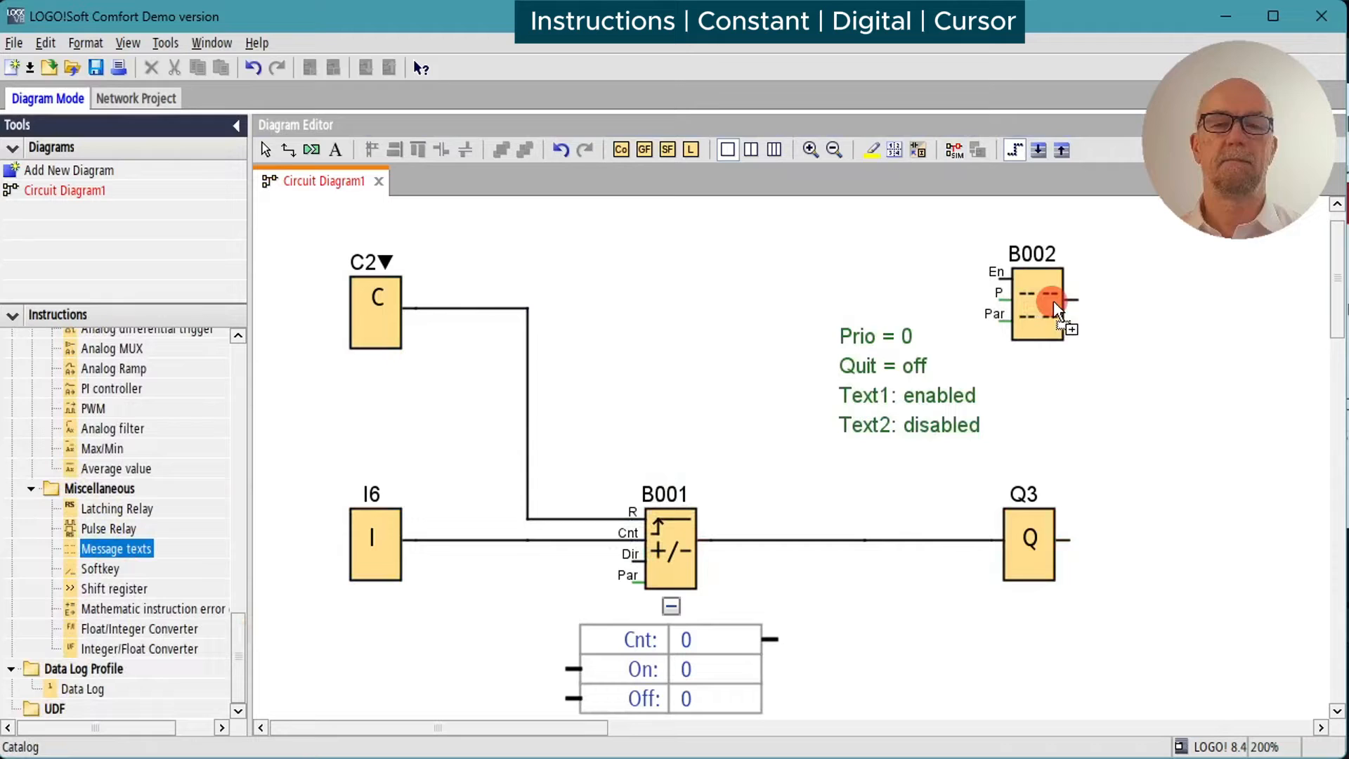
Step: Edit the new message text block B002 and pick the Status 1 (high) constant
double_click(1037, 299)
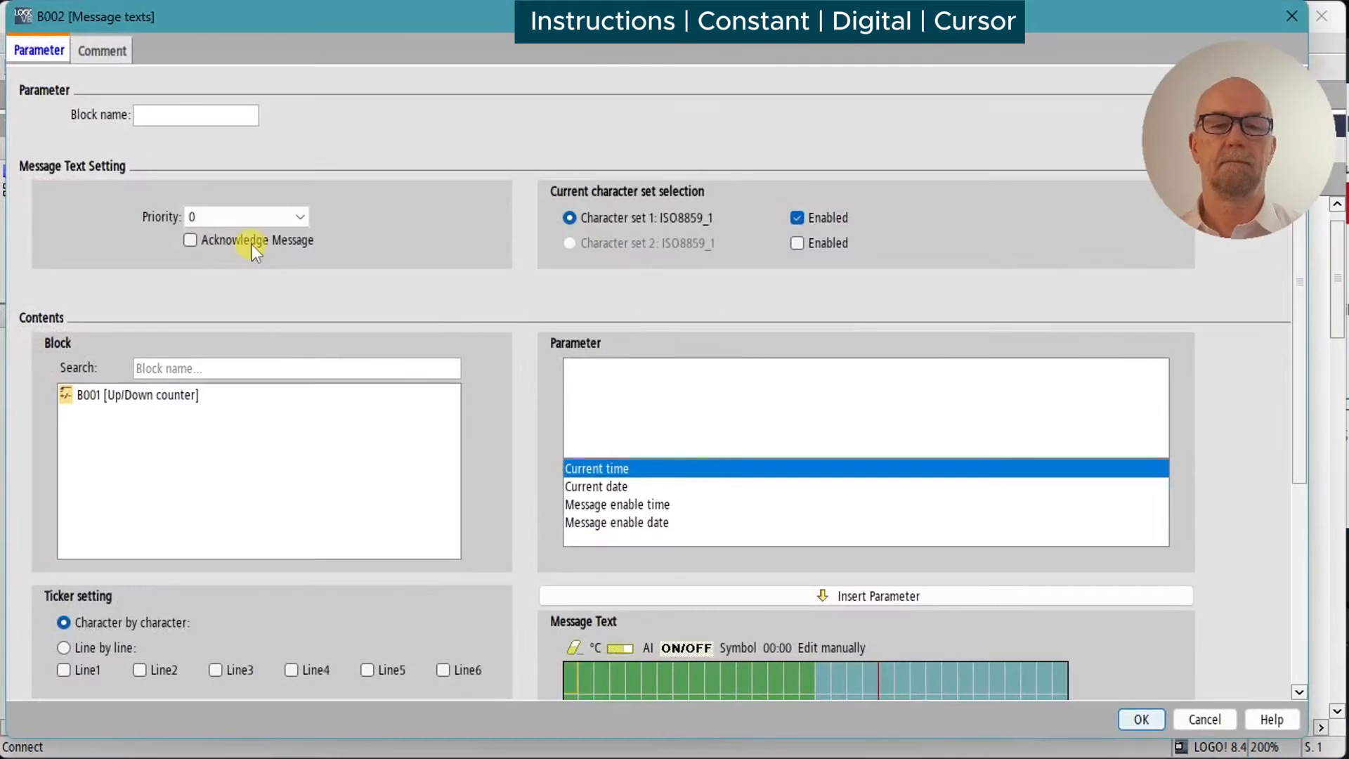
scroll(down, 3)
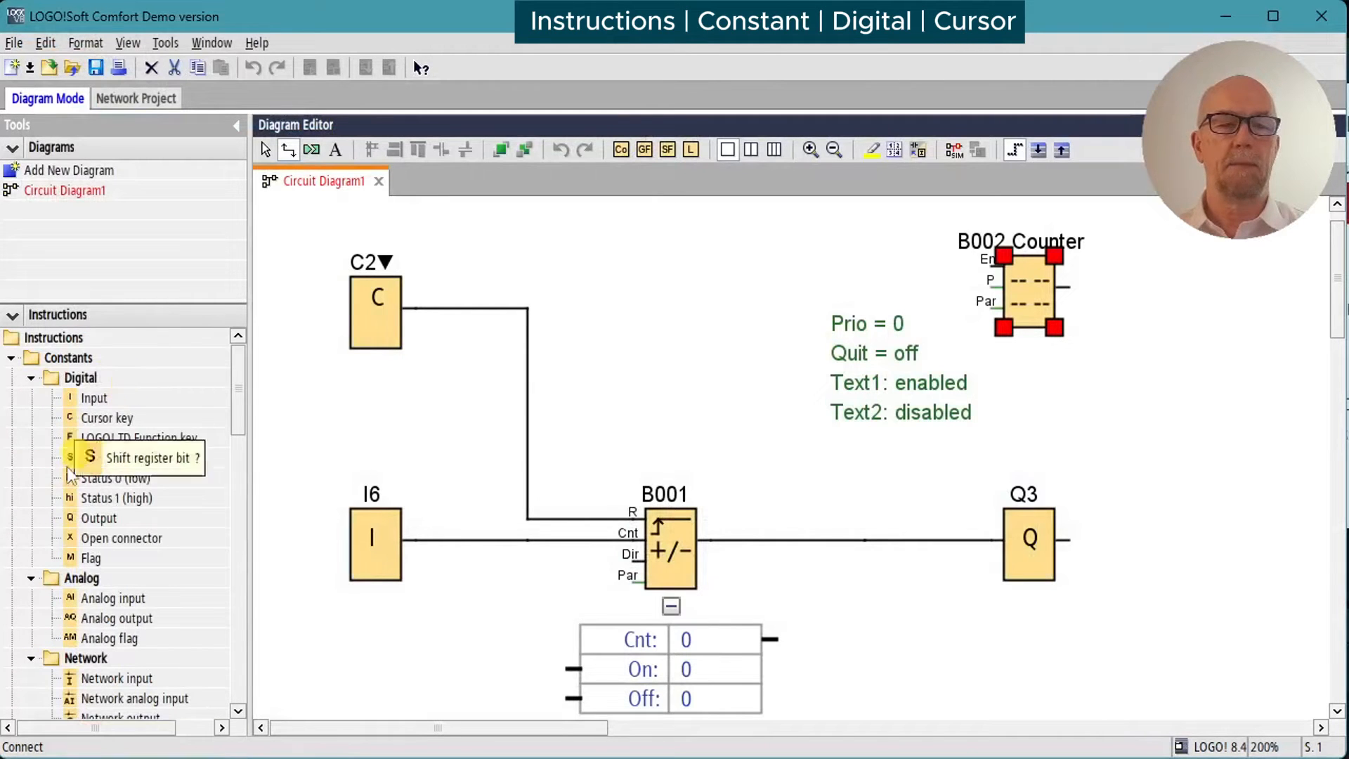
click(117, 497)
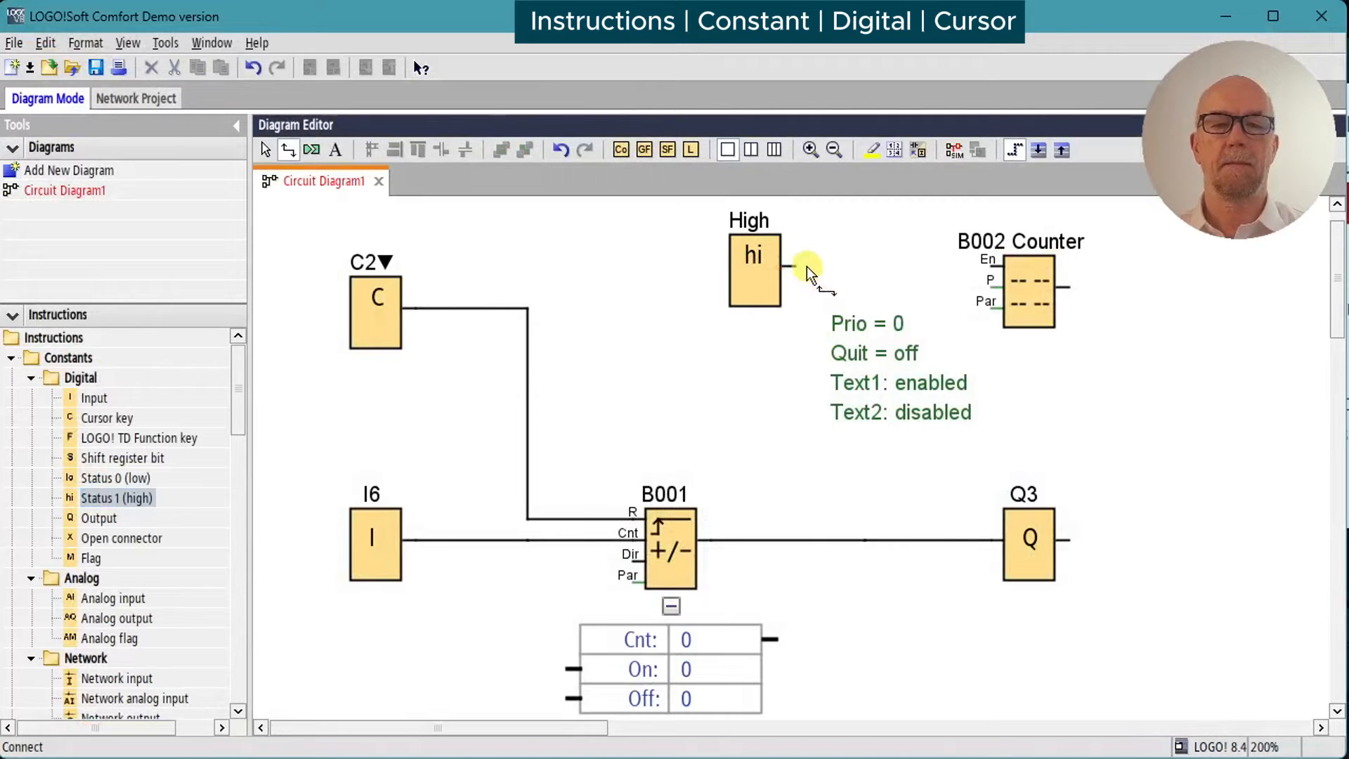
Step: Wire the High constant to the En input of message block B002
drag(791, 267, 988, 267)
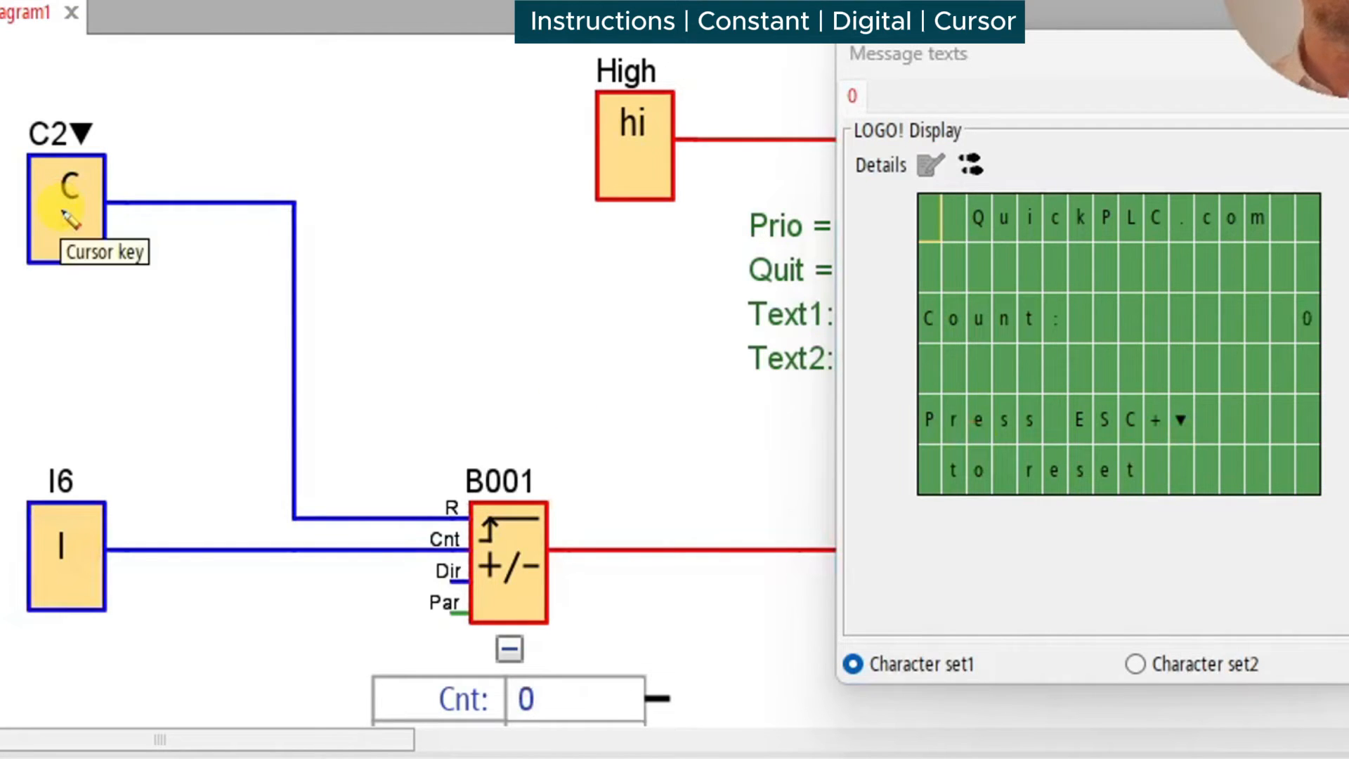
mouse_move(486, 278)
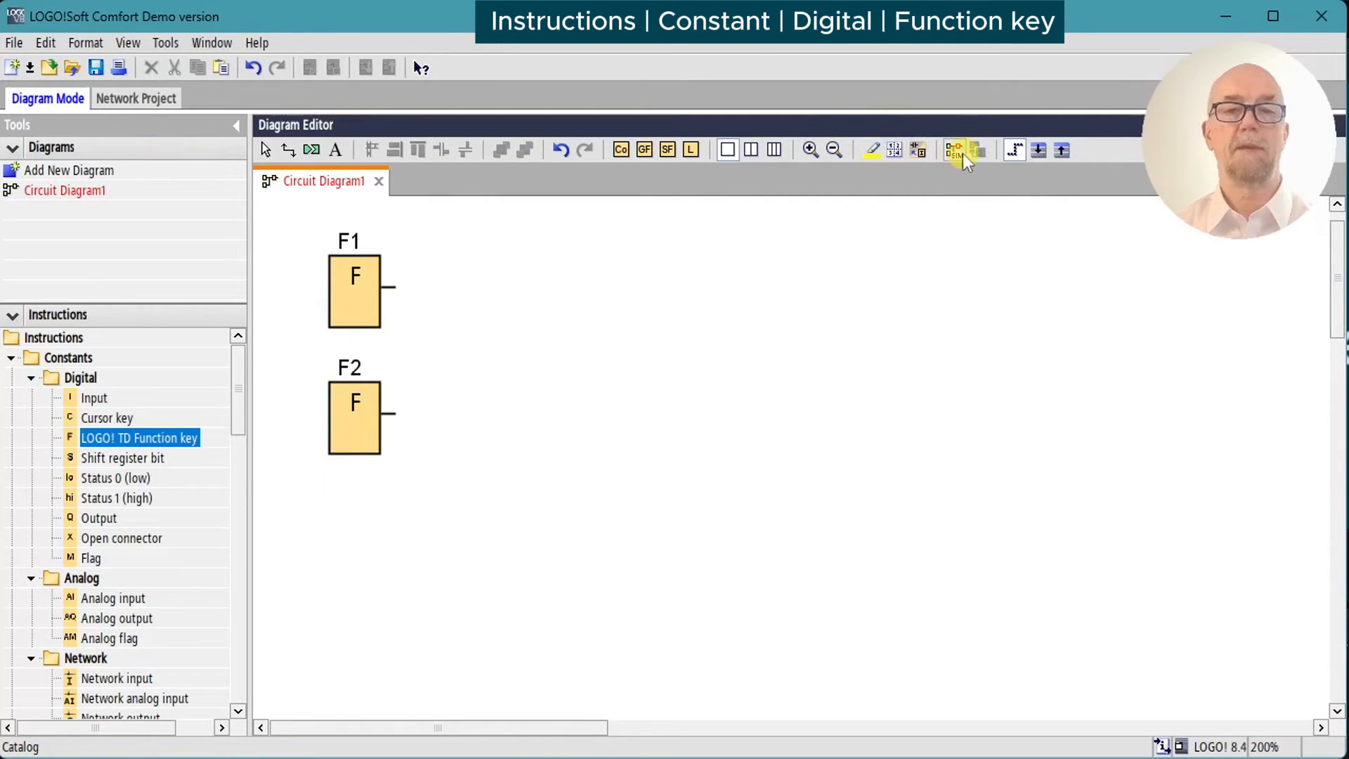
Step: Simulate the diagram and trigger function key F1
click(953, 150)
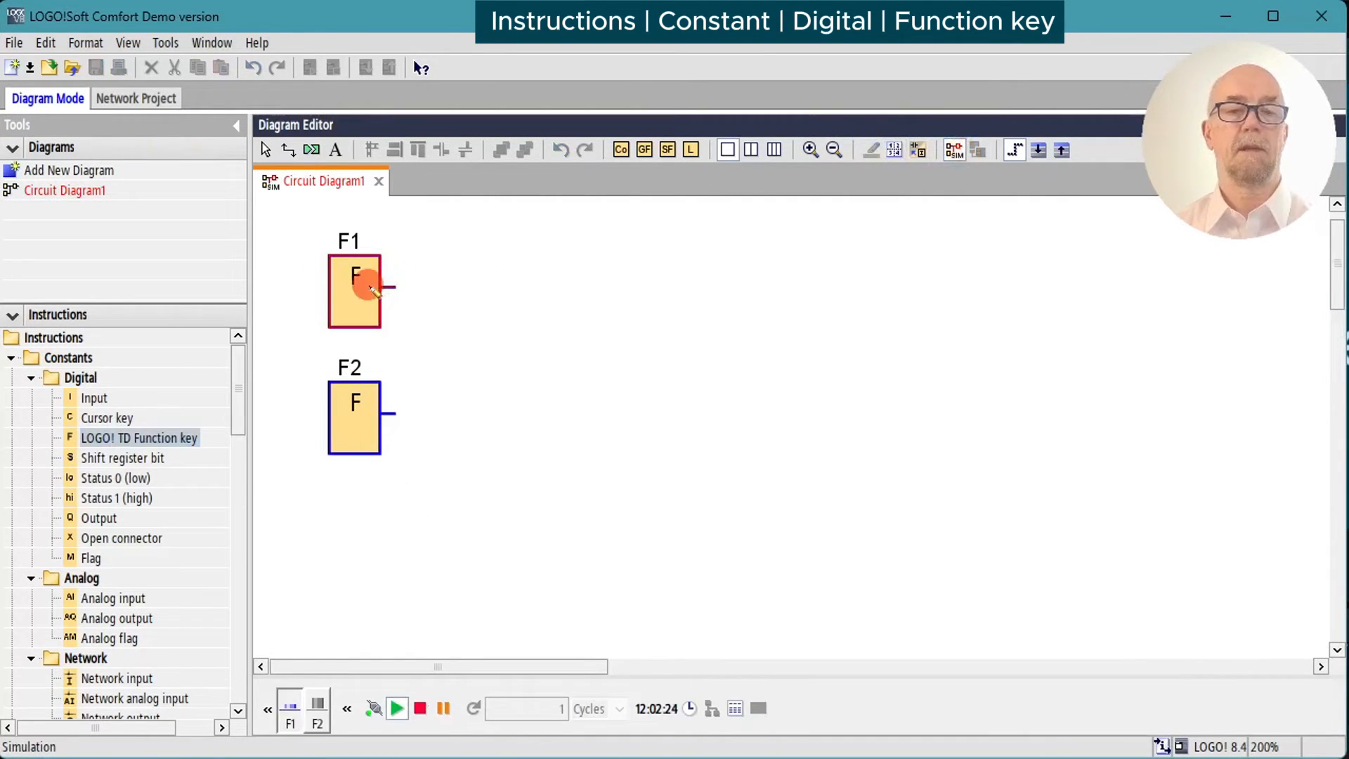
click(354, 427)
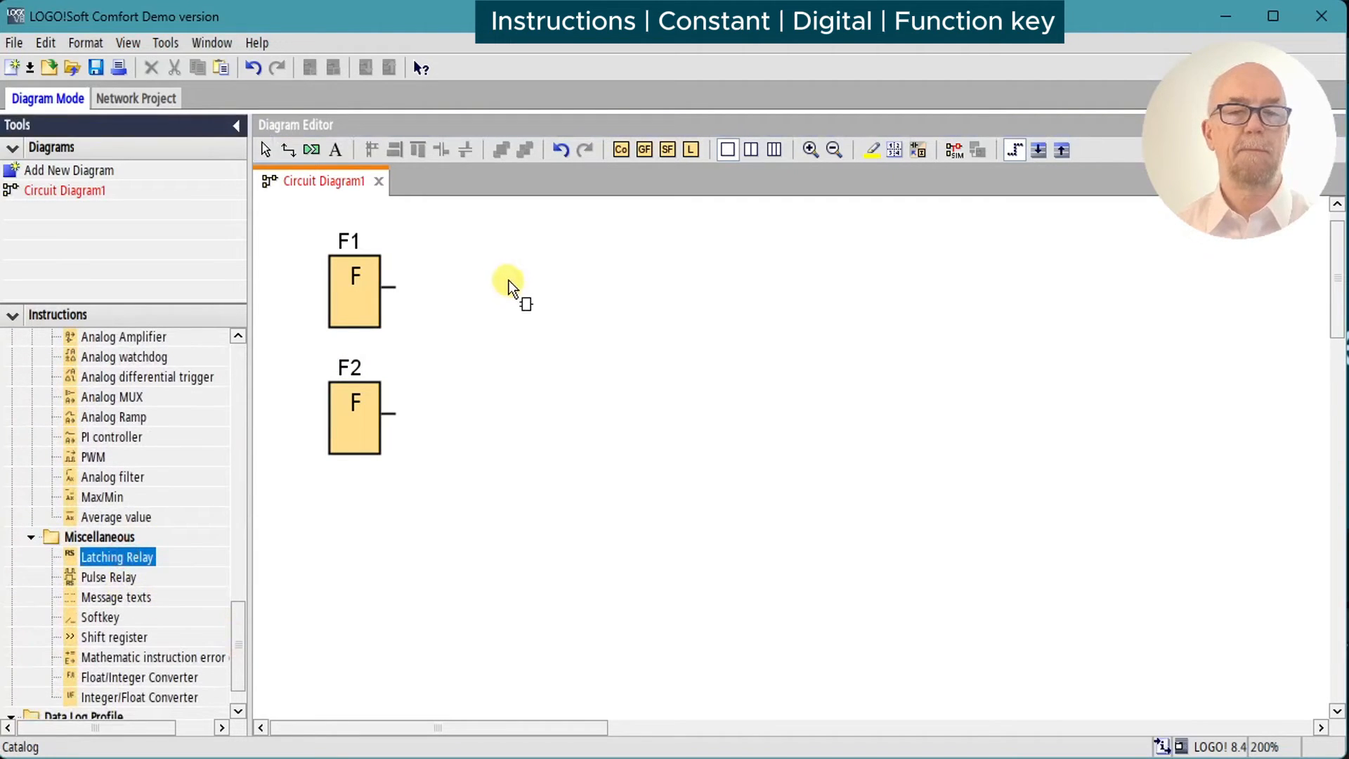
Step: Place latching relay B001 right of F1 and bring up the I/O names settings
click(531, 288)
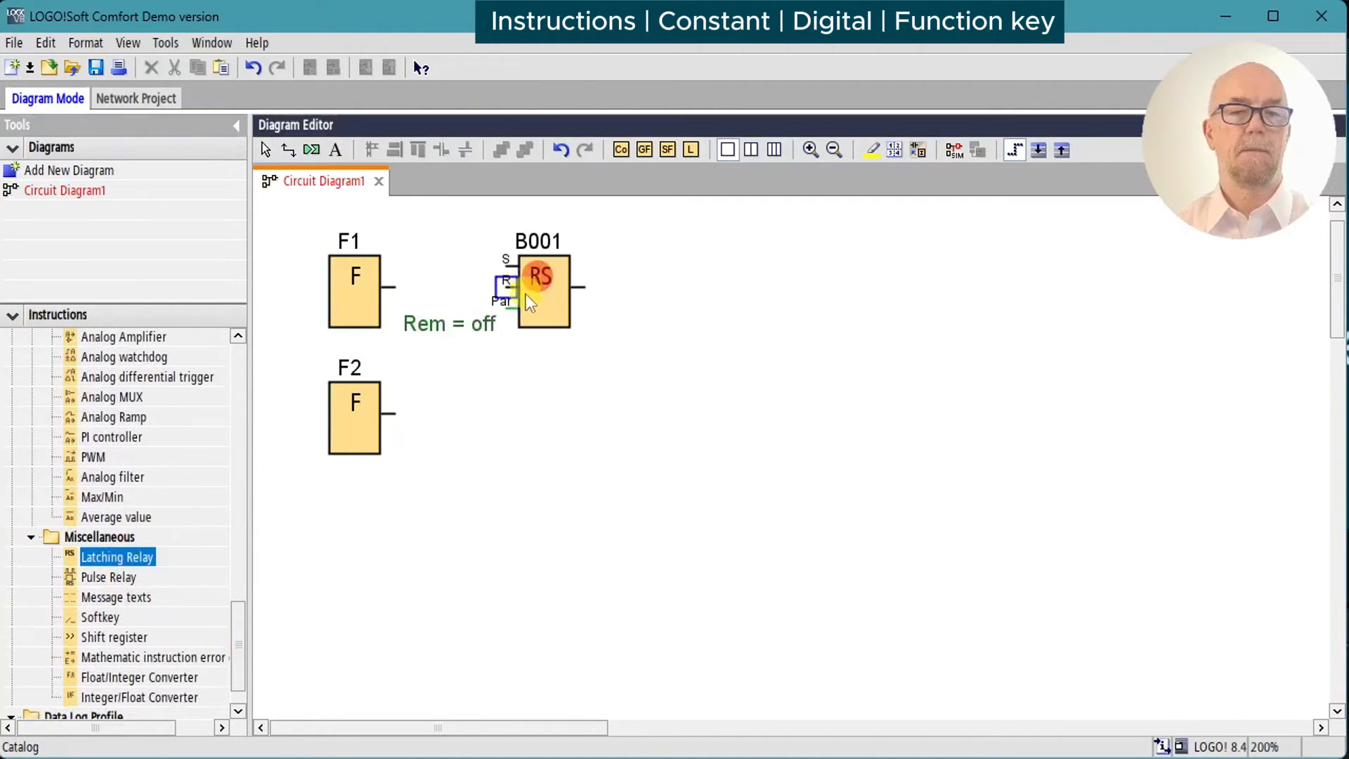
drag(540, 289, 604, 309)
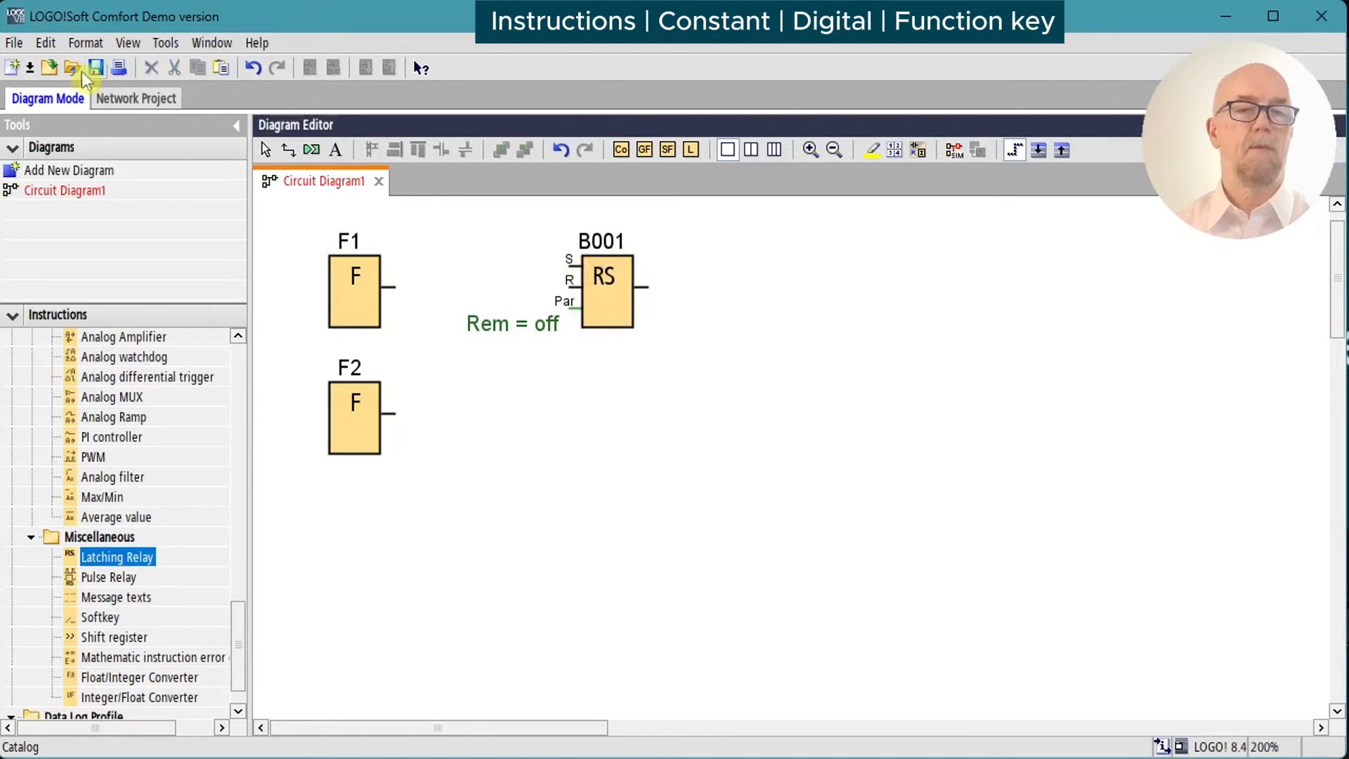
click(45, 42)
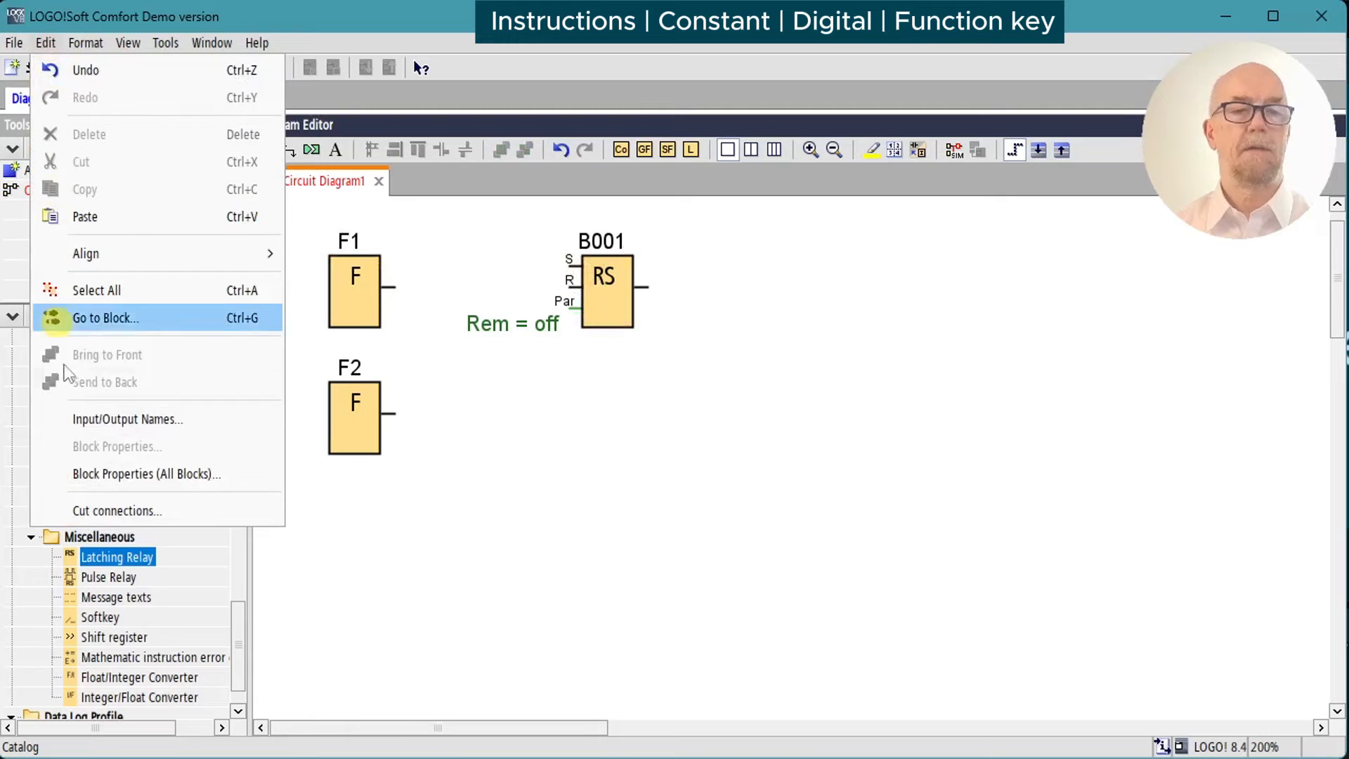
click(128, 419)
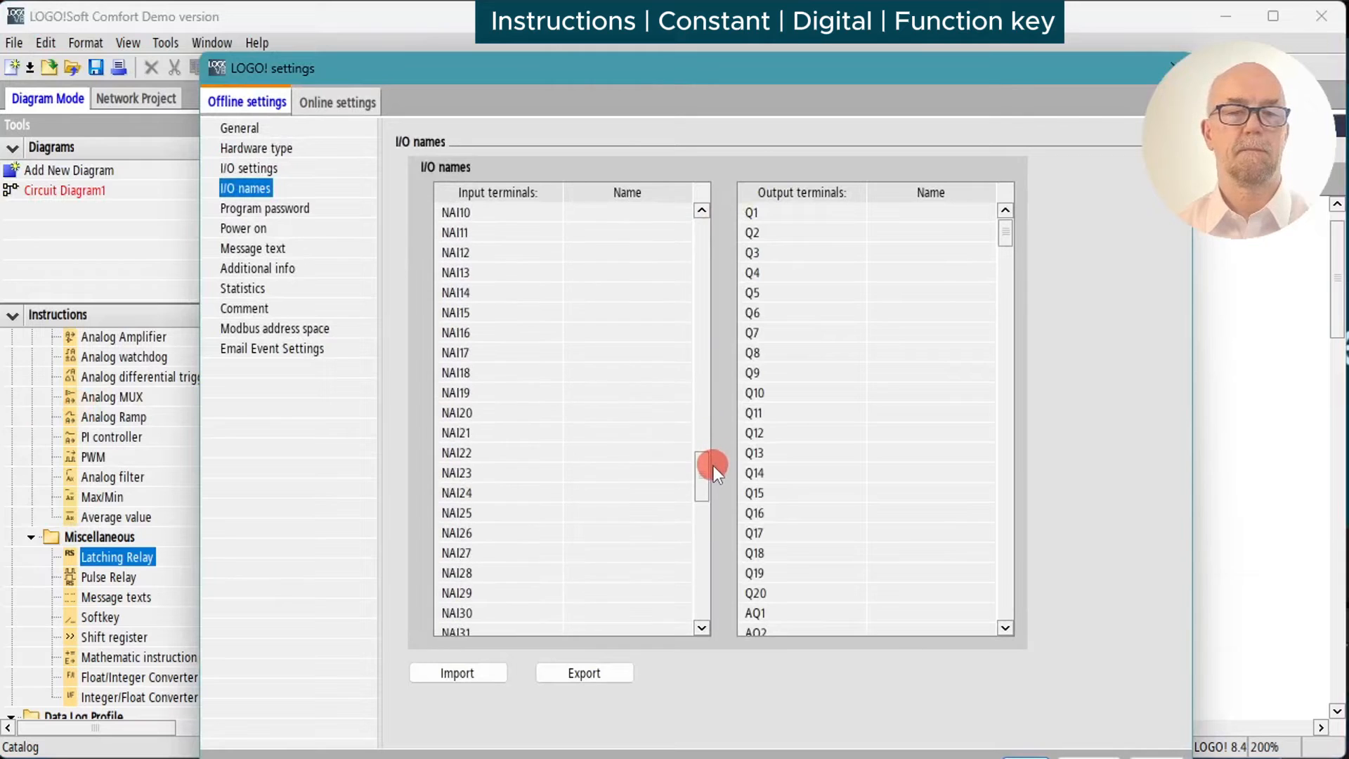
Step: Name F1 Manual Mode and F2 Auto Mode in the I/O names list
drag(711, 465, 711, 497)
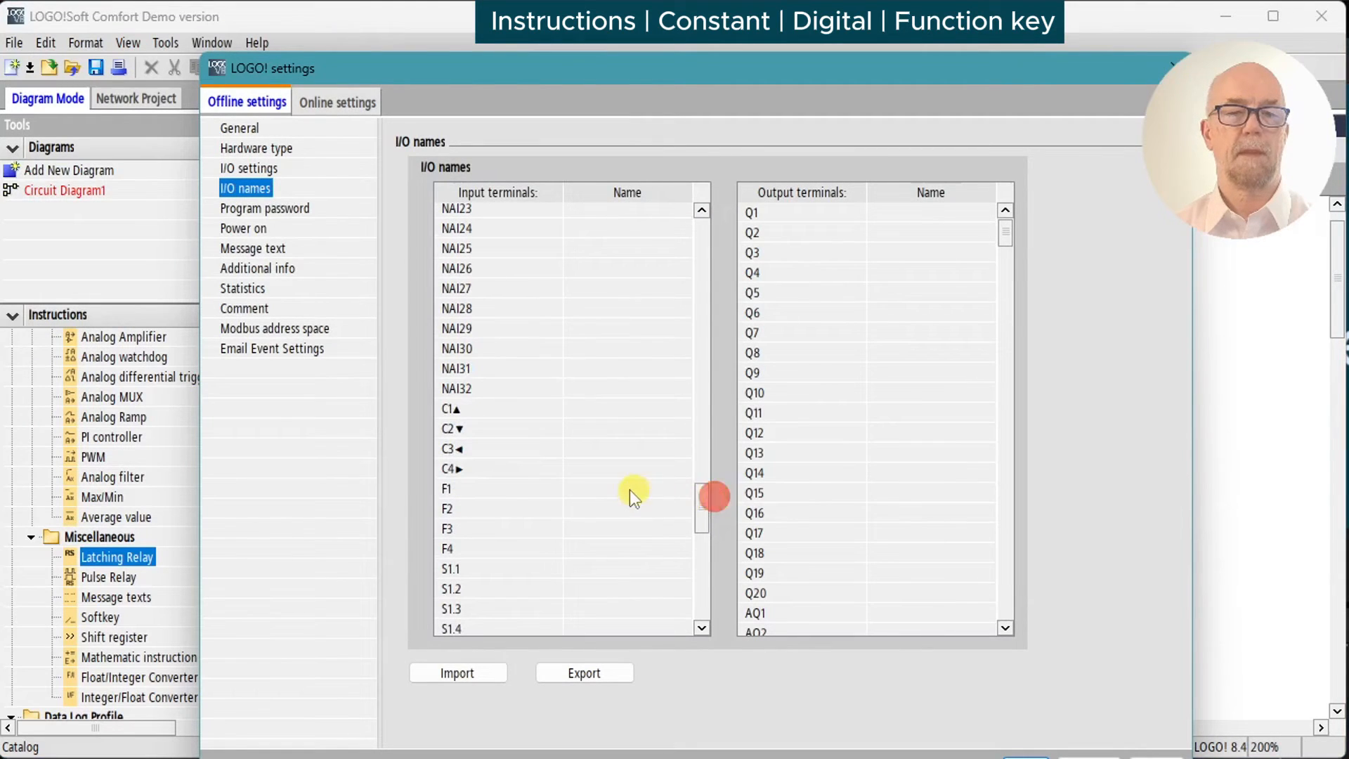
click(627, 488)
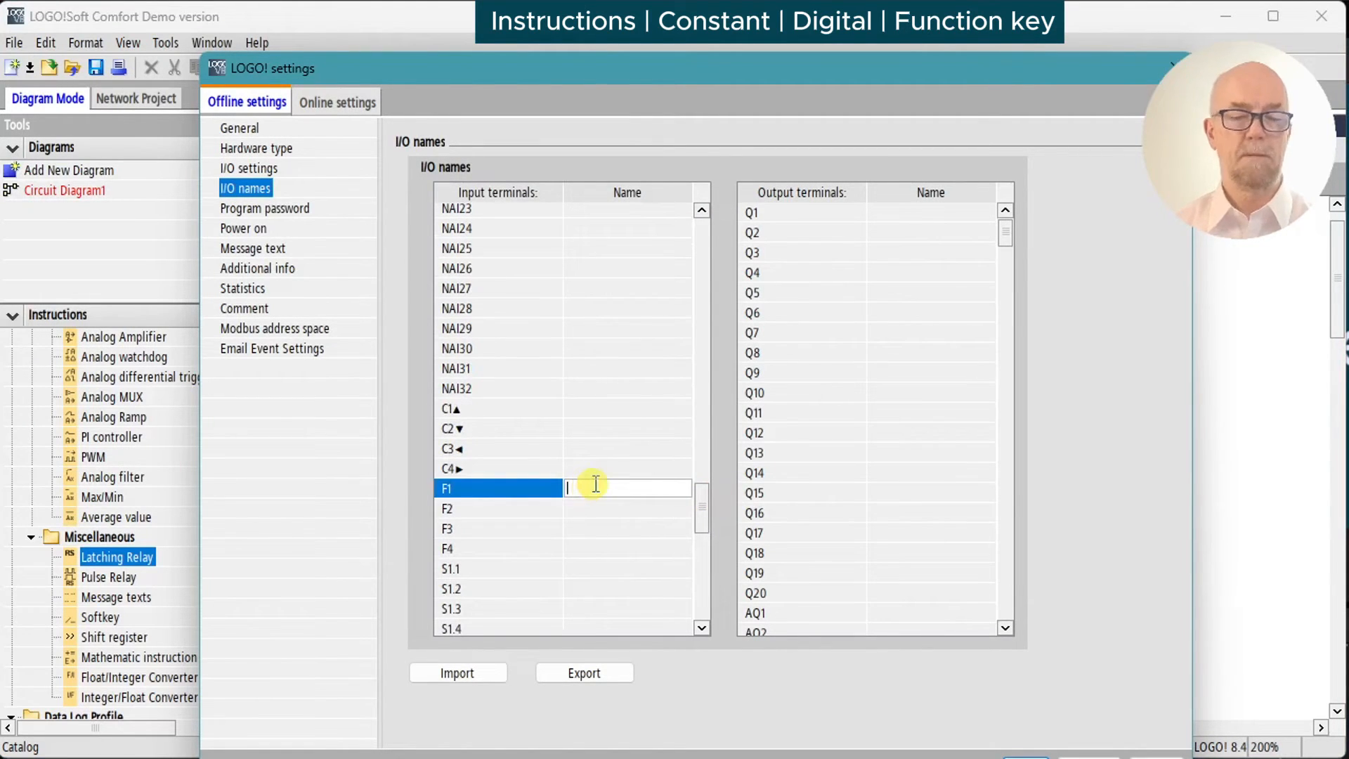
text(Manu)
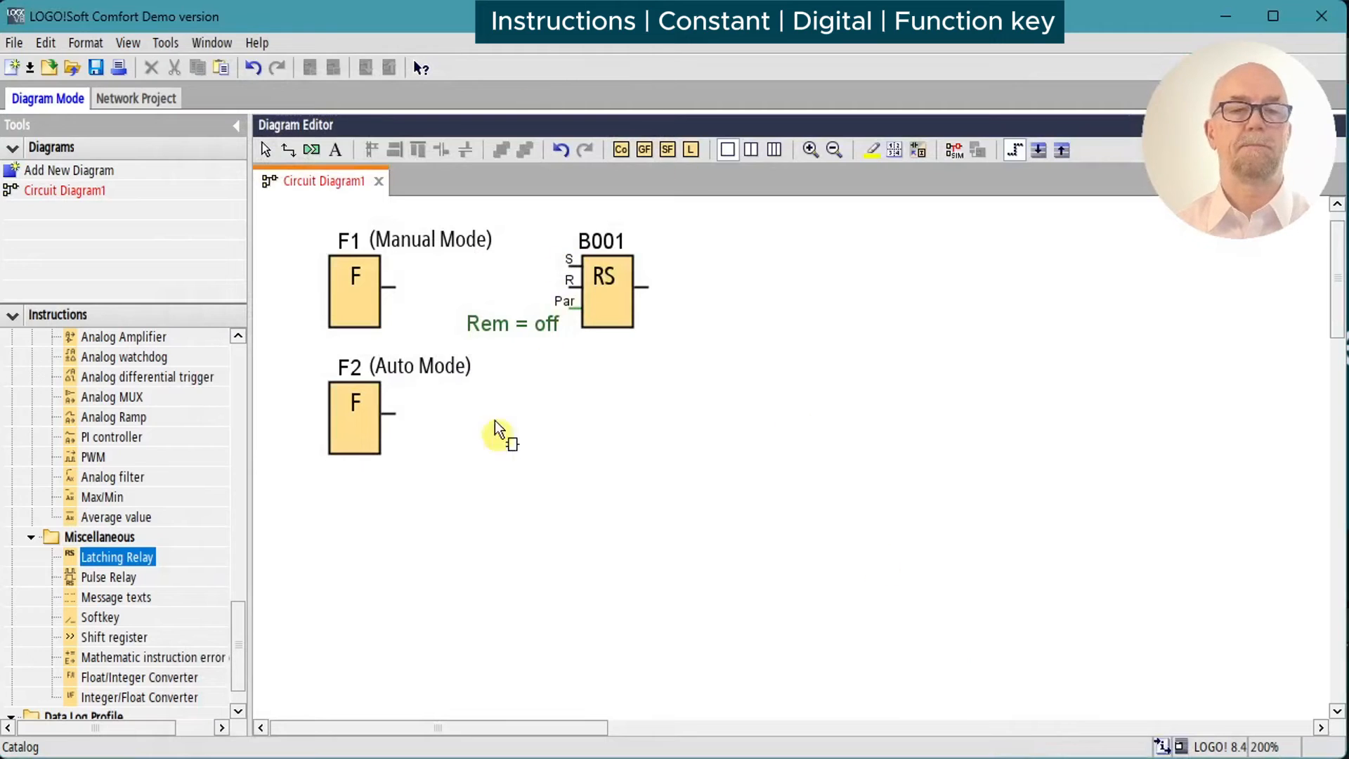
Step: Wire F1 and F2 into relay B001, name it Manual Mode, and add message block B002
drag(385, 290, 567, 263)
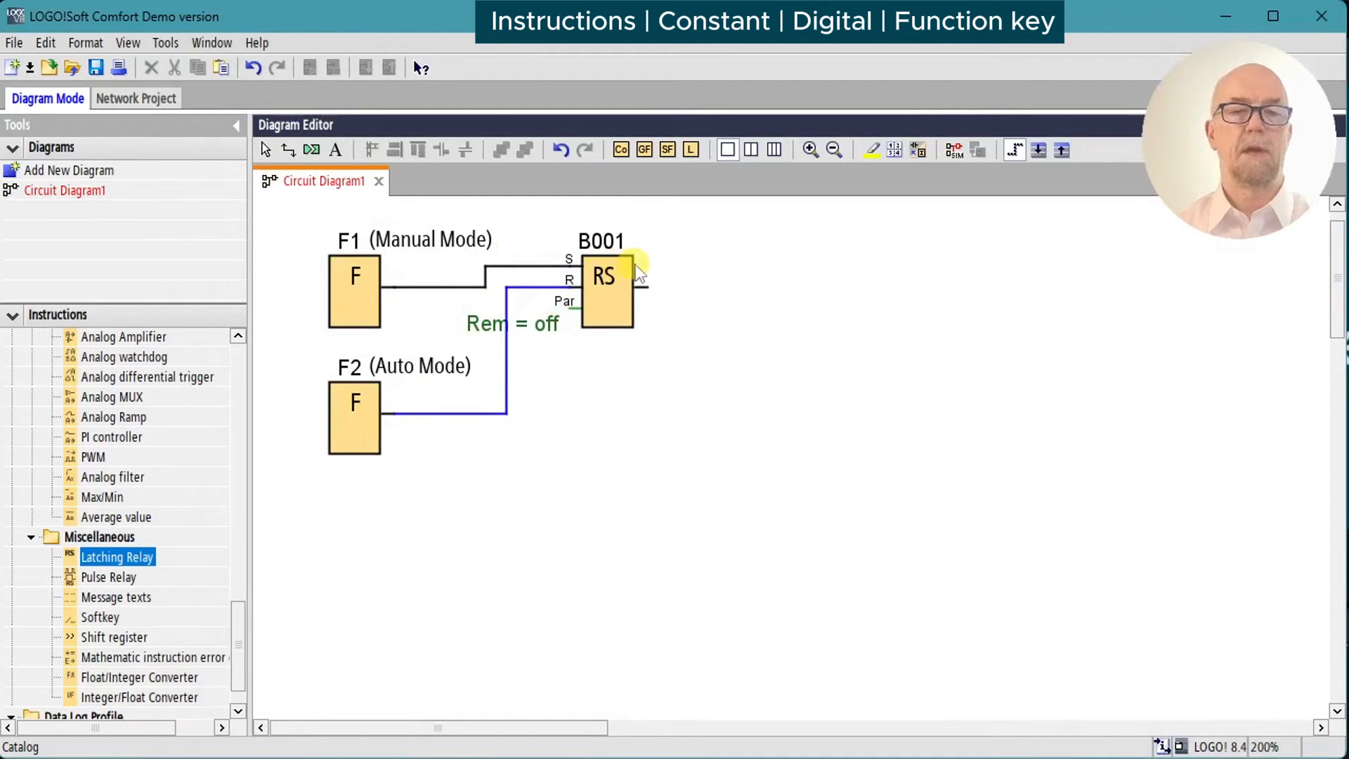
click(632, 282)
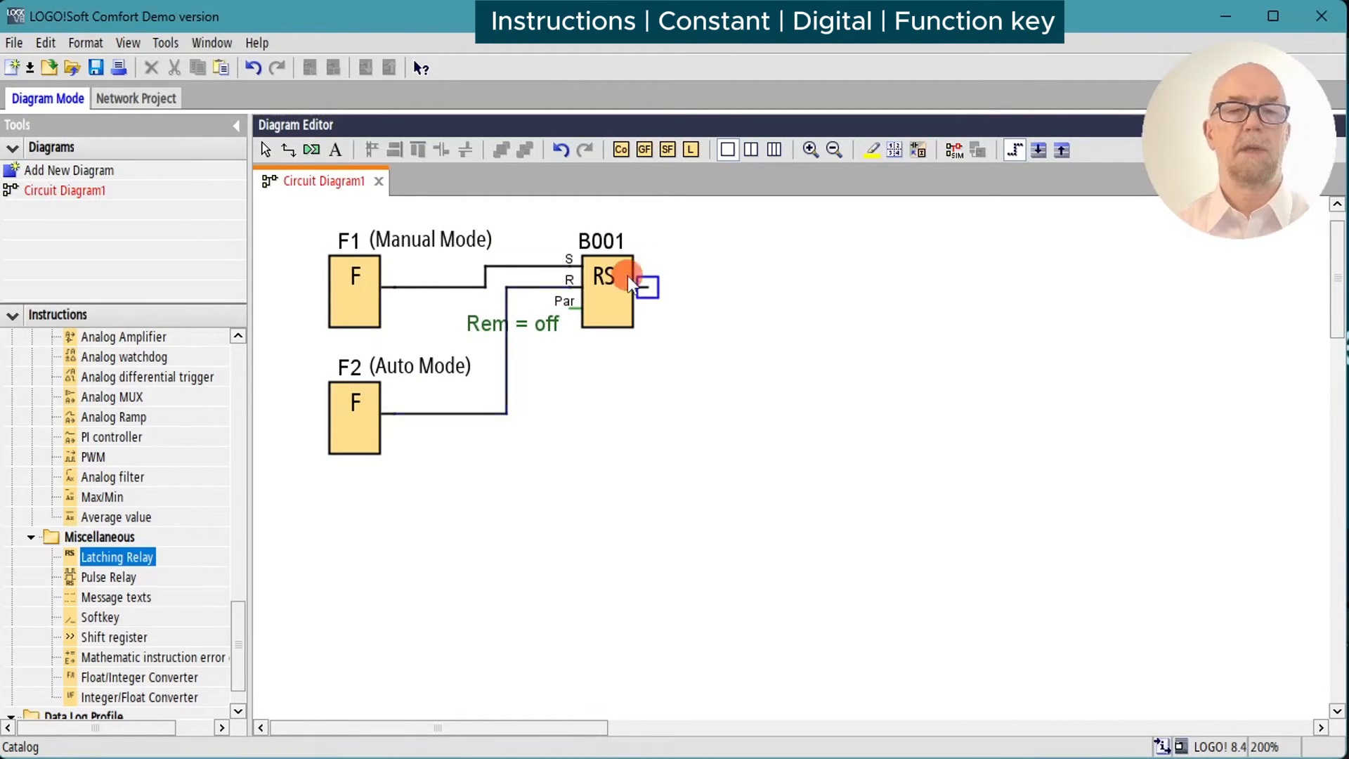
click(604, 284)
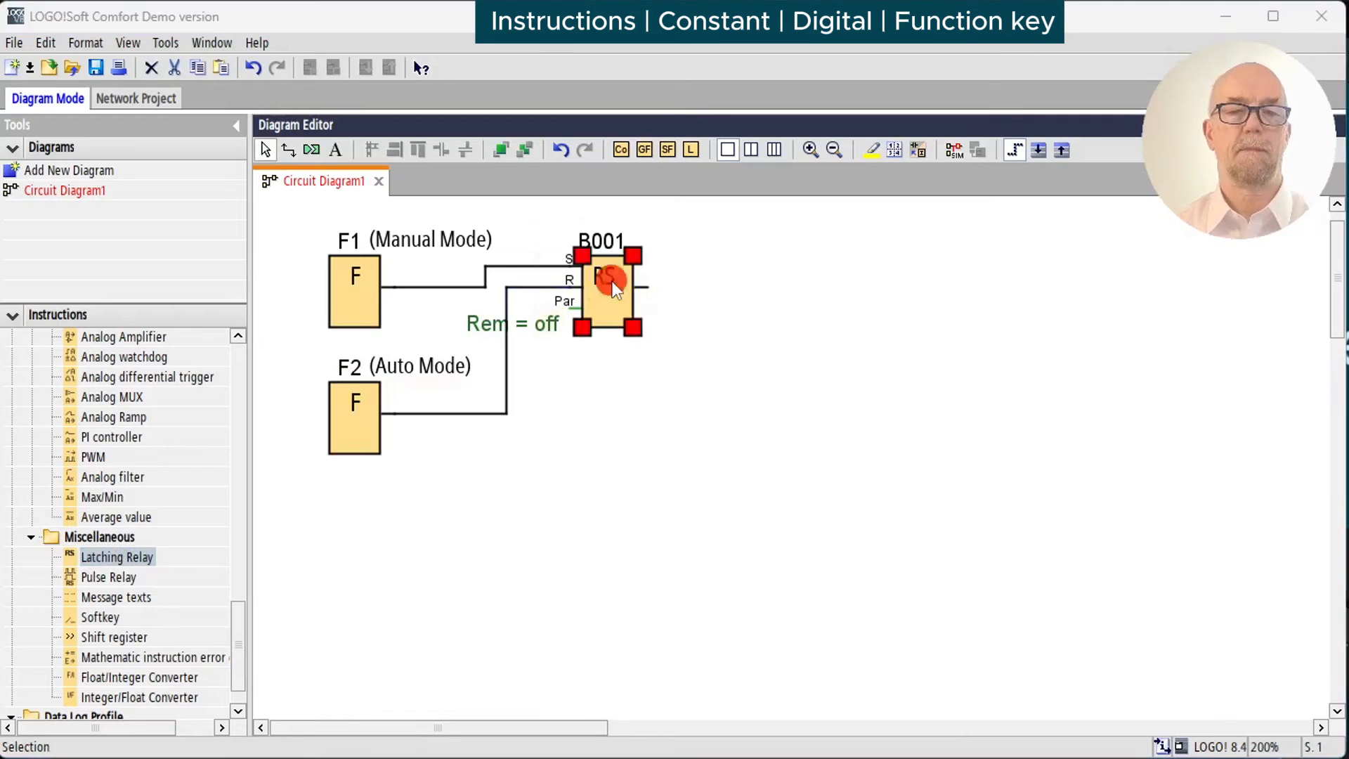
double_click(607, 288)
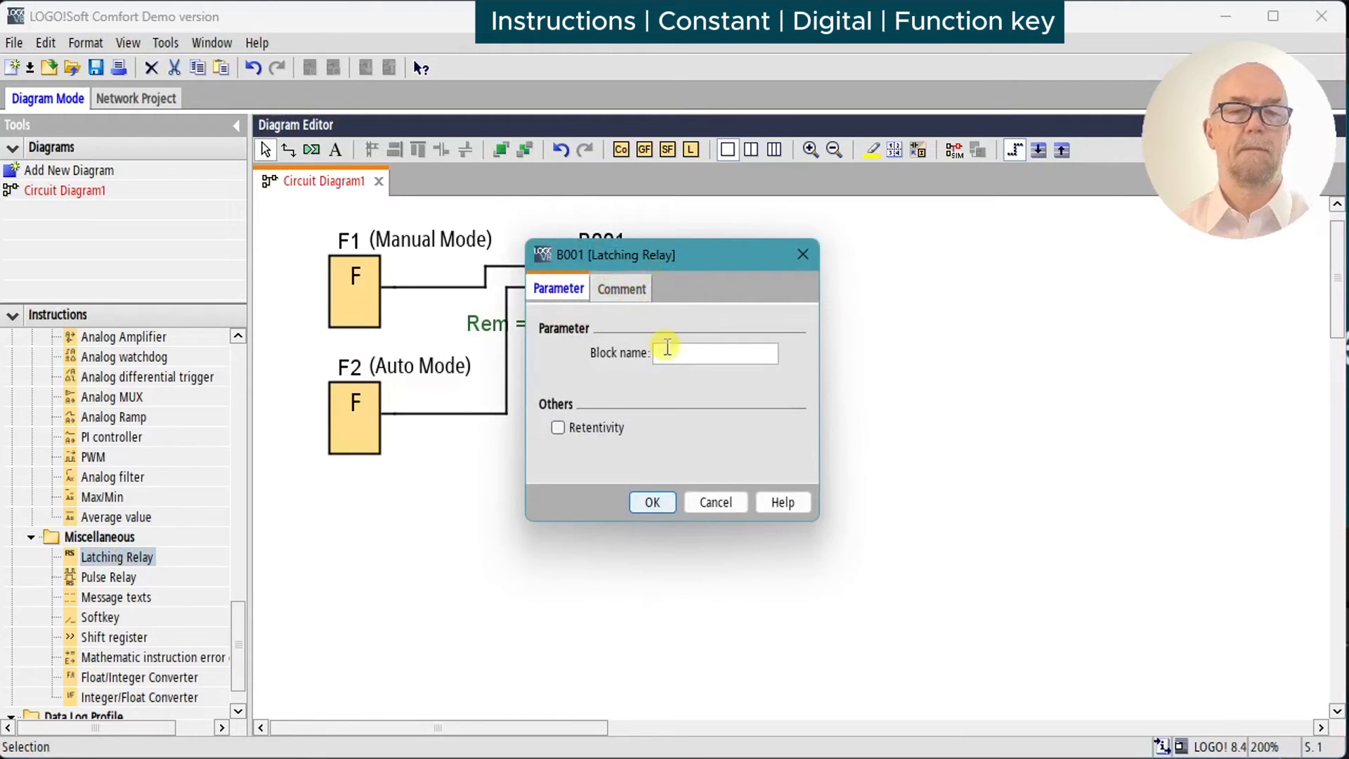
text(Manual Mode)
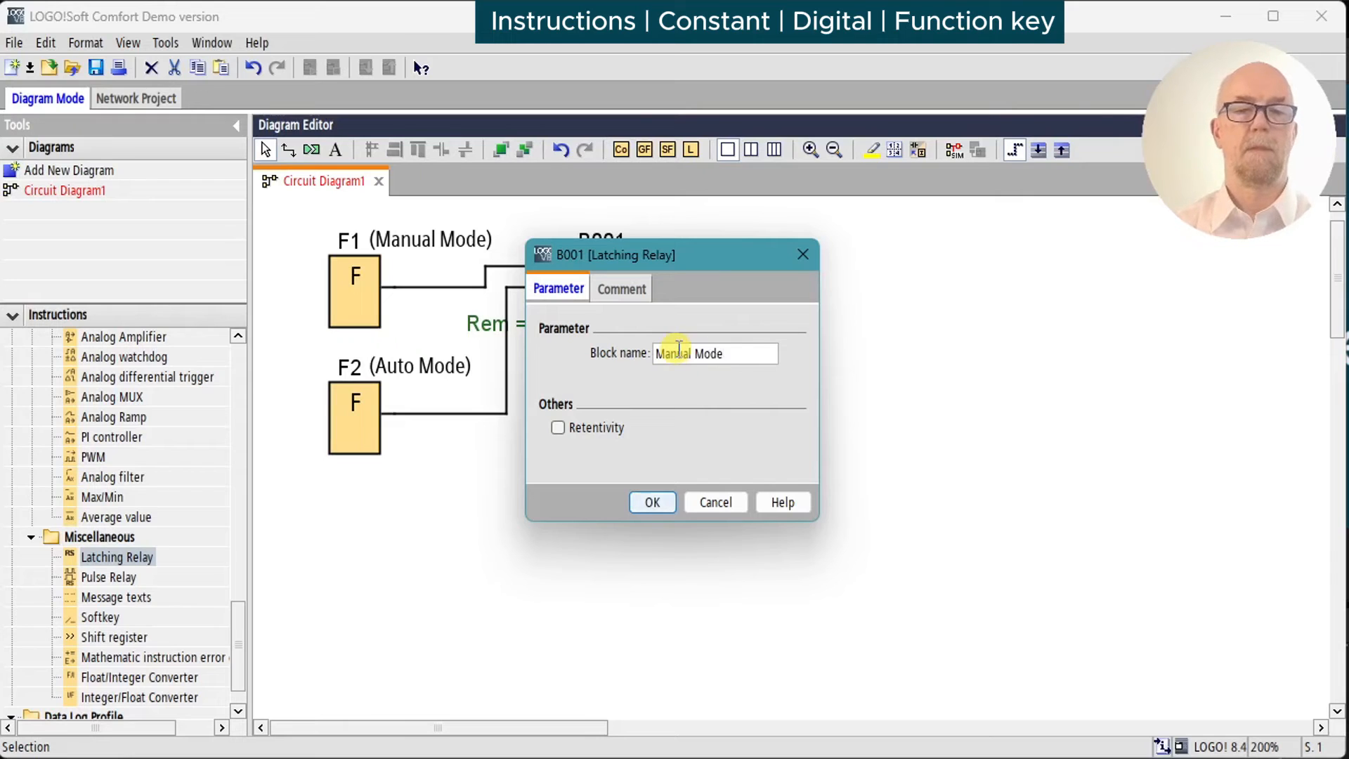
click(652, 502)
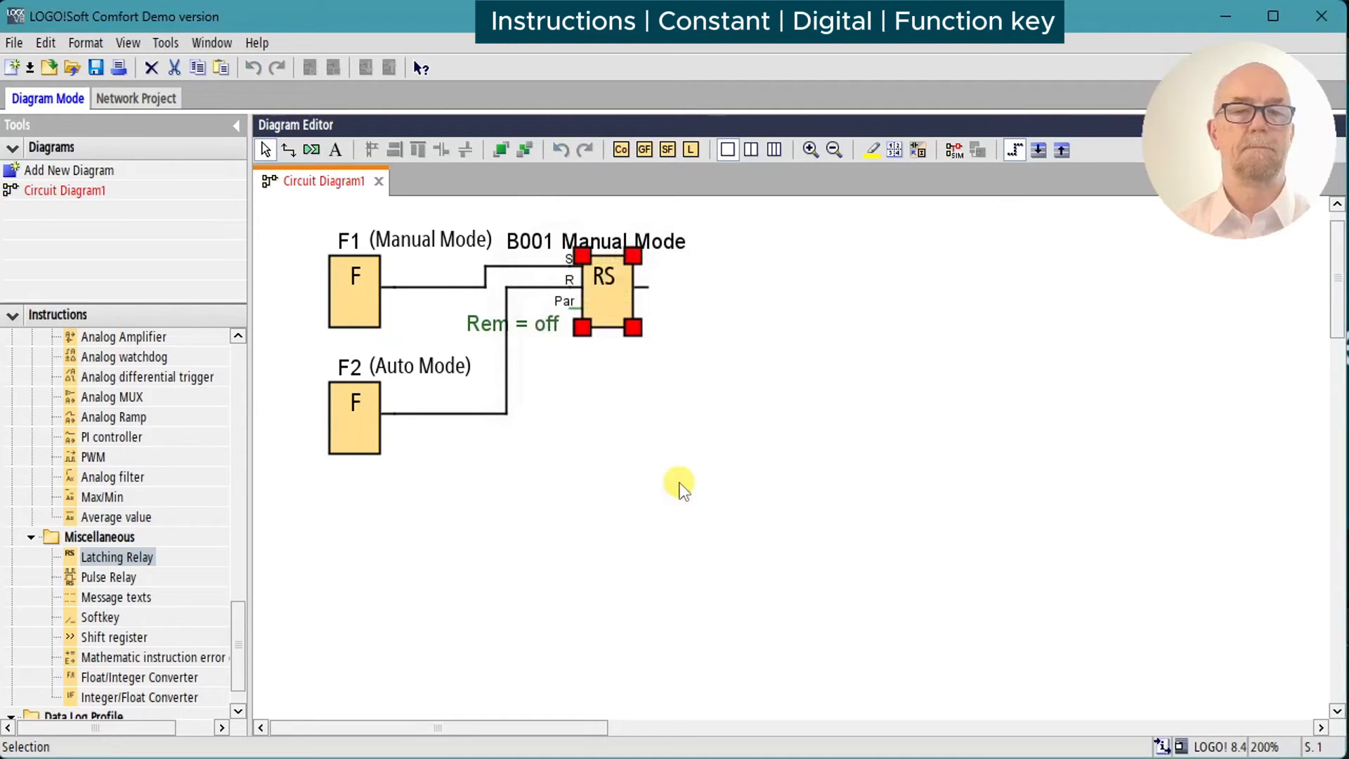
mouse_move(922, 140)
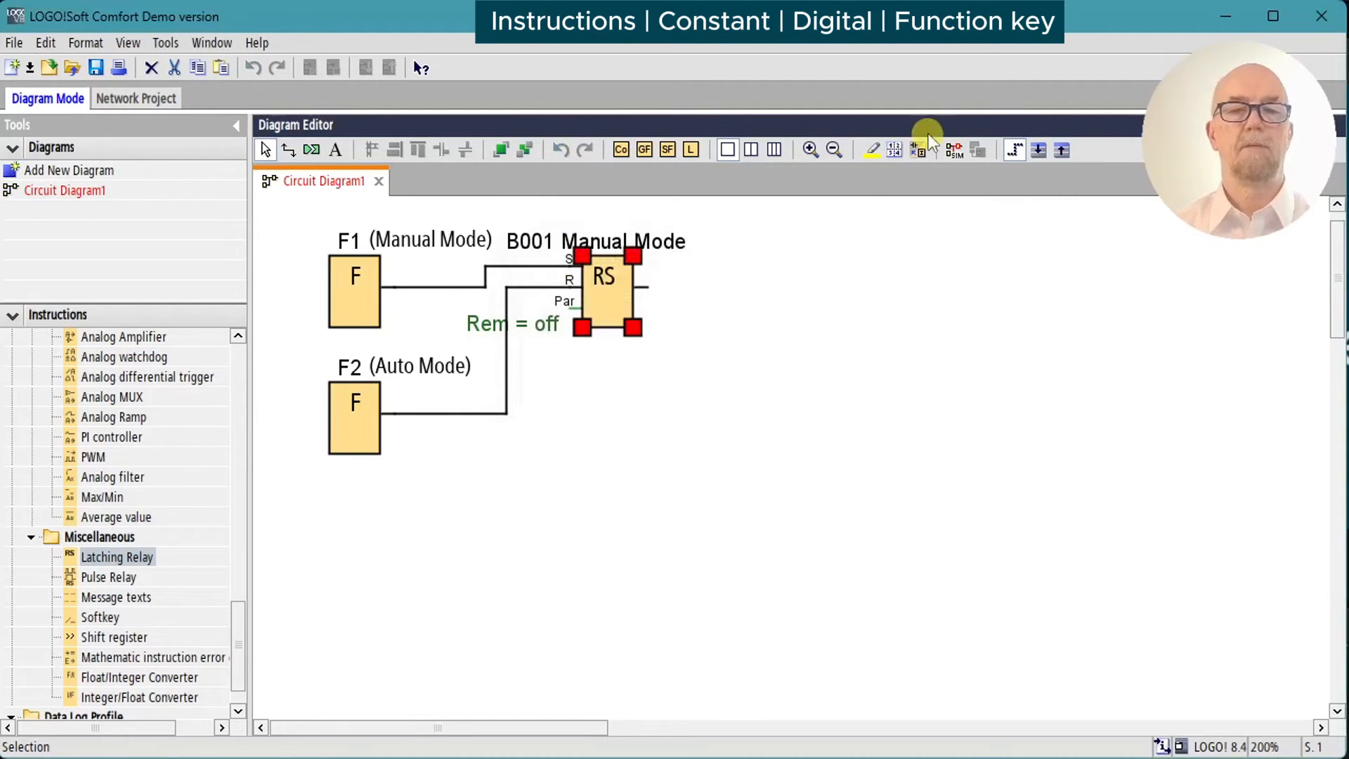
click(953, 149)
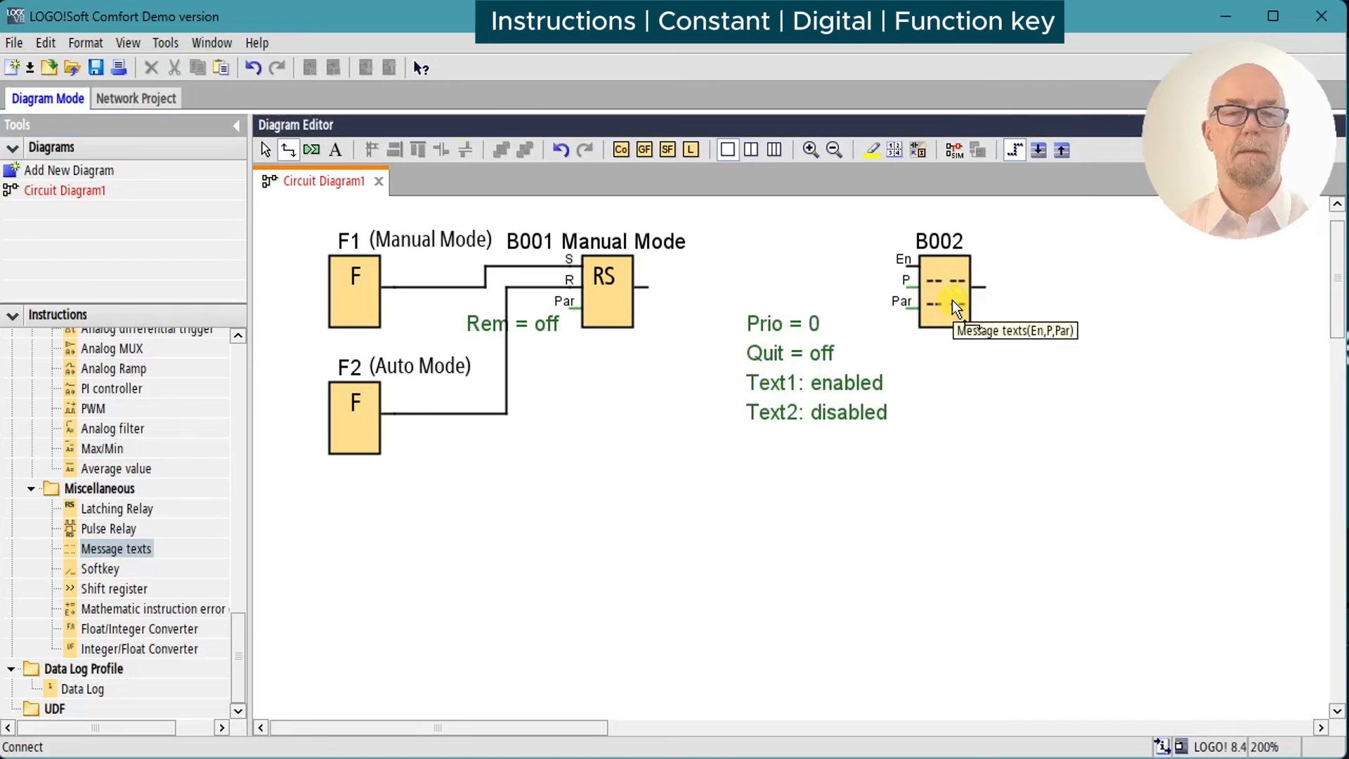
Step: Configure the message texts as Manual Mode (B003) and Auto Mode (B002)
double_click(945, 290)
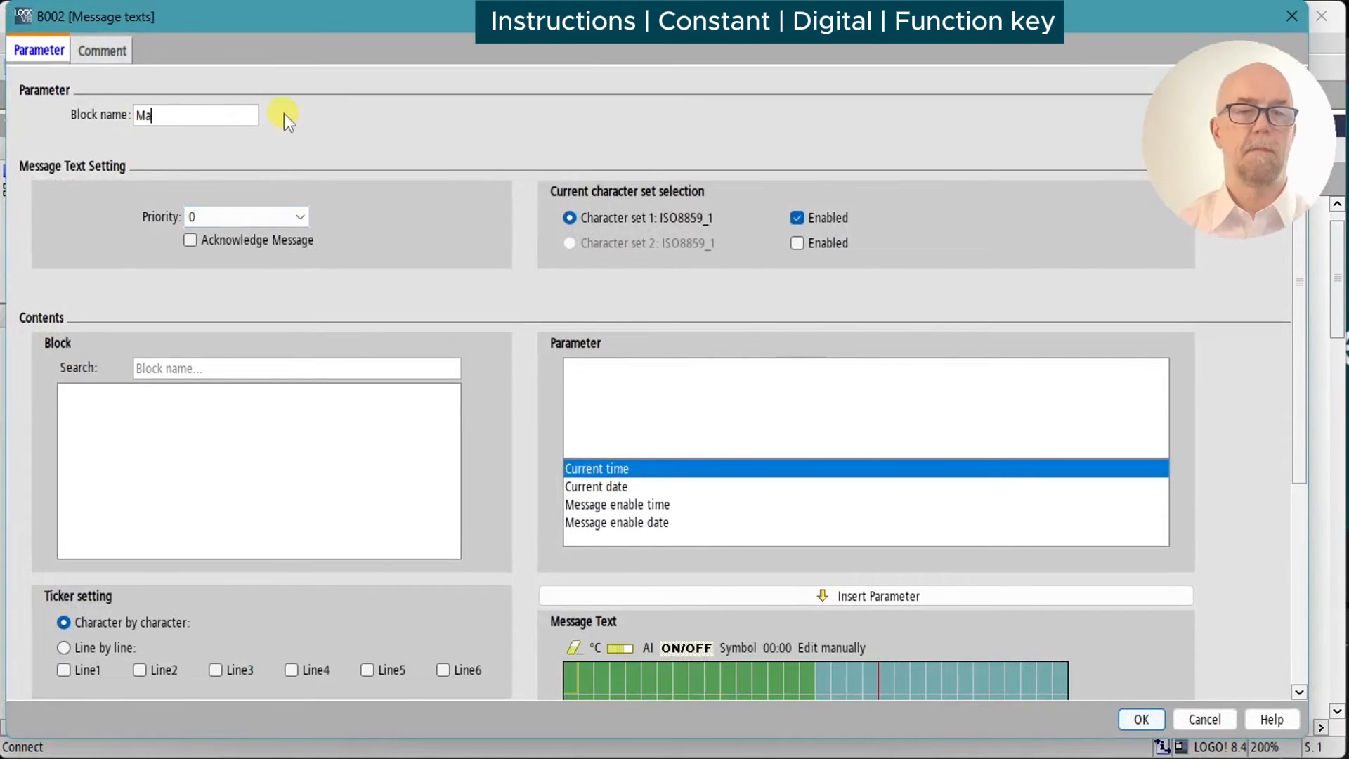
scroll(down, 3)
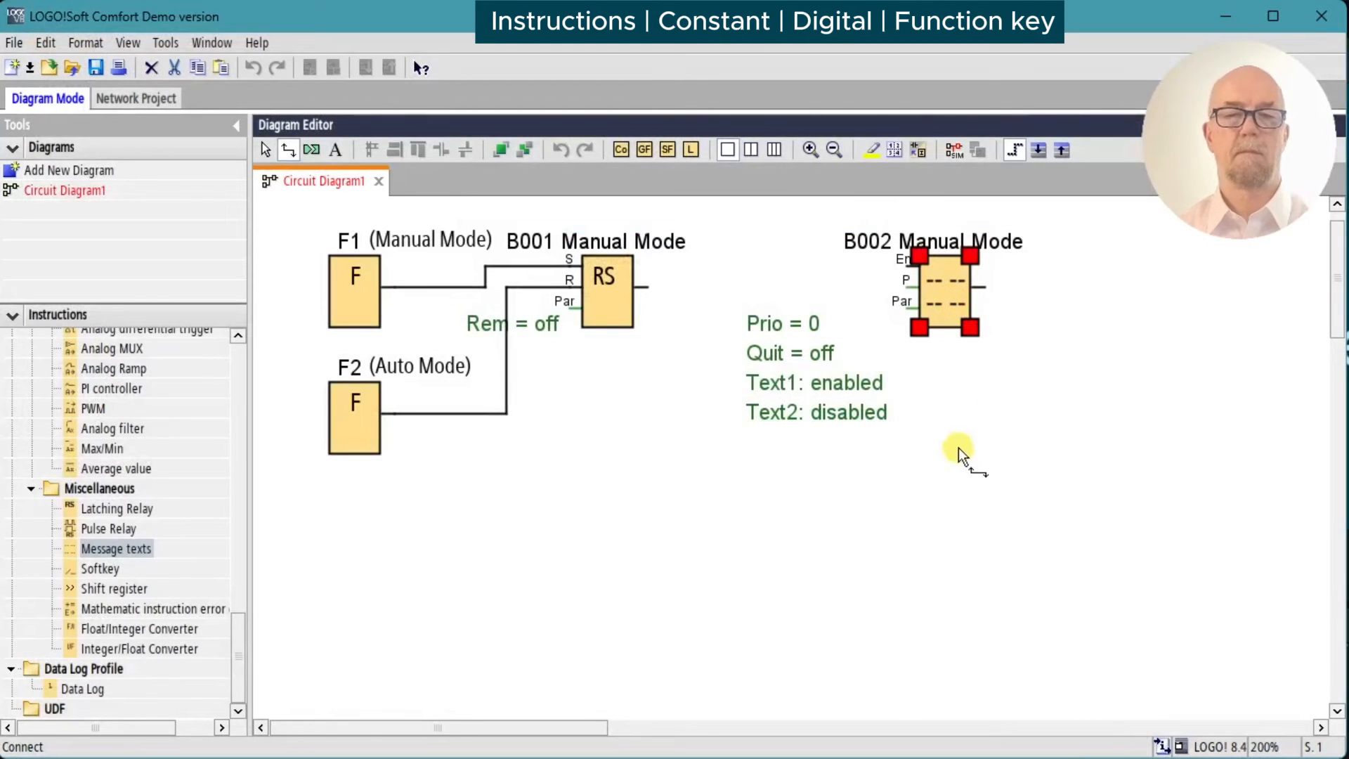
double_click(944, 286)
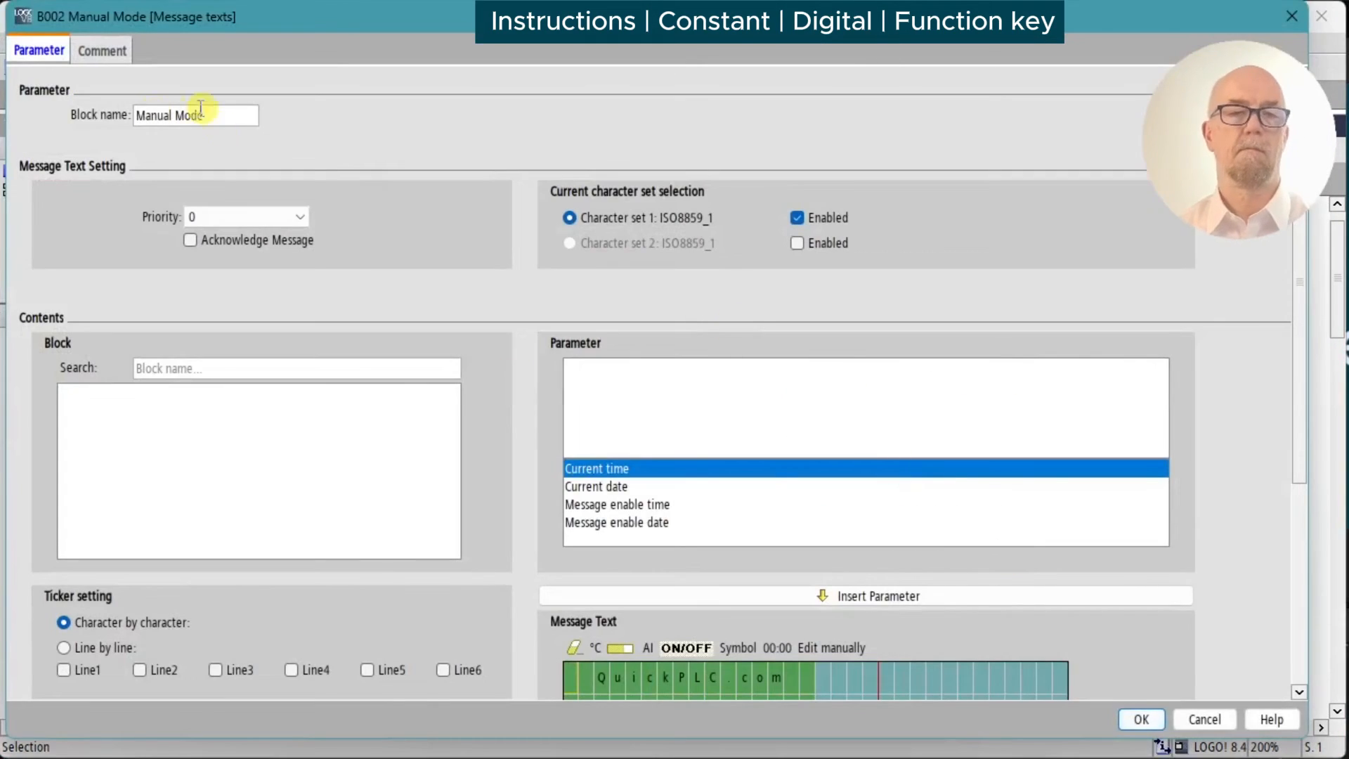
scroll(down, 3)
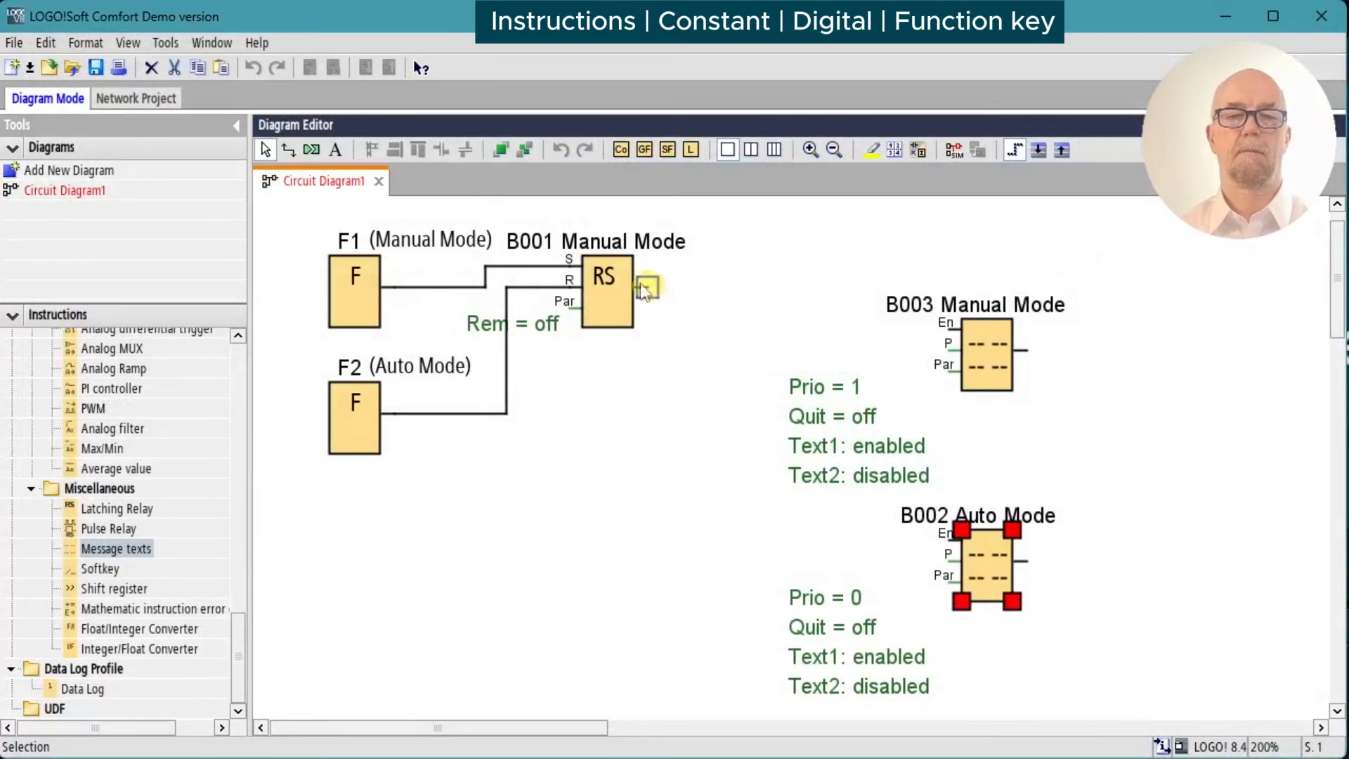
Step: Wire relay B001's output to the enable inputs of both message texts
drag(649, 284, 946, 329)
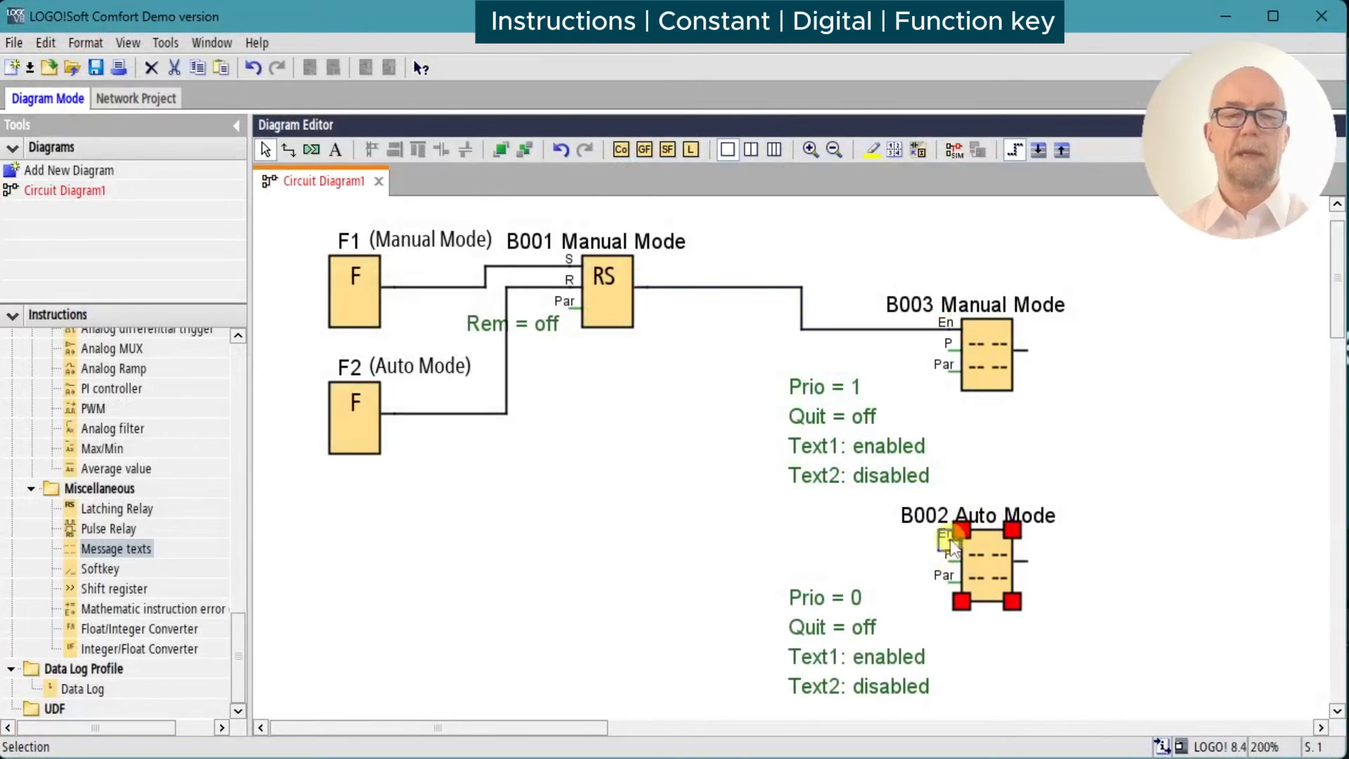
drag(641, 288, 942, 534)
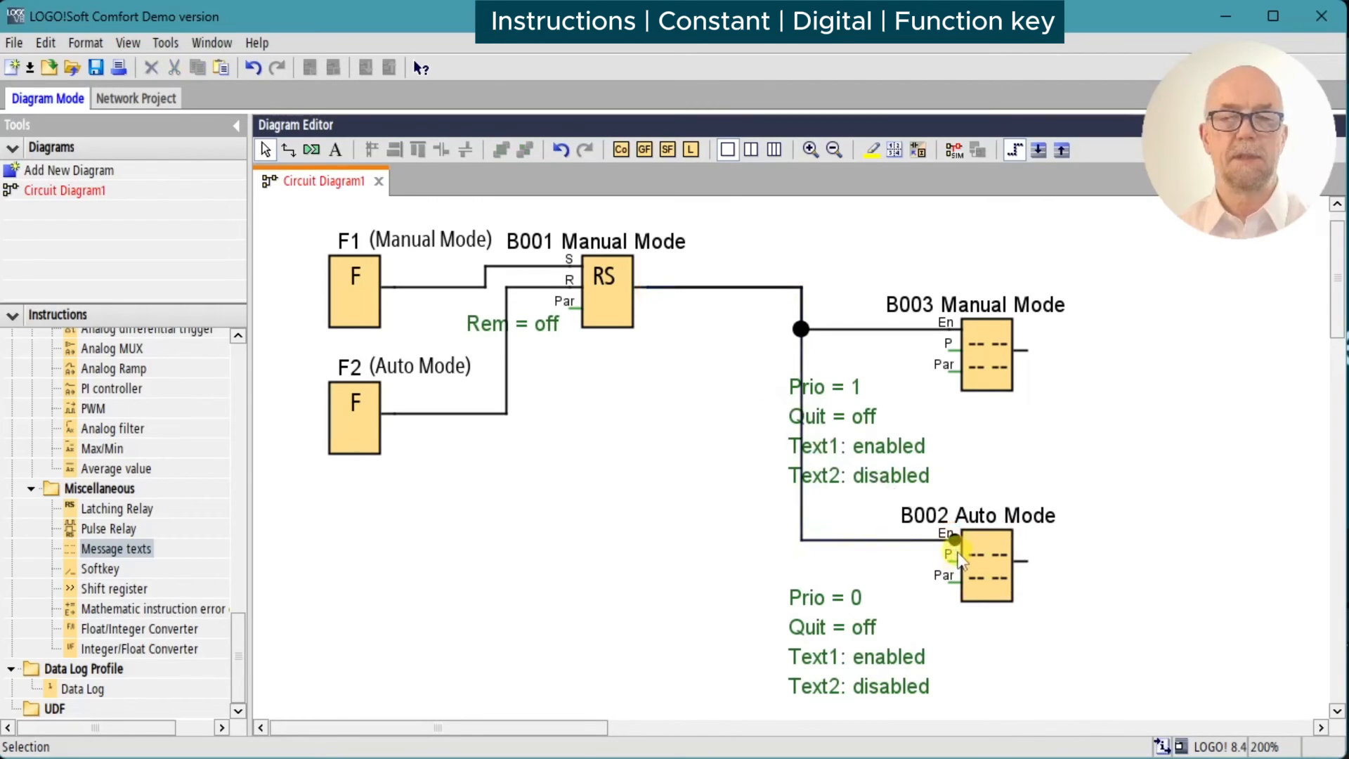
mouse_move(995, 565)
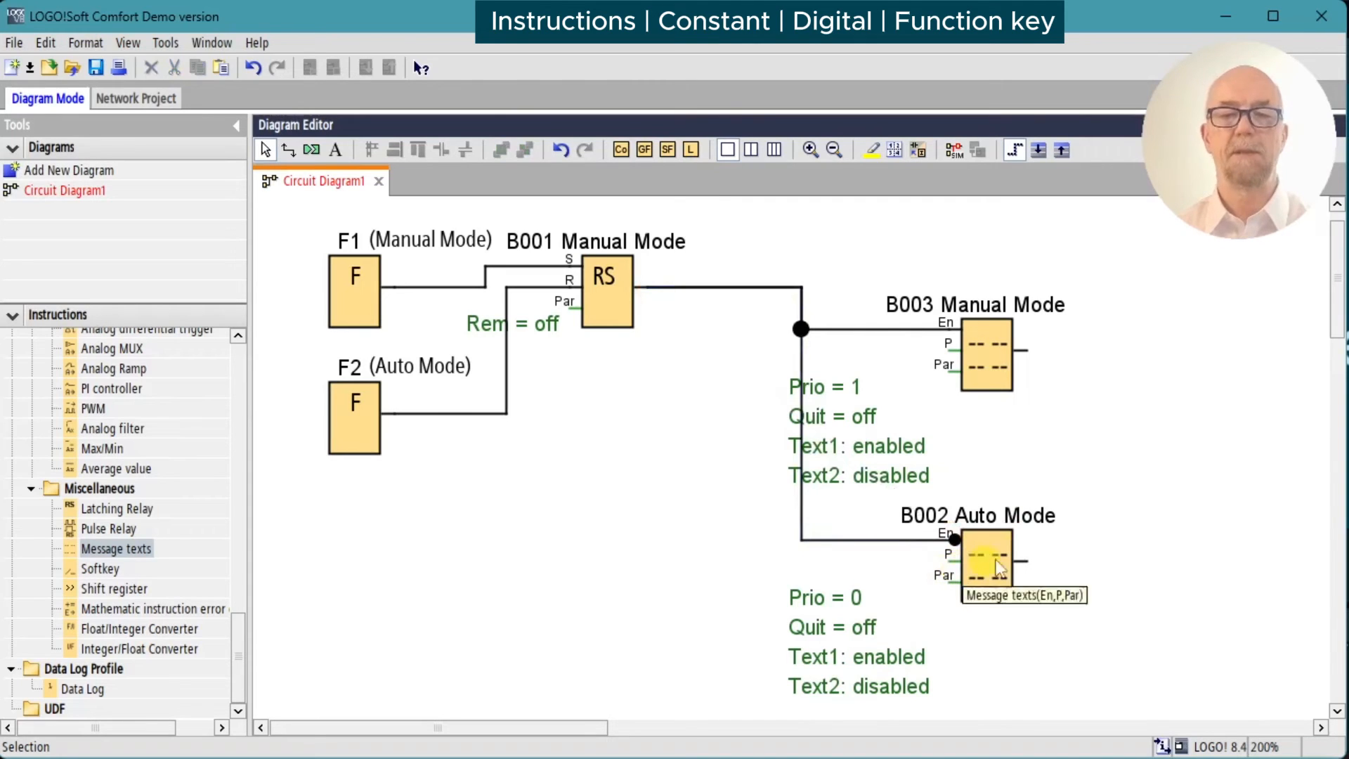
mouse_move(223, 518)
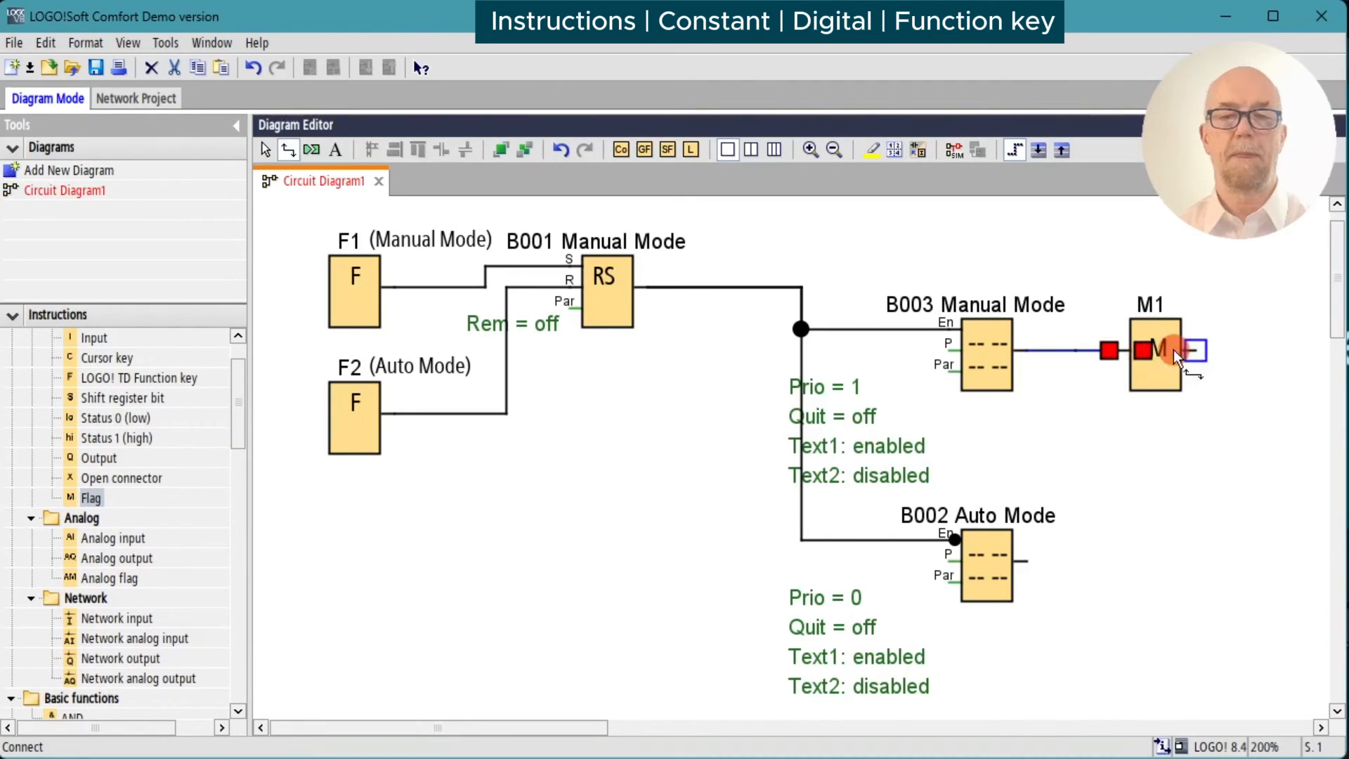
Step: Assign amber backlight flag M28 to the Manual Mode text
double_click(1155, 349)
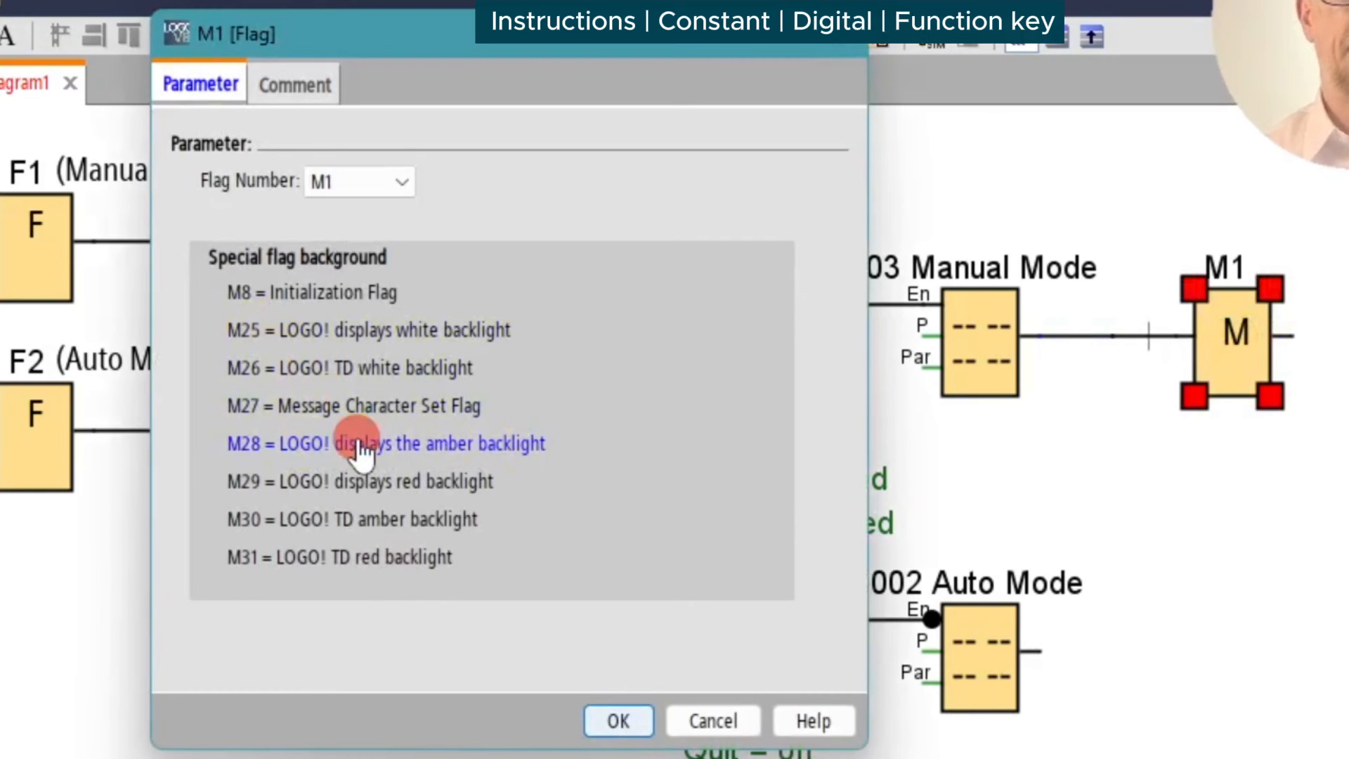
click(365, 443)
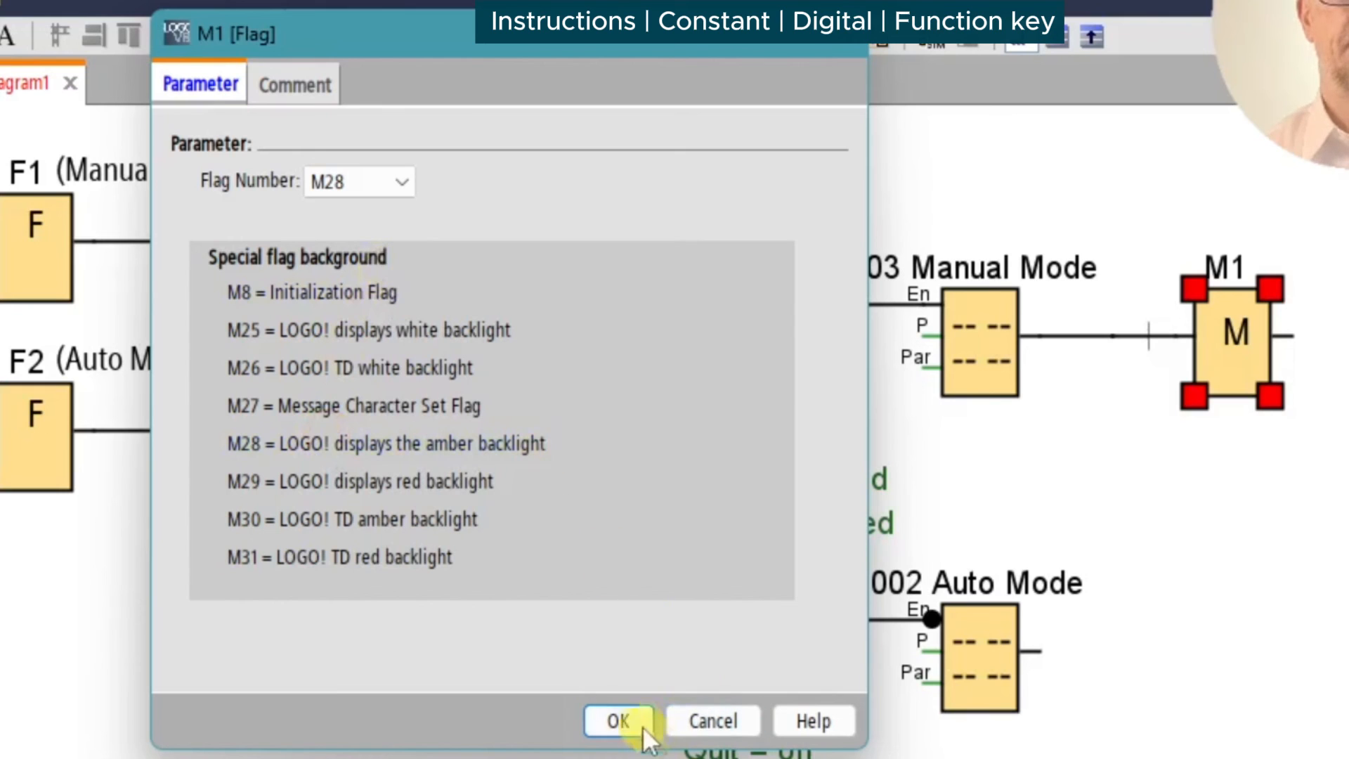
click(625, 721)
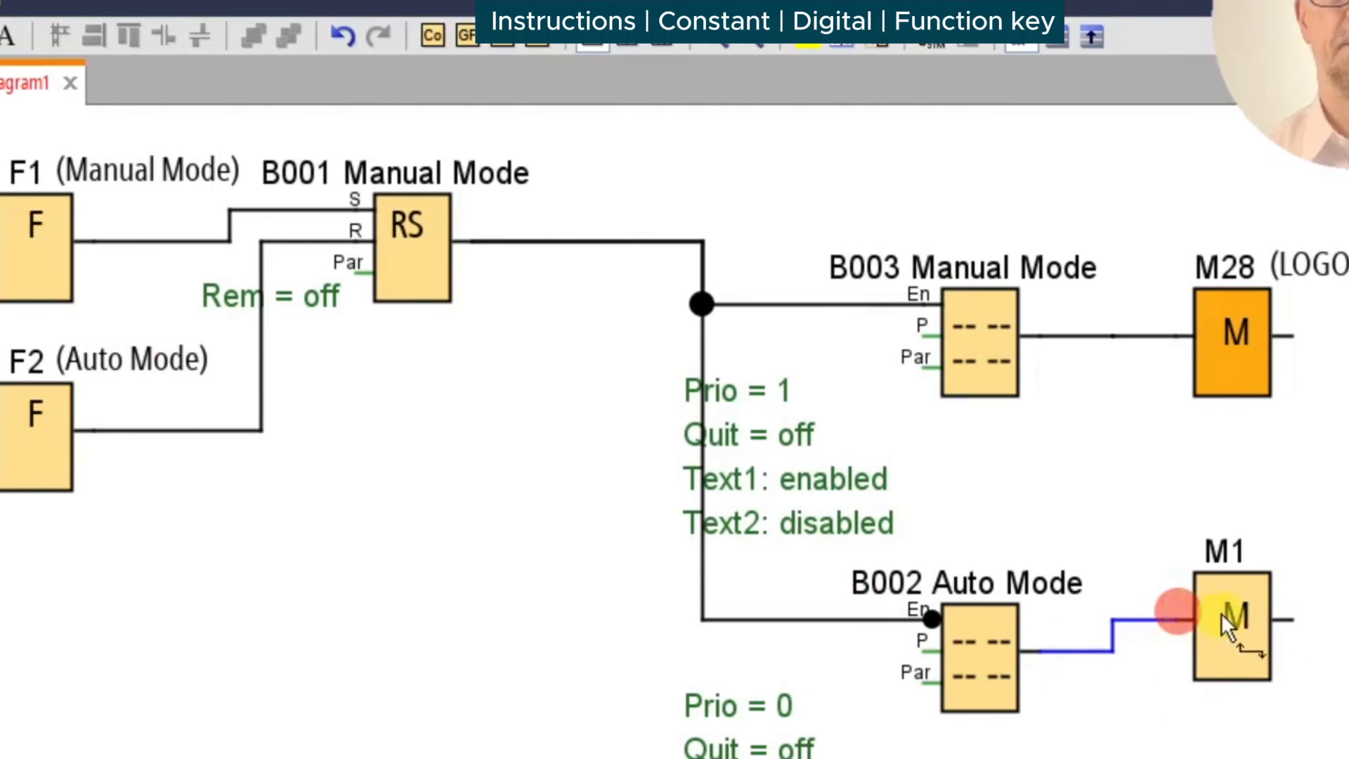
Step: Assign white backlight flag M25 to the Auto Mode text and start simulation
double_click(1231, 624)
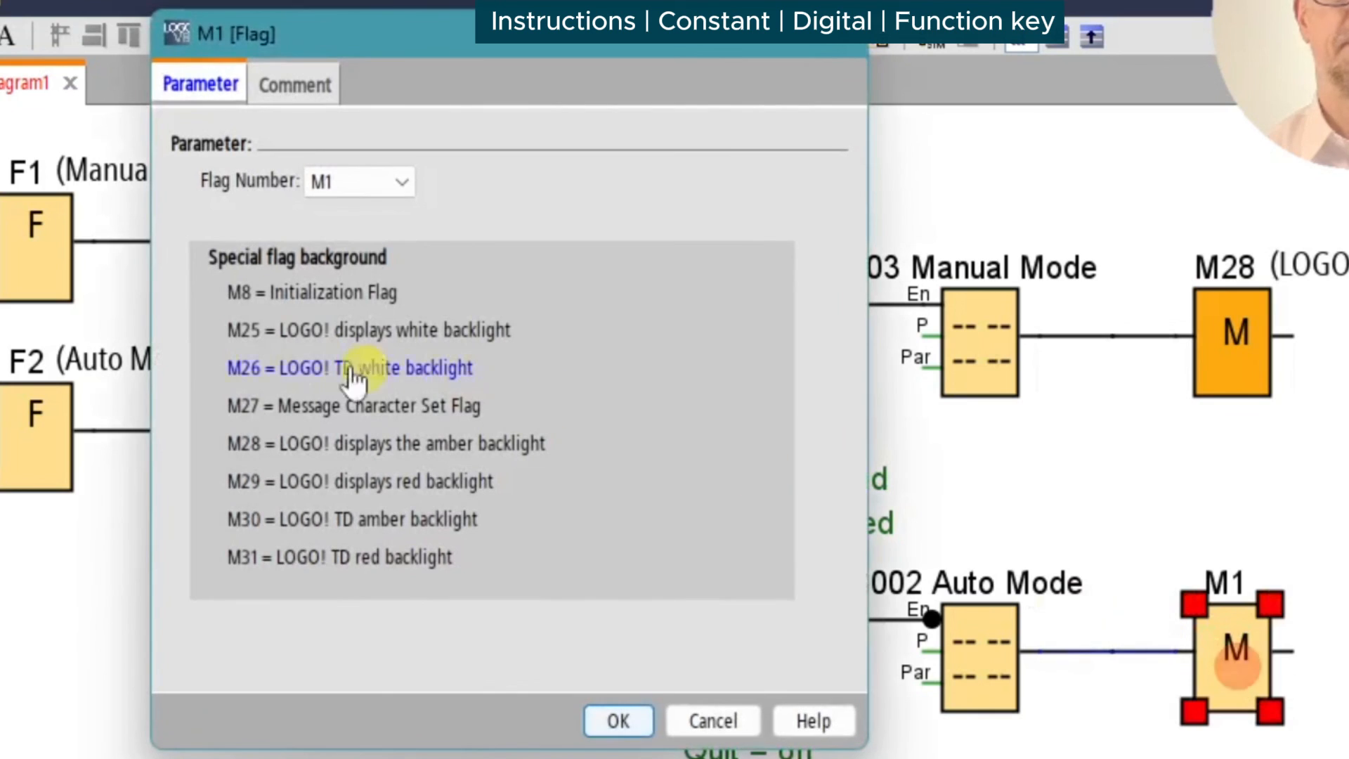
click(349, 368)
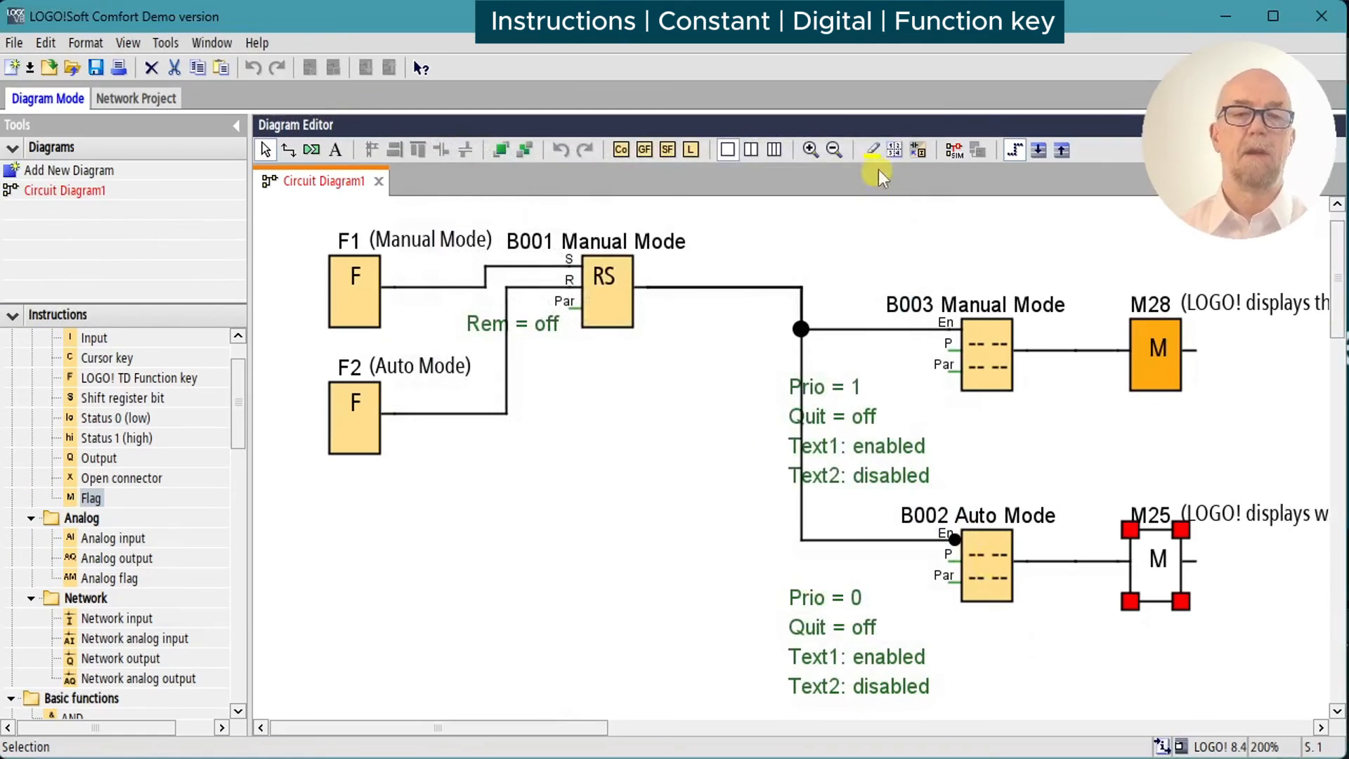
click(954, 149)
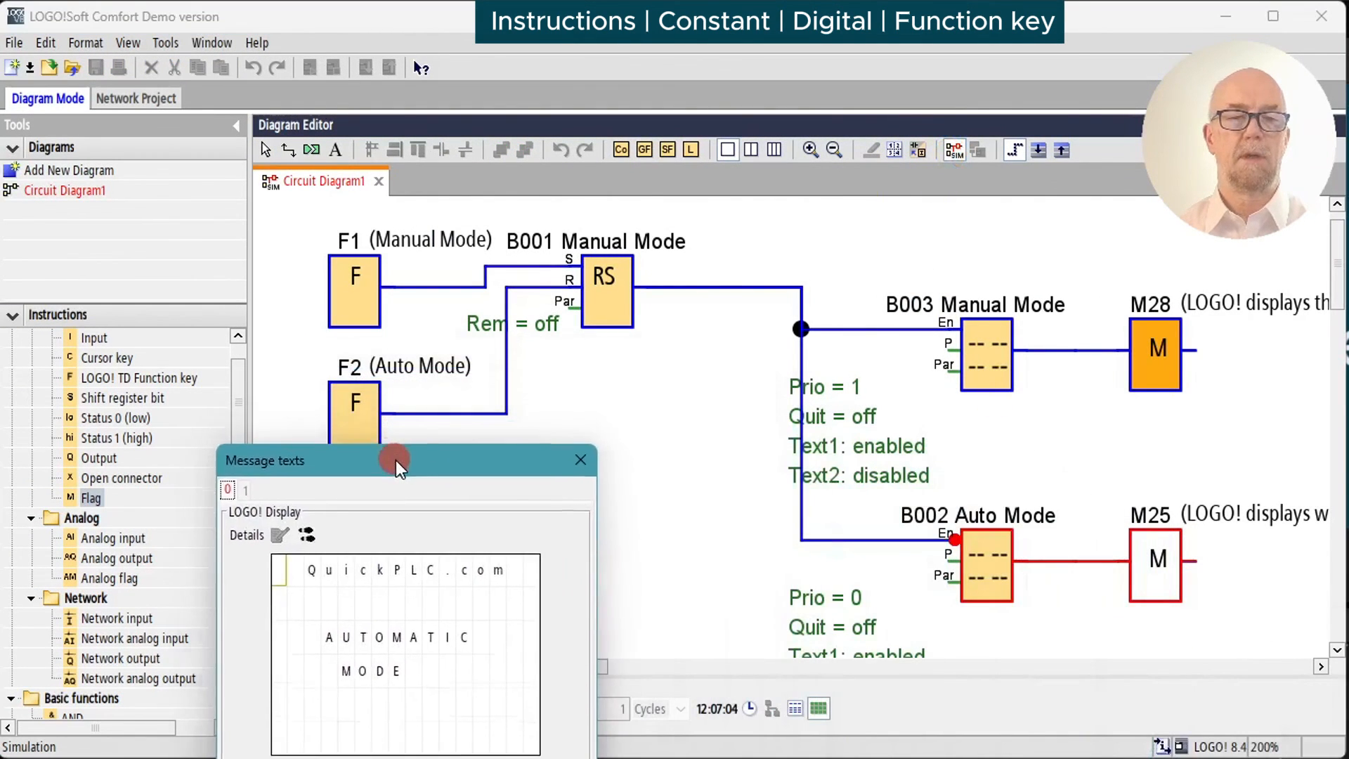
Step: Trigger F1 for amber MANUAL MODE, then F2 to return to AUTOMATIC MODE
drag(394, 459, 430, 453)
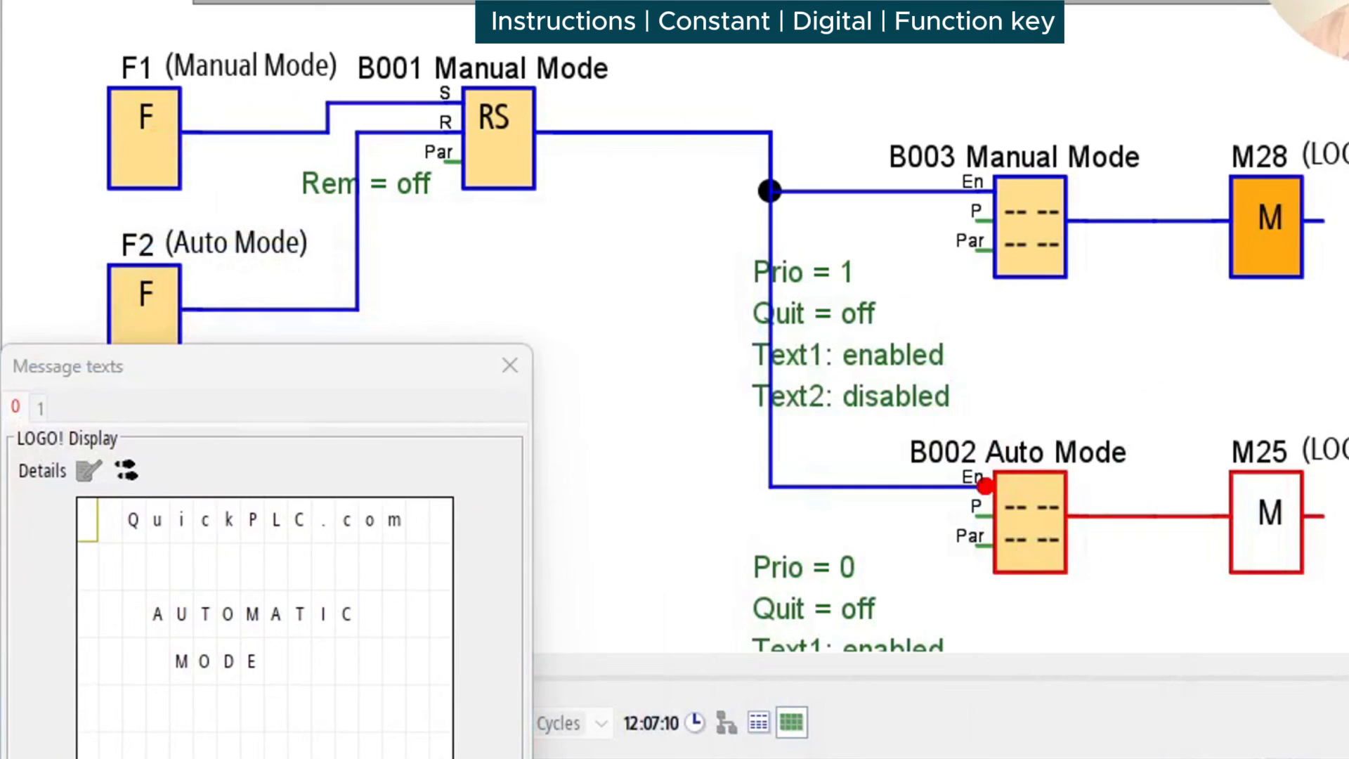
click(138, 157)
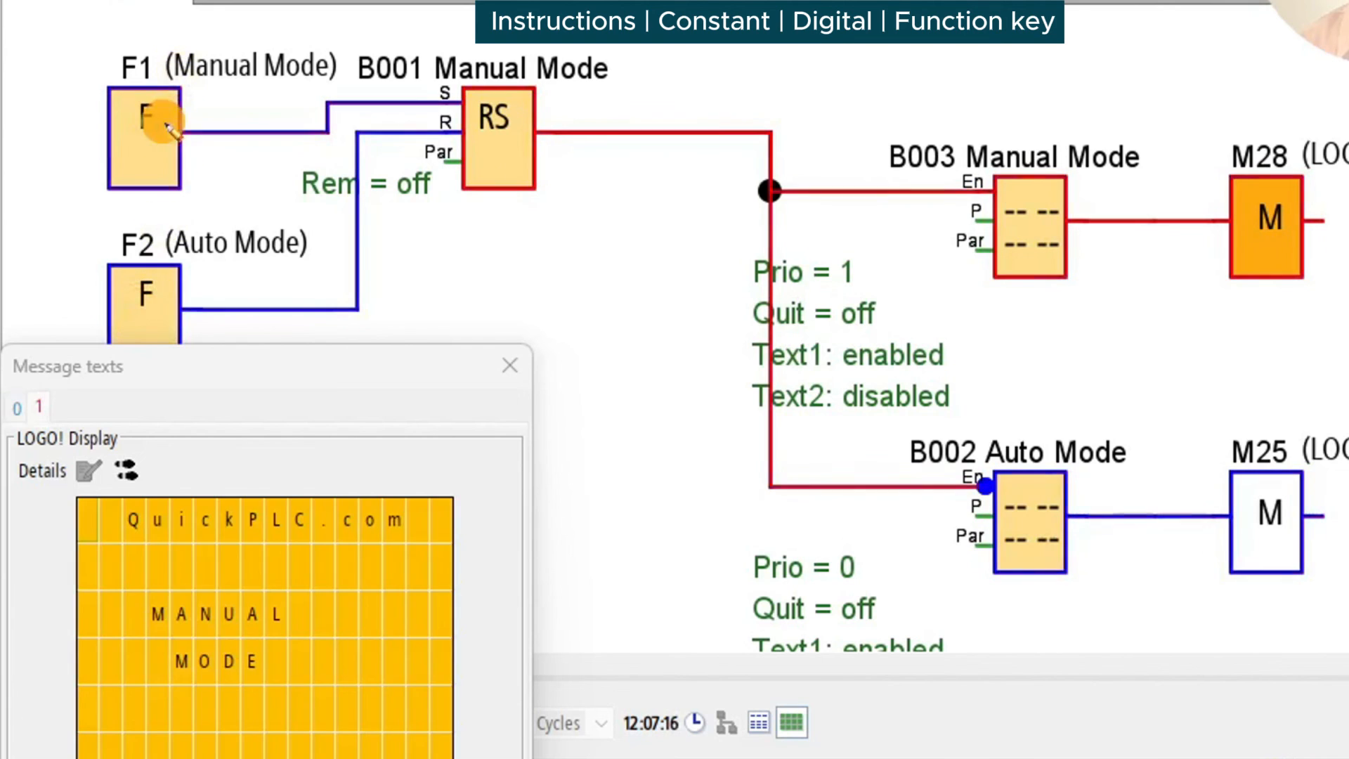
click(143, 301)
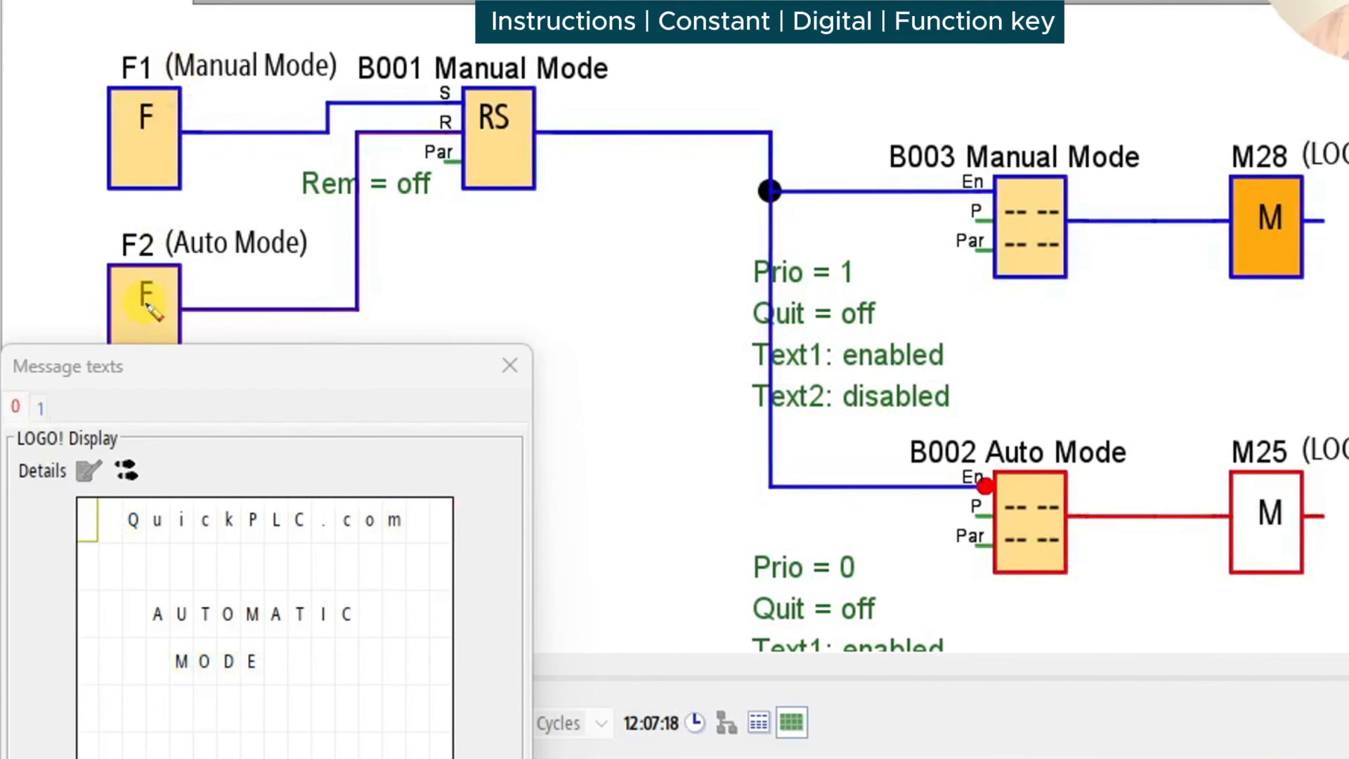